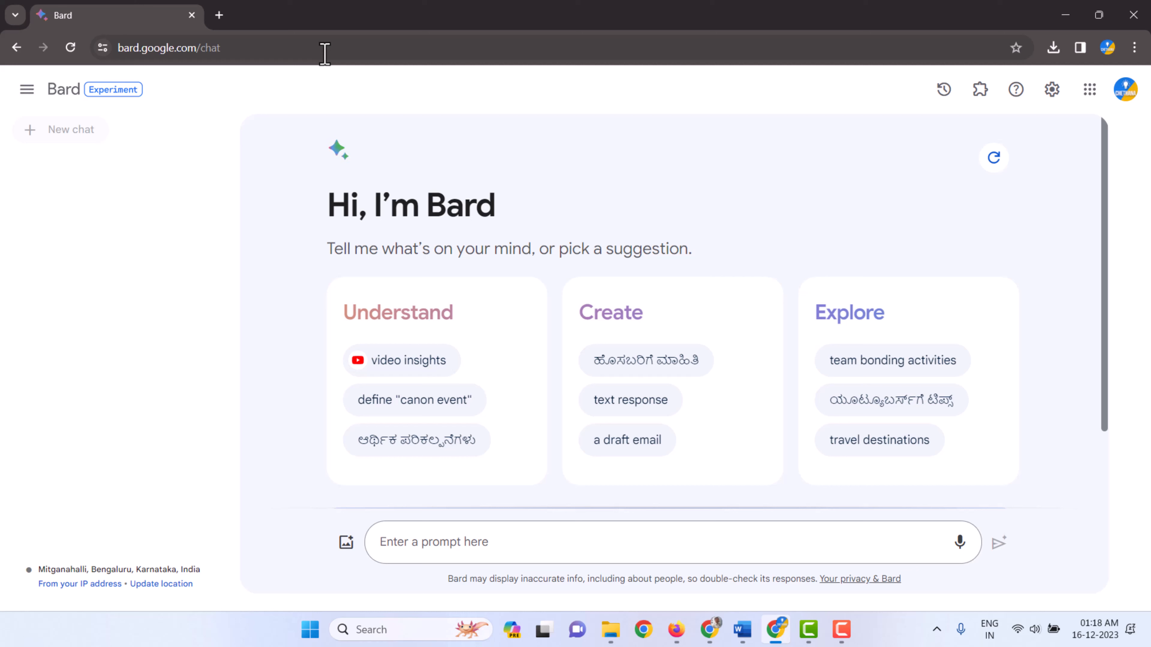
{"action": "mouse_move", "coordinate": [399, 134]}
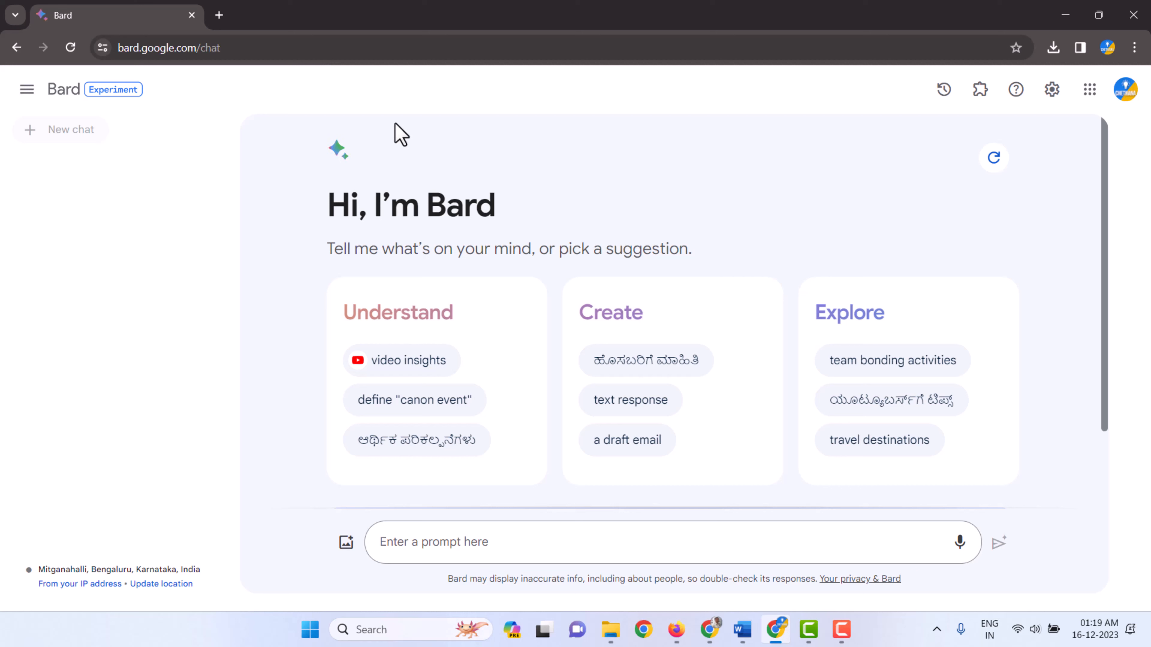
Send the prompt 'Give me strong resume templates' and read through Bard's list of template styles
{"action": "type", "text": "Give me strong resume templates"}
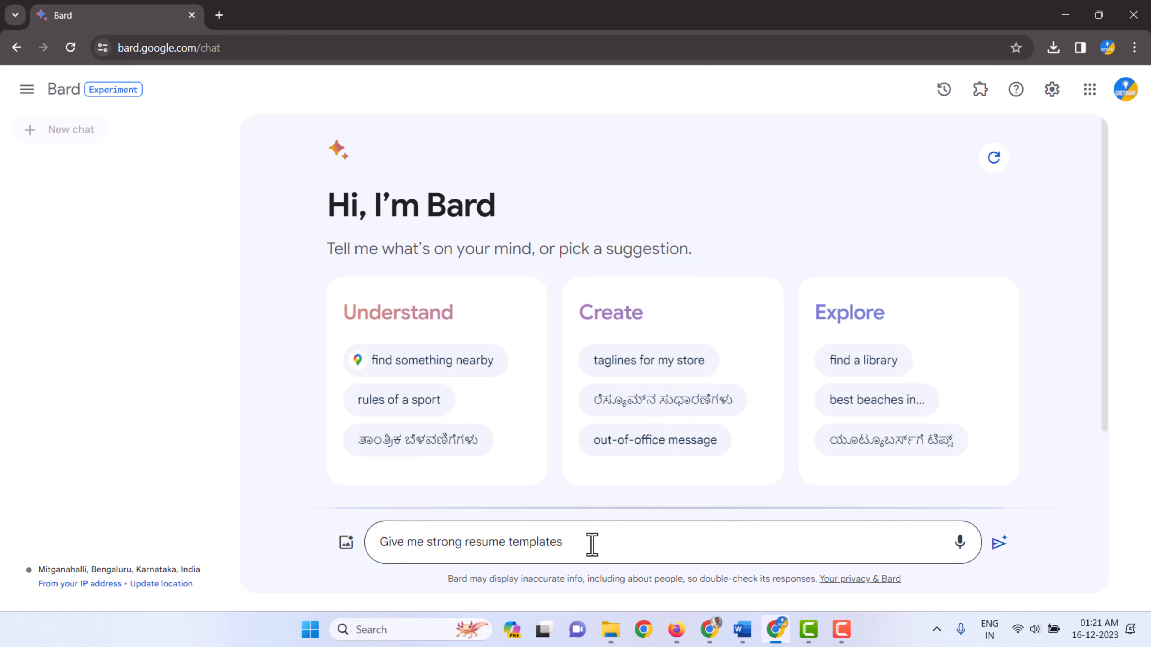
{"action": "left_click", "coordinate": [998, 542]}
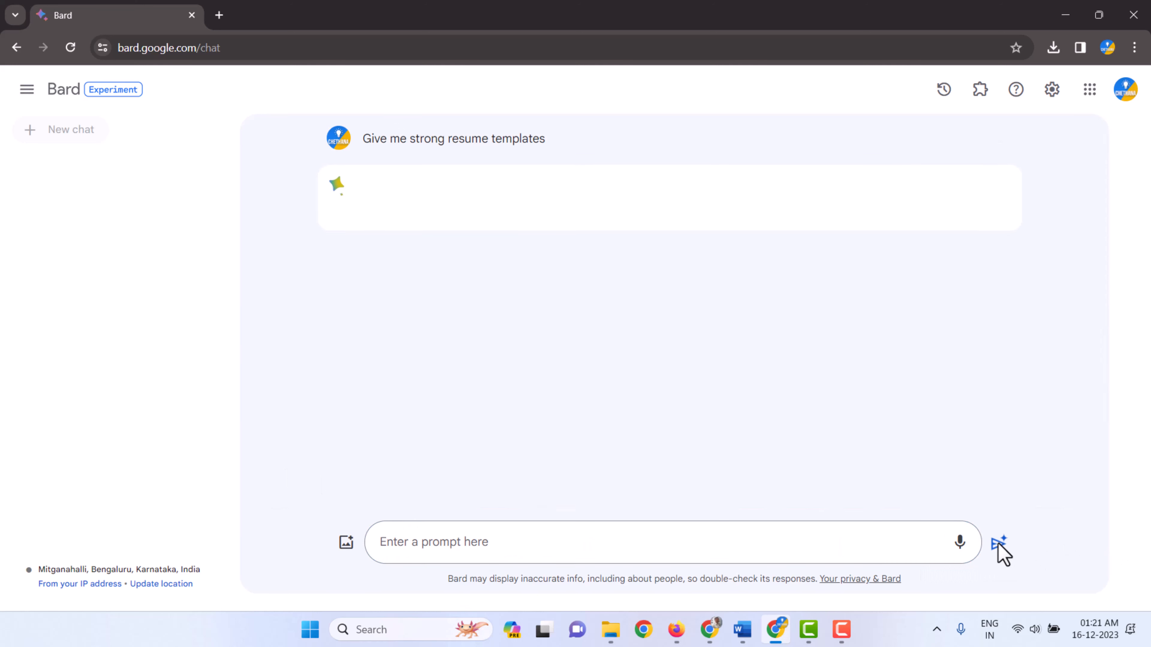
{"action": "left_click", "coordinate": [1000, 543]}
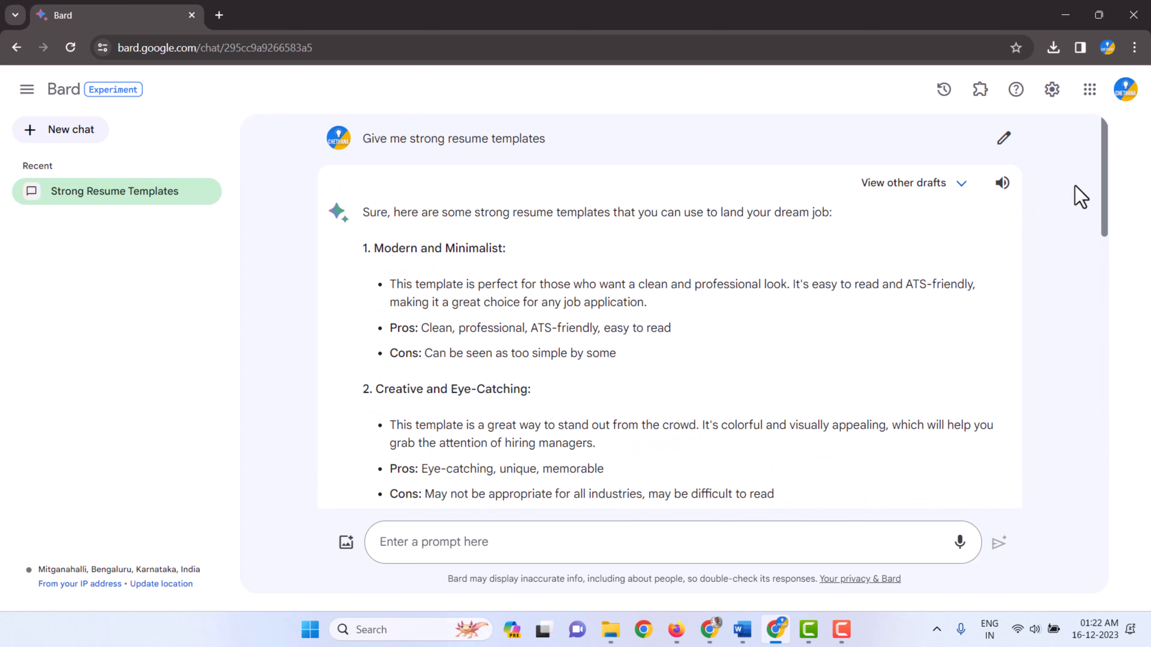
{"action": "scroll", "scroll_direction": "down", "scroll_amount": 3}
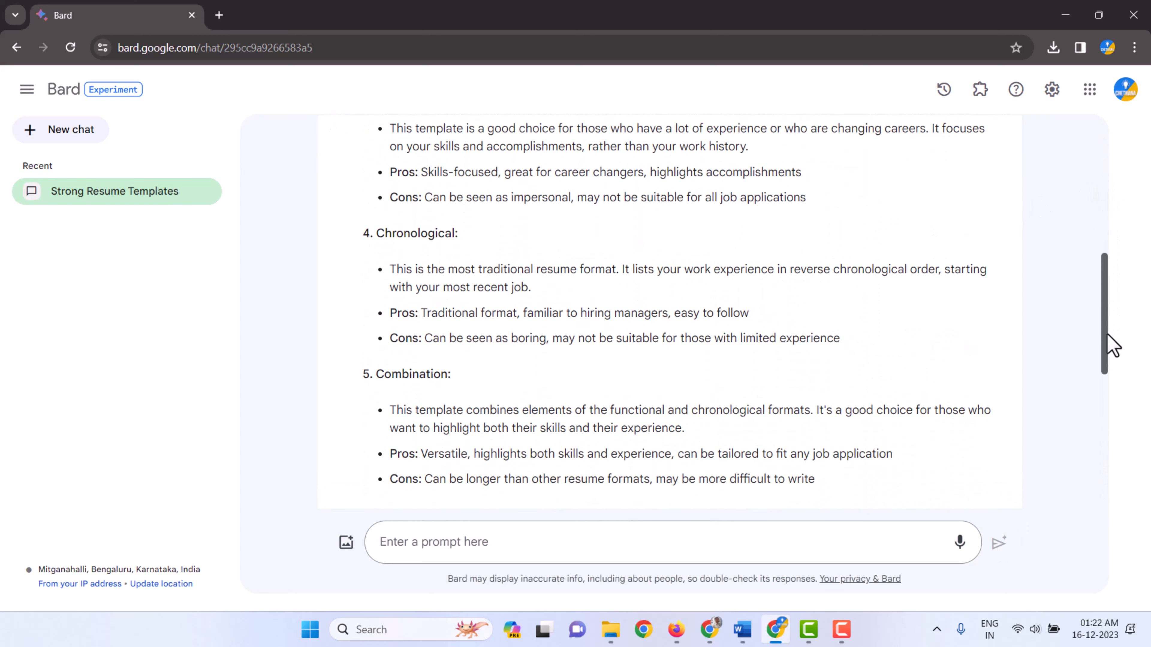
{"action": "scroll", "scroll_direction": "down", "scroll_amount": 3}
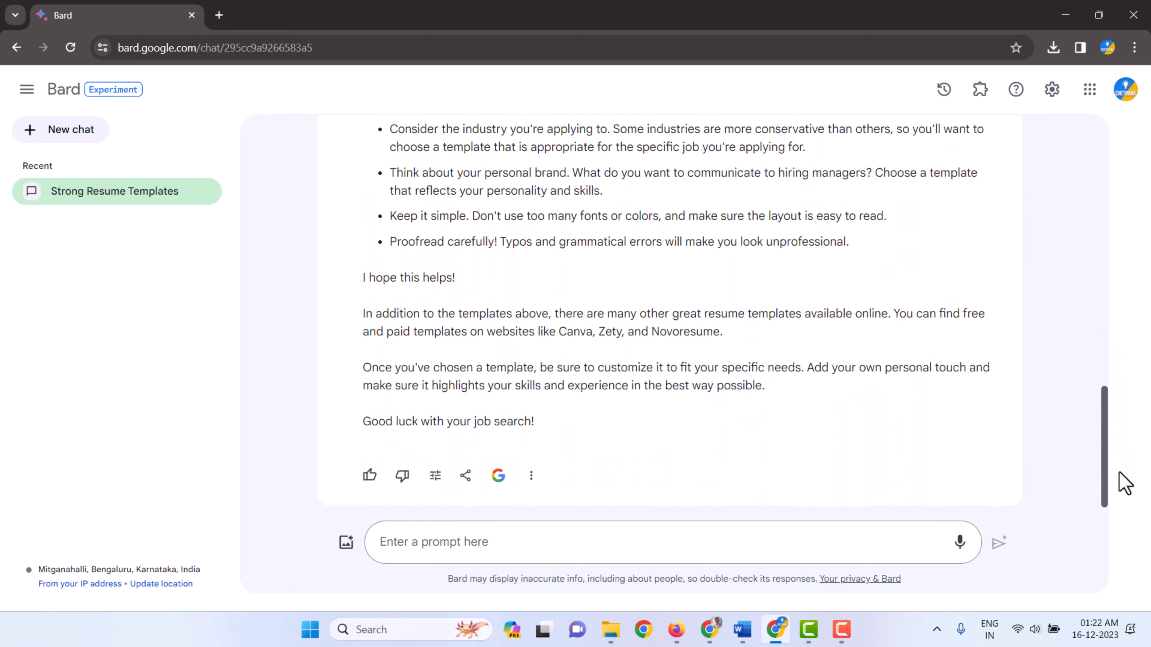
{"action": "scroll", "scroll_direction": "up", "scroll_amount": 3}
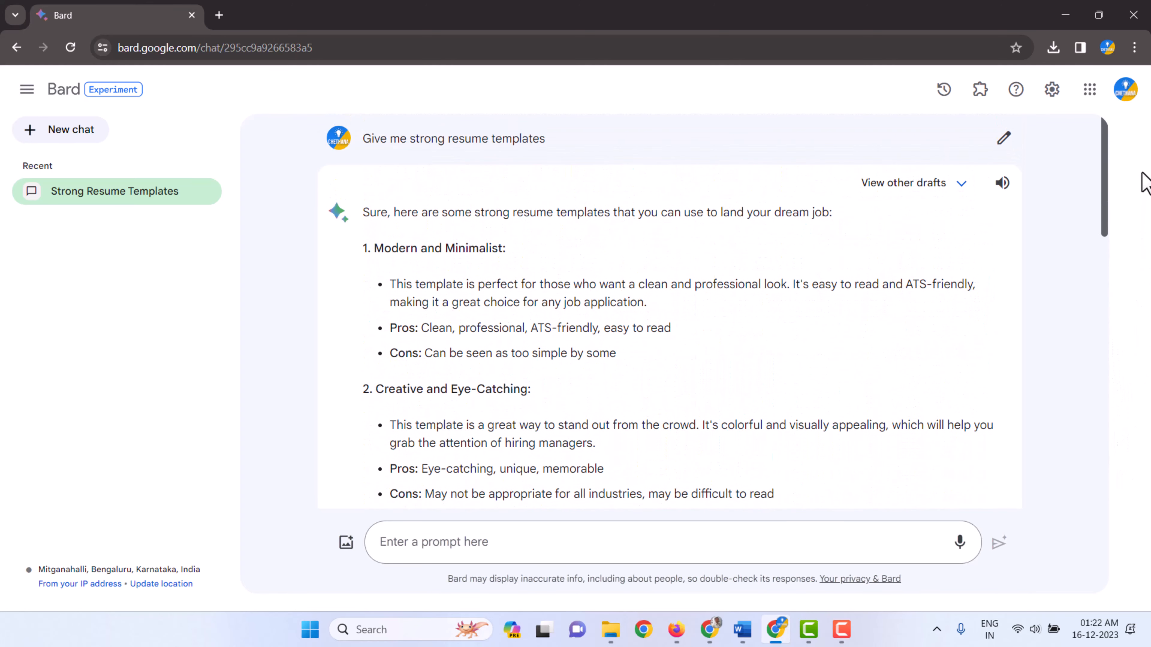
{"action": "mouse_move", "coordinate": [564, 159]}
{"action": "type", "text": "Give me strong resume templates with preview links"}
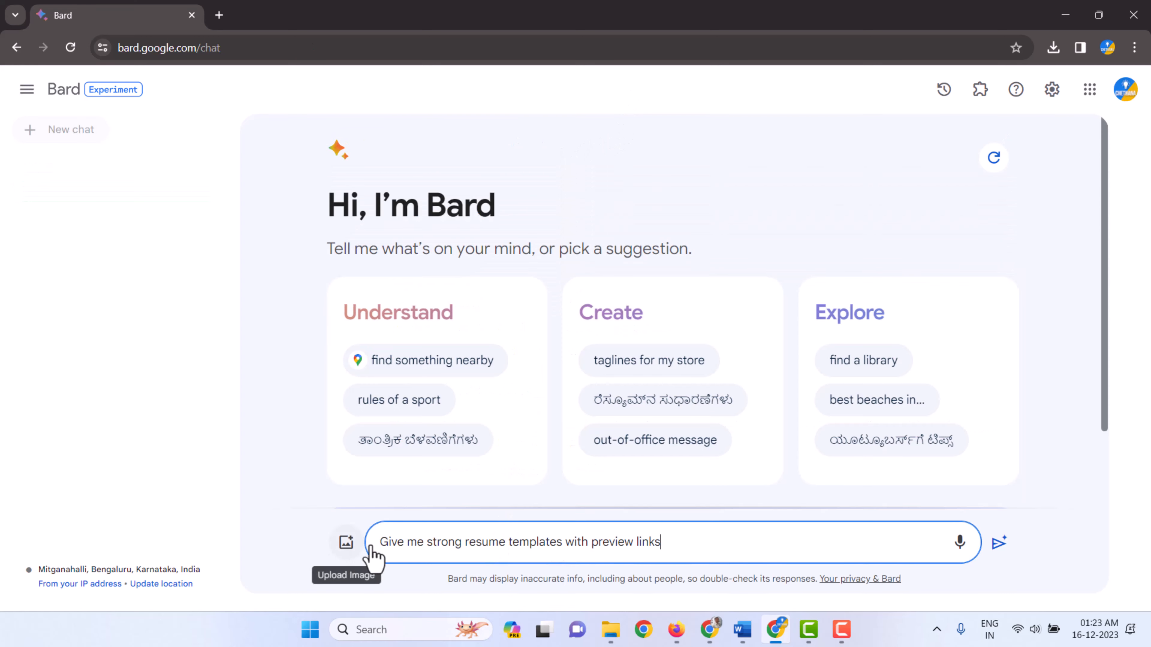
{"action": "mouse_move", "coordinate": [565, 545]}
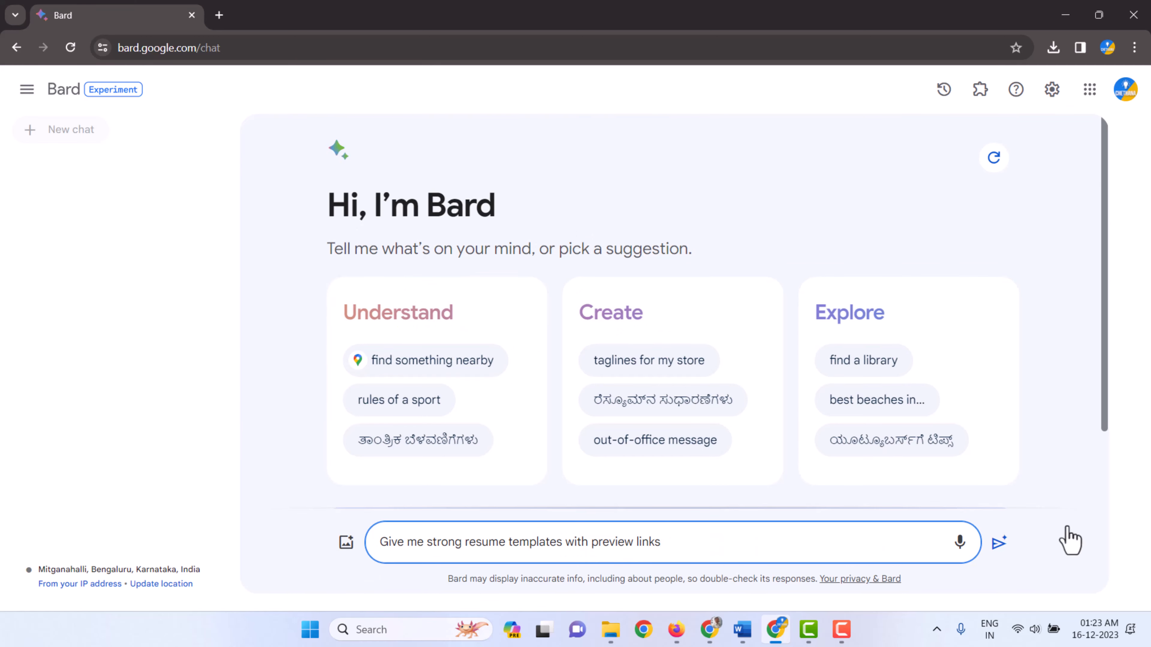
Submit 'Give me strong resume templates with preview links' and review the template images and links in the reply
{"action": "left_click", "coordinate": [998, 543]}
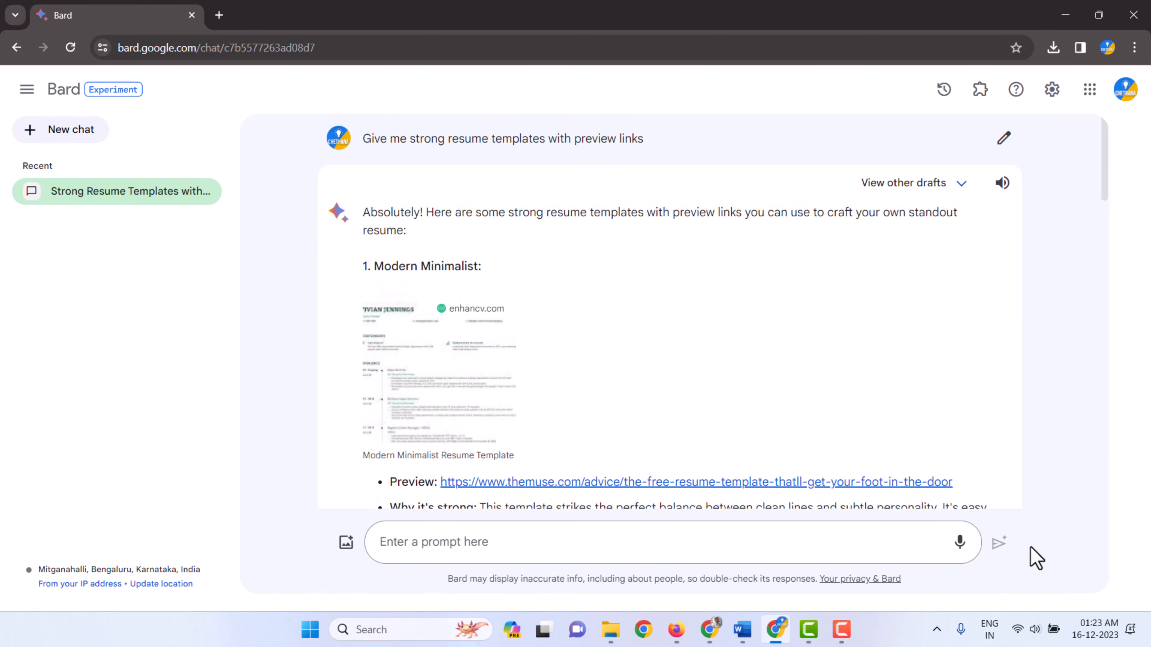
{"action": "mouse_move", "coordinate": [453, 359]}
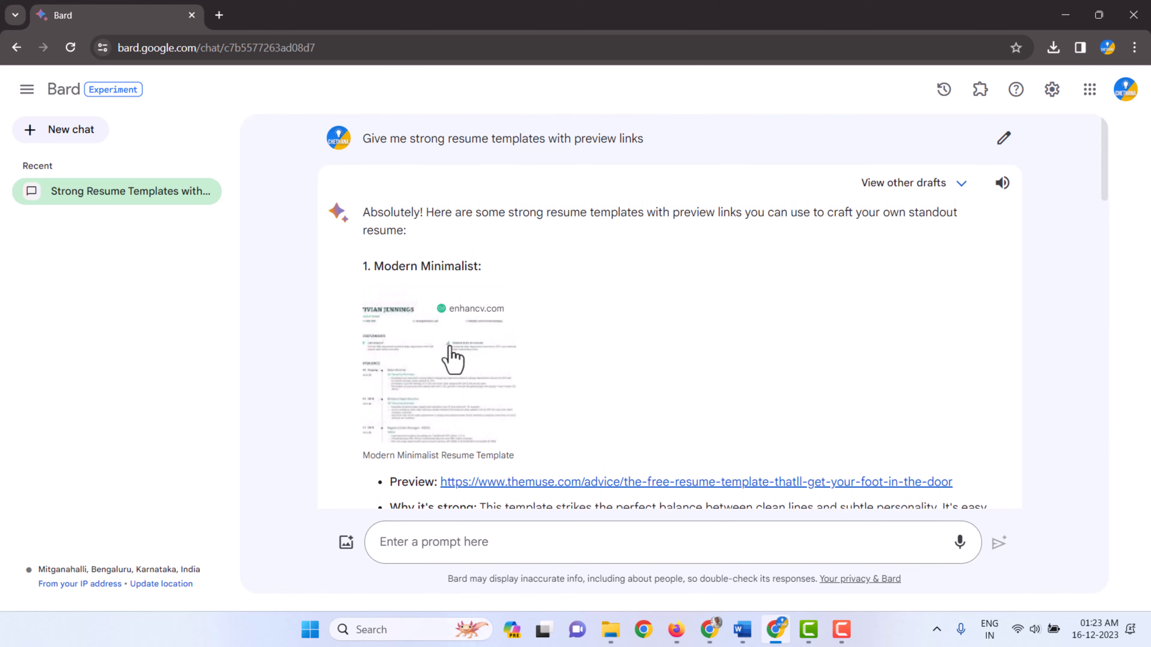
{"action": "mouse_move", "coordinate": [1071, 187]}
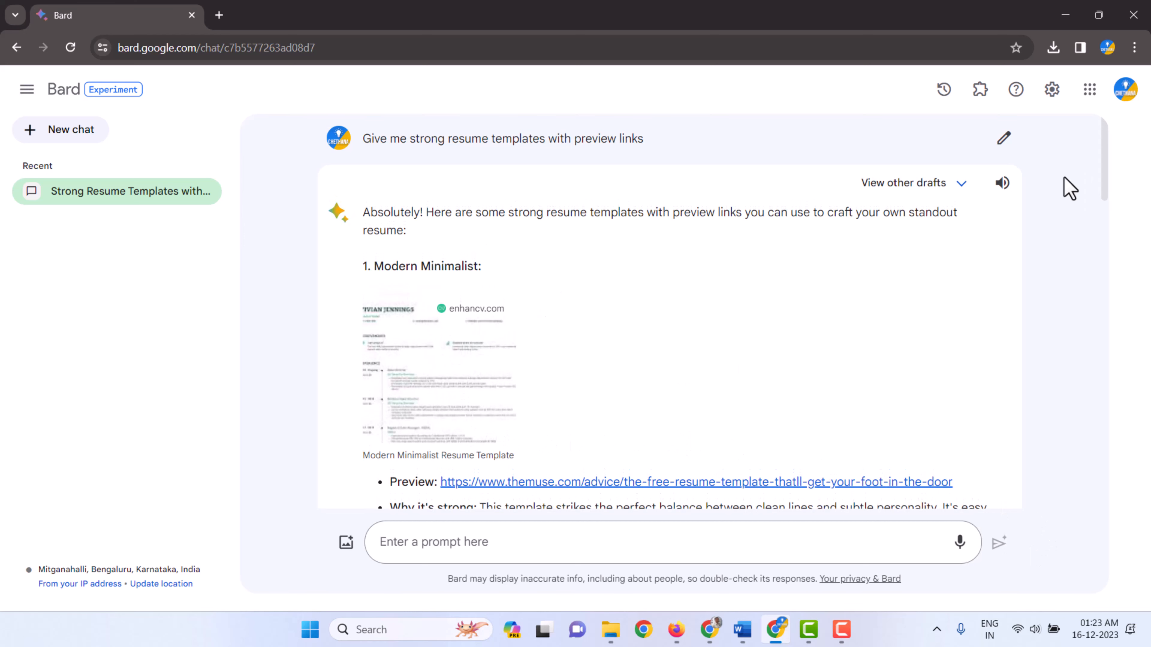
{"action": "scroll", "scroll_direction": "down", "scroll_amount": 3}
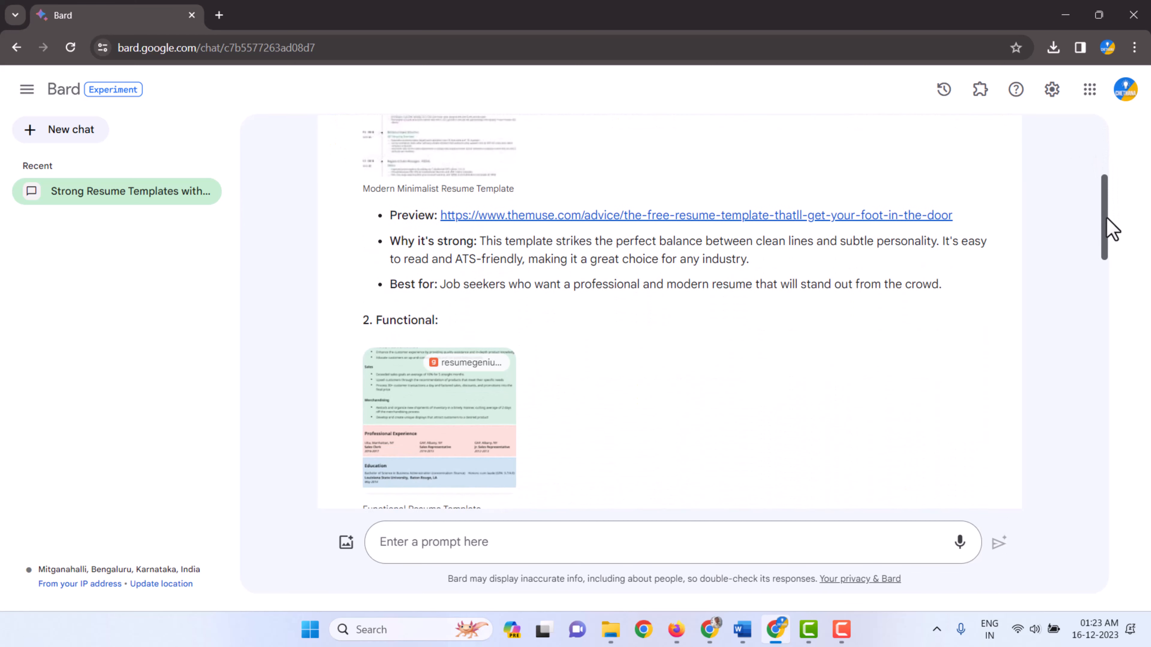
{"action": "scroll", "scroll_direction": "down", "scroll_amount": 3}
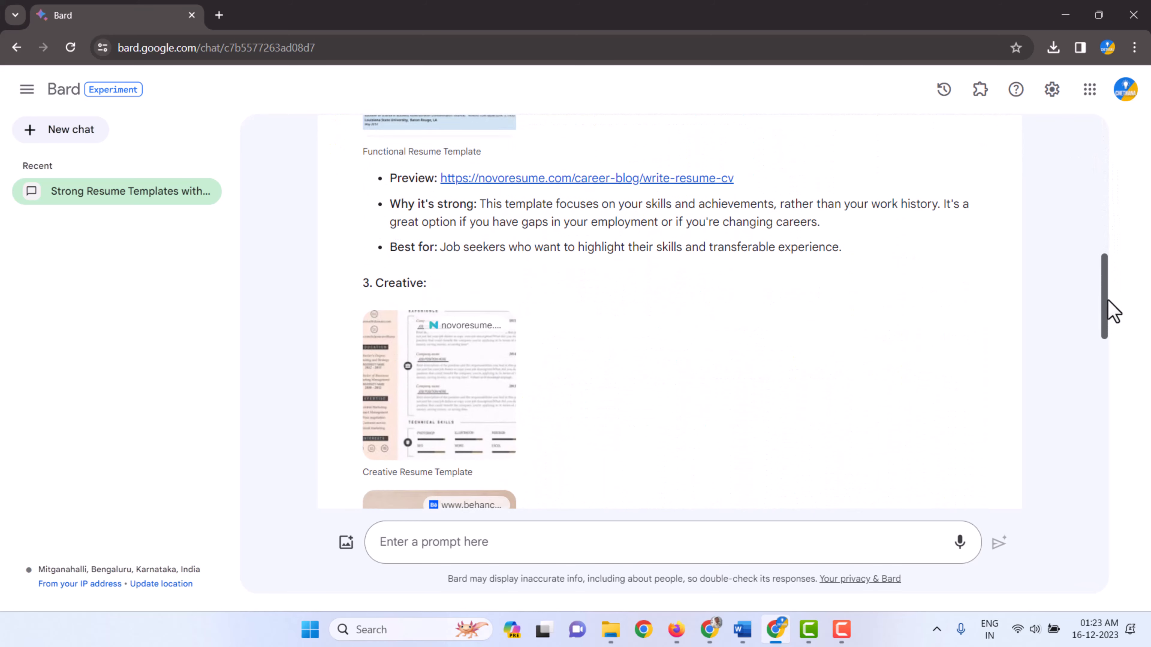
{"action": "scroll", "scroll_direction": "down", "scroll_amount": 3}
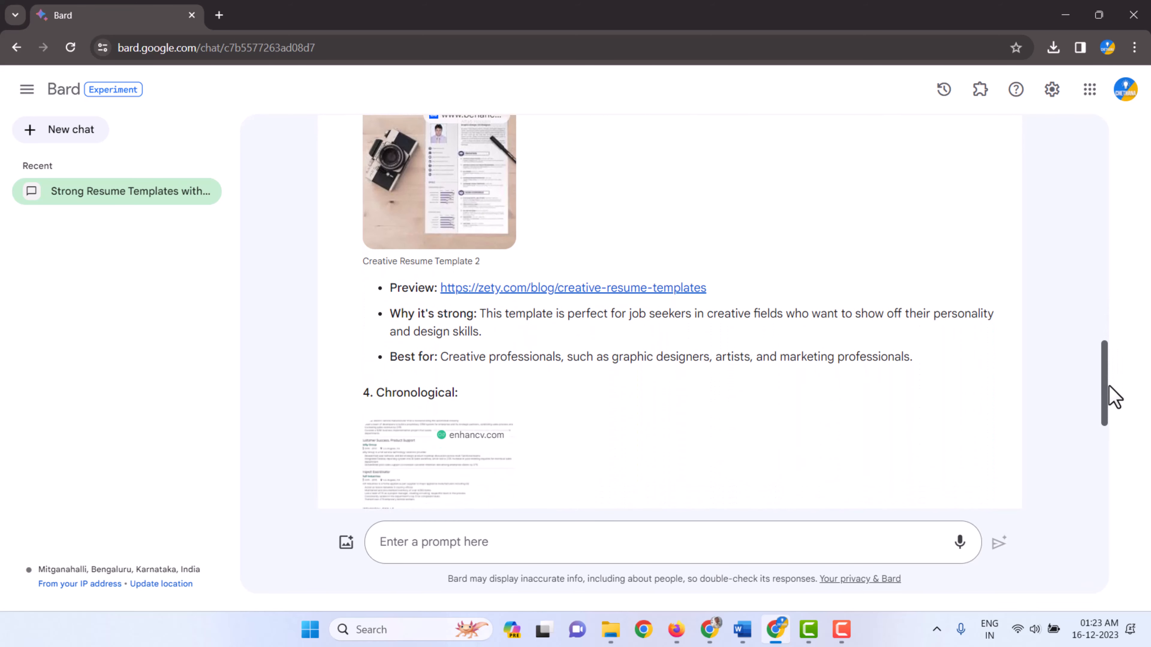
{"action": "scroll", "scroll_direction": "down", "scroll_amount": 3}
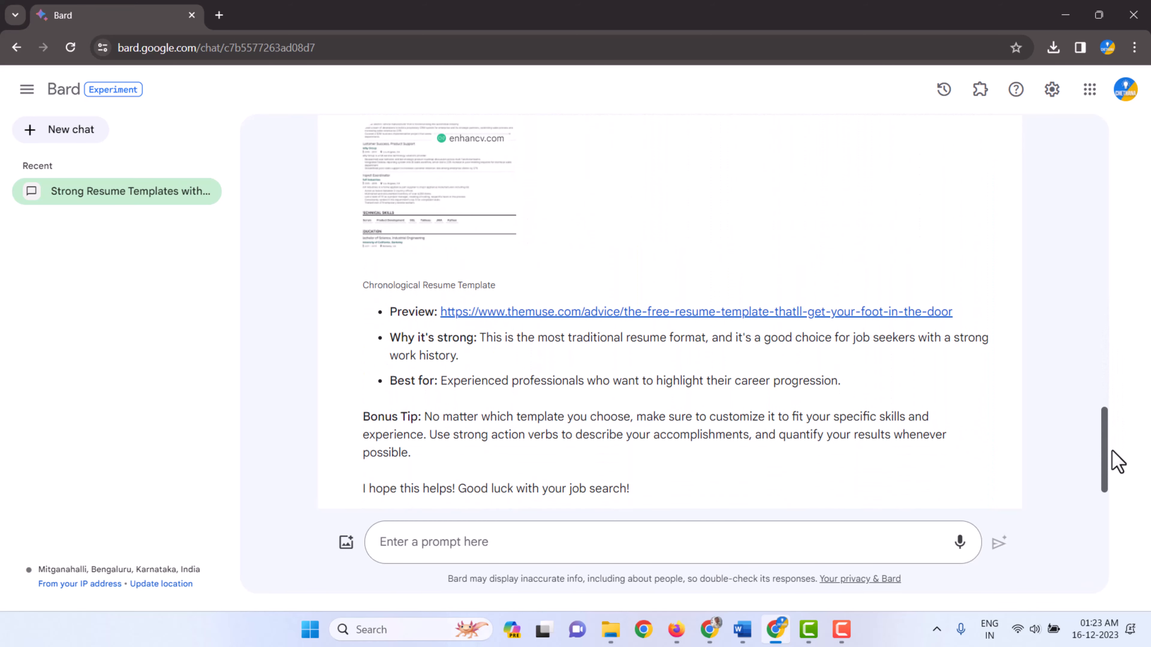
{"action": "scroll", "scroll_direction": "up", "scroll_amount": 3}
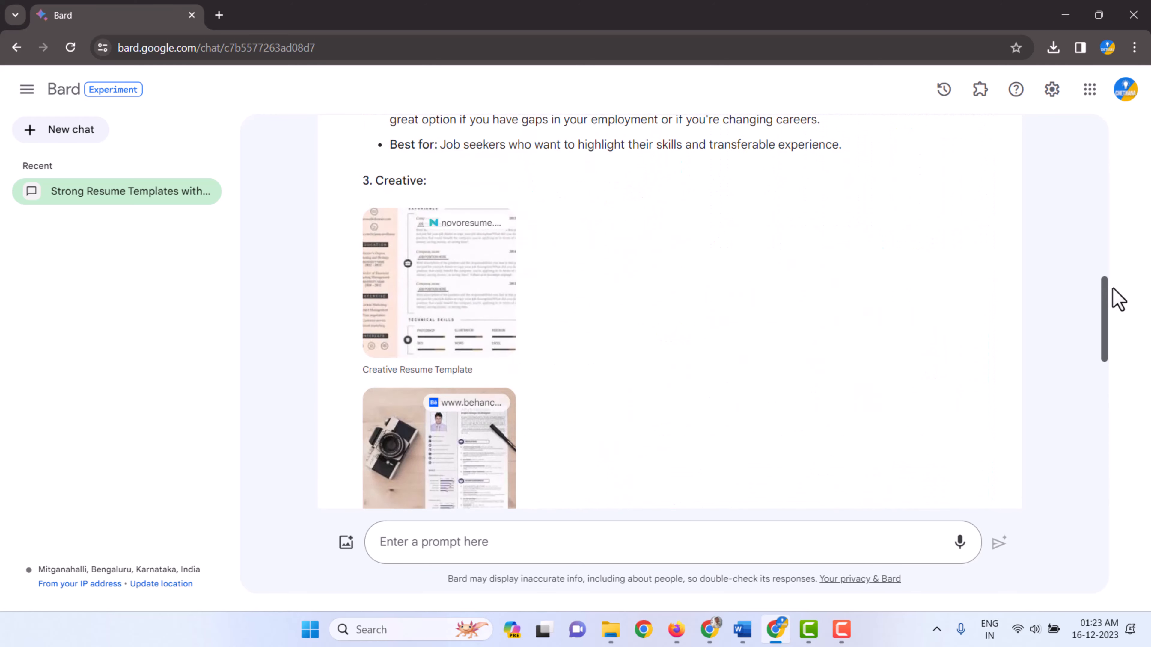
{"action": "scroll", "scroll_direction": "up", "scroll_amount": 3}
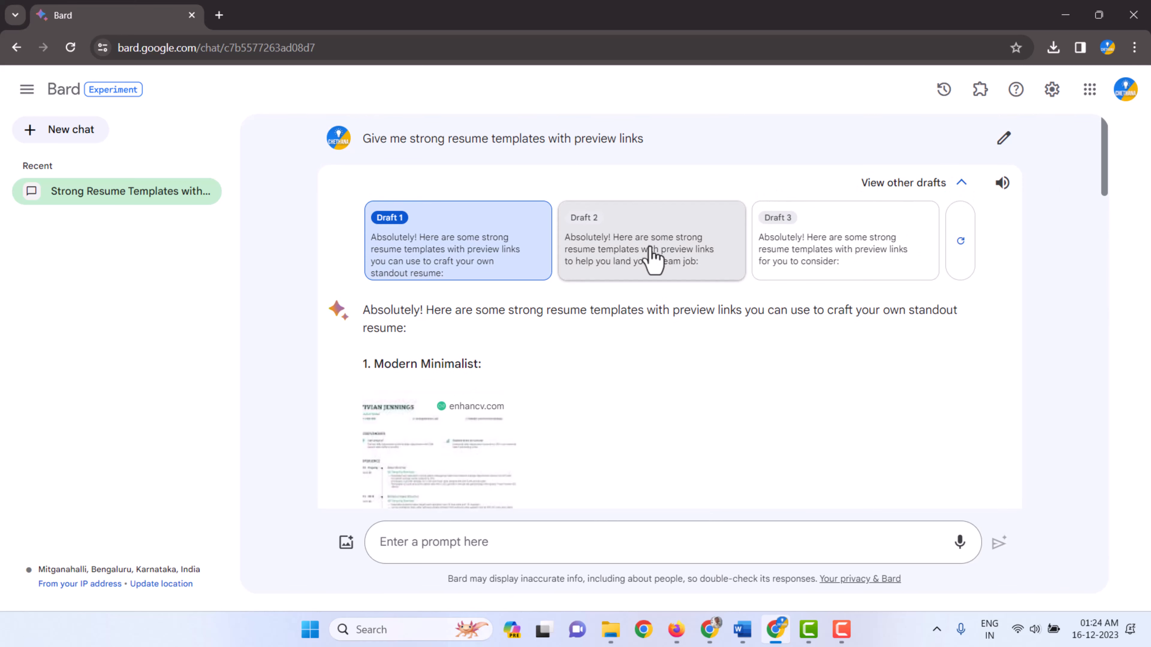
{"action": "left_click", "coordinate": [650, 241]}
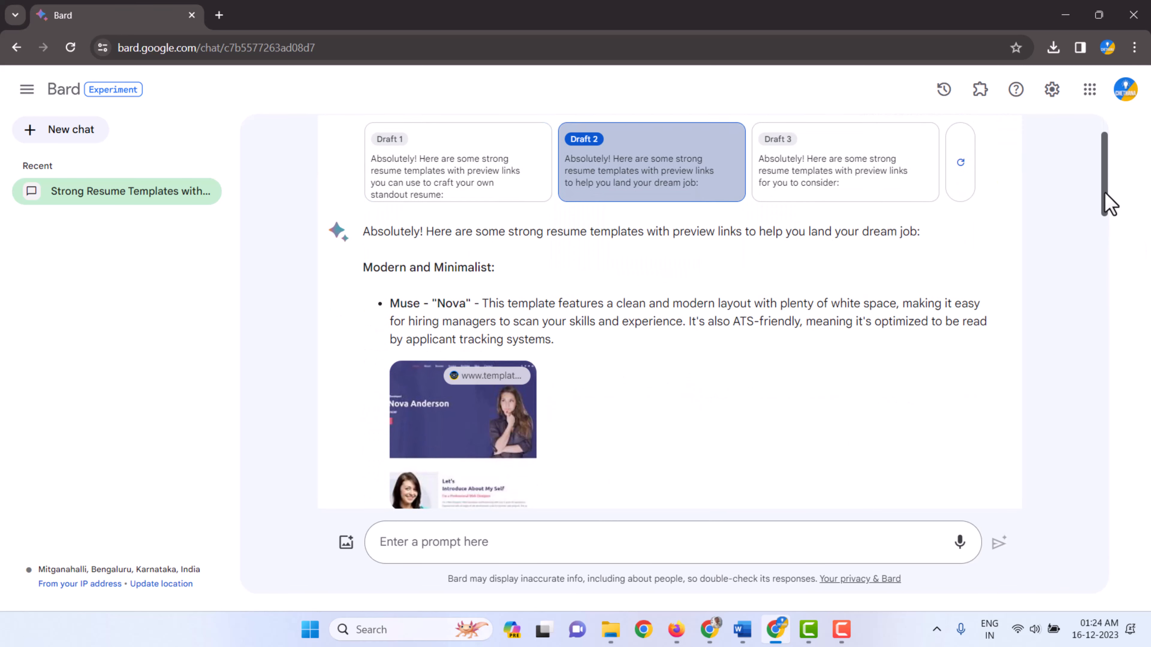
{"action": "scroll", "scroll_direction": "down", "scroll_amount": 3}
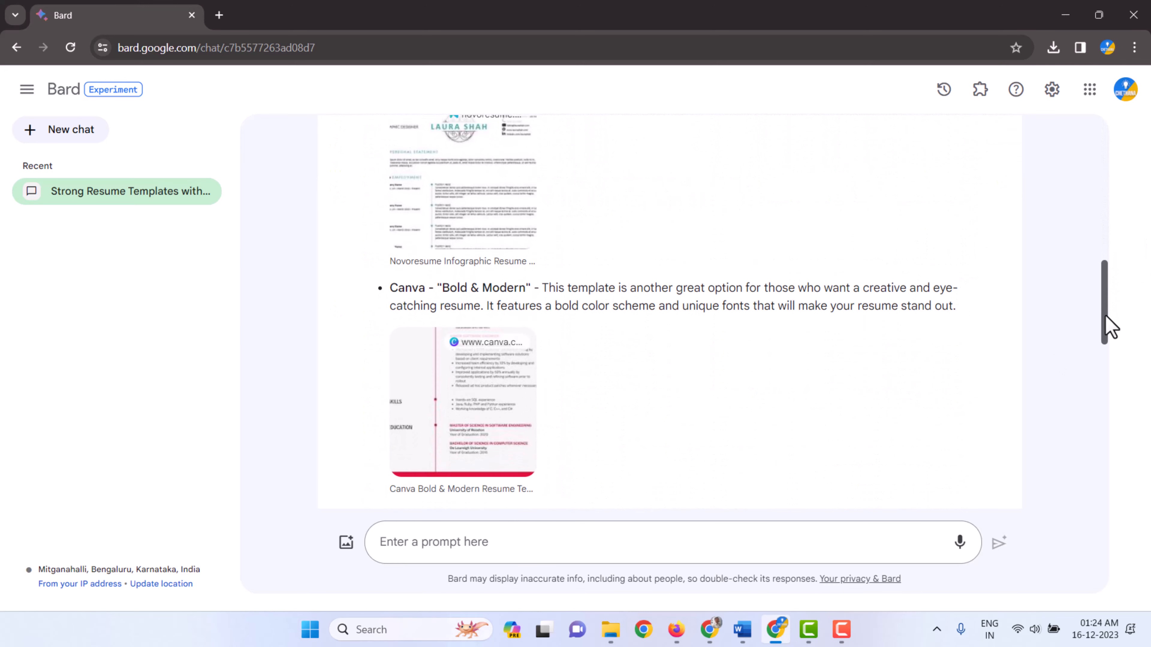
{"action": "scroll", "scroll_direction": "down", "scroll_amount": 3}
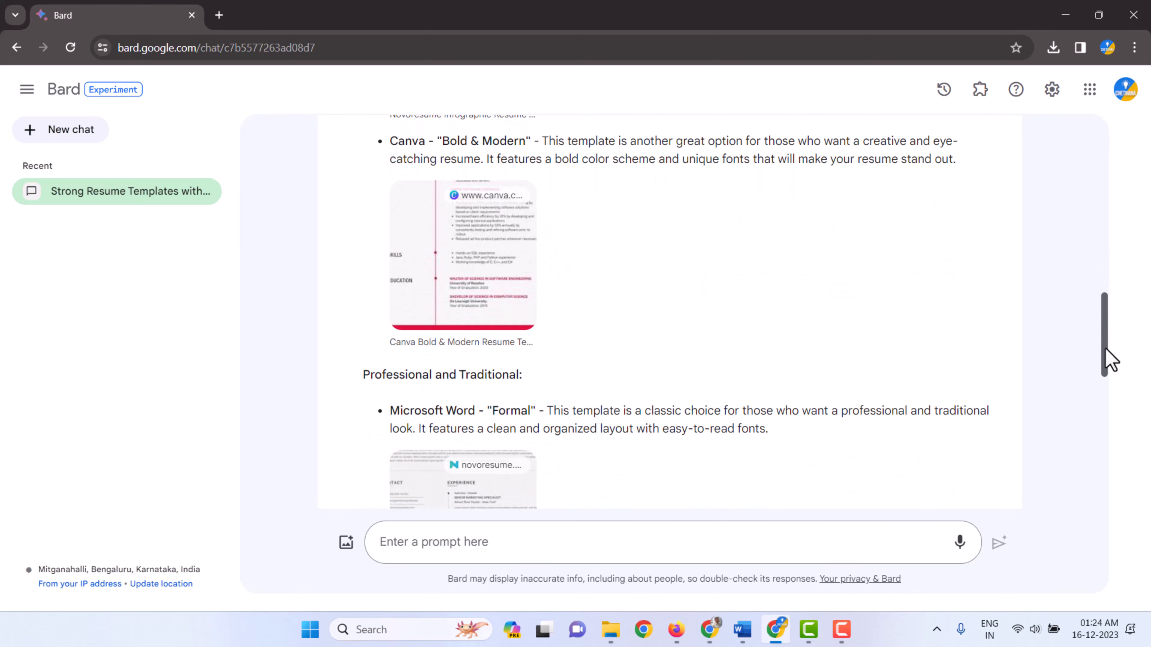
{"action": "scroll", "scroll_direction": "down", "scroll_amount": 3}
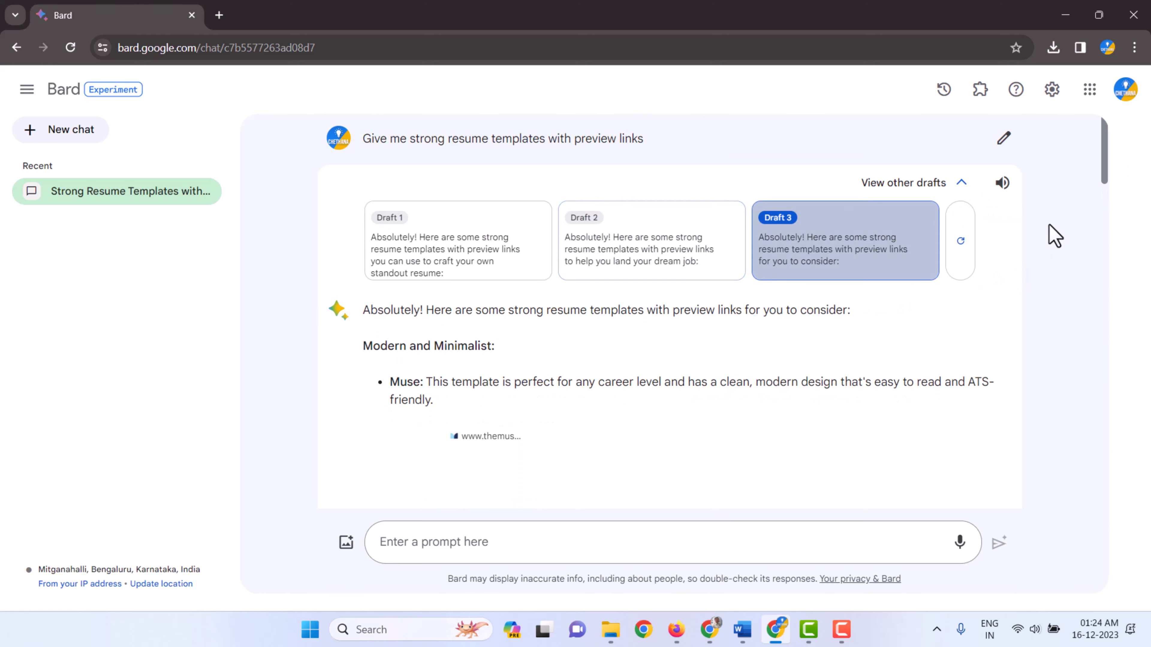
{"action": "scroll", "scroll_direction": "down", "scroll_amount": 3}
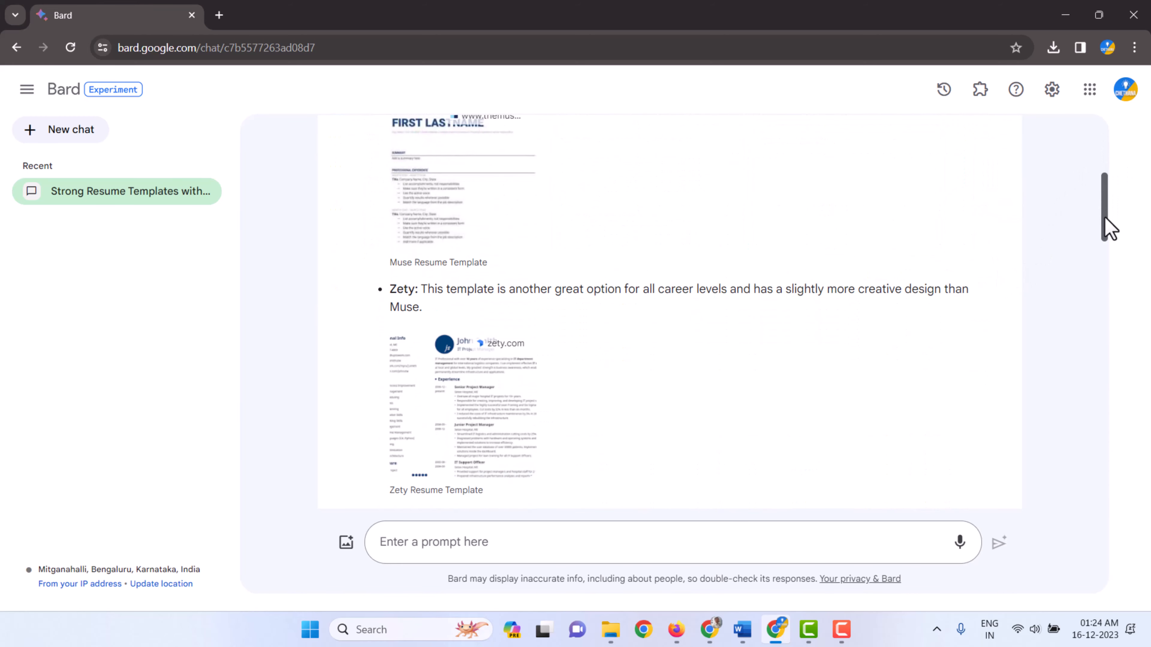
{"action": "scroll", "scroll_direction": "down", "scroll_amount": 3}
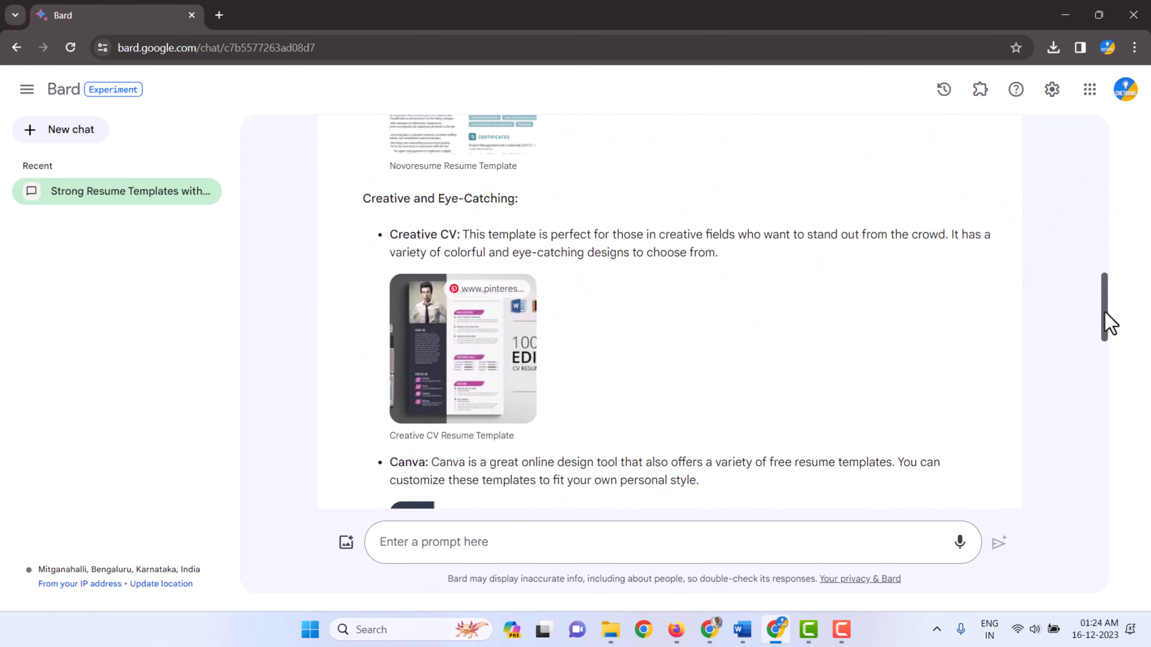
{"action": "scroll", "scroll_direction": "down", "scroll_amount": 3}
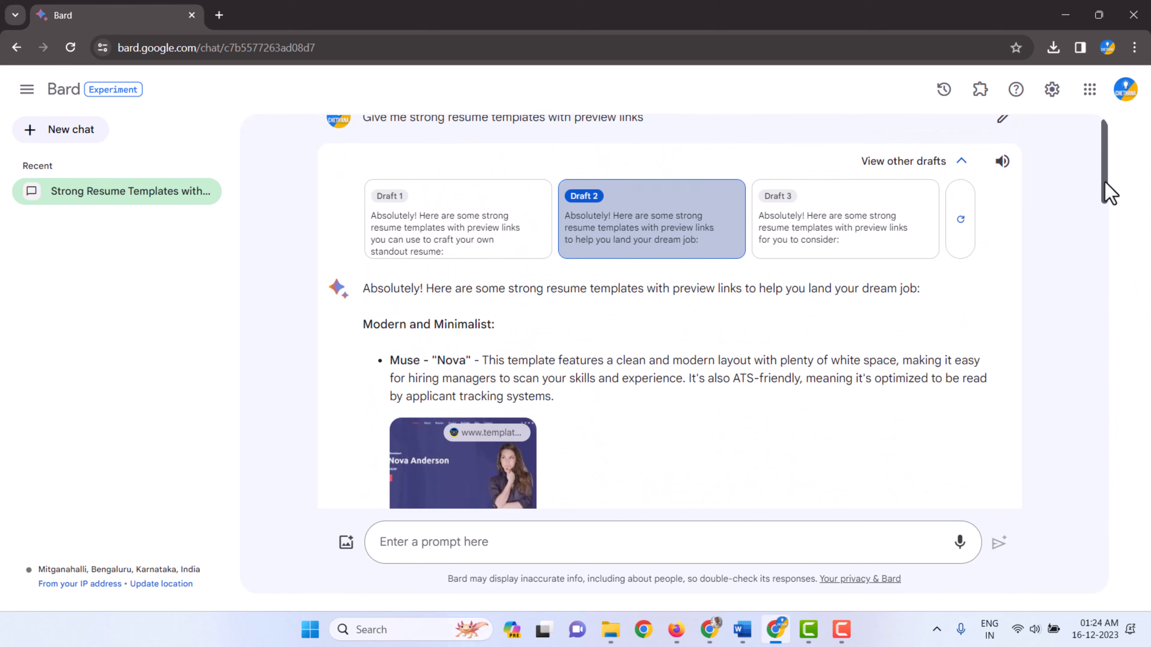
{"action": "scroll", "scroll_direction": "down", "scroll_amount": 3}
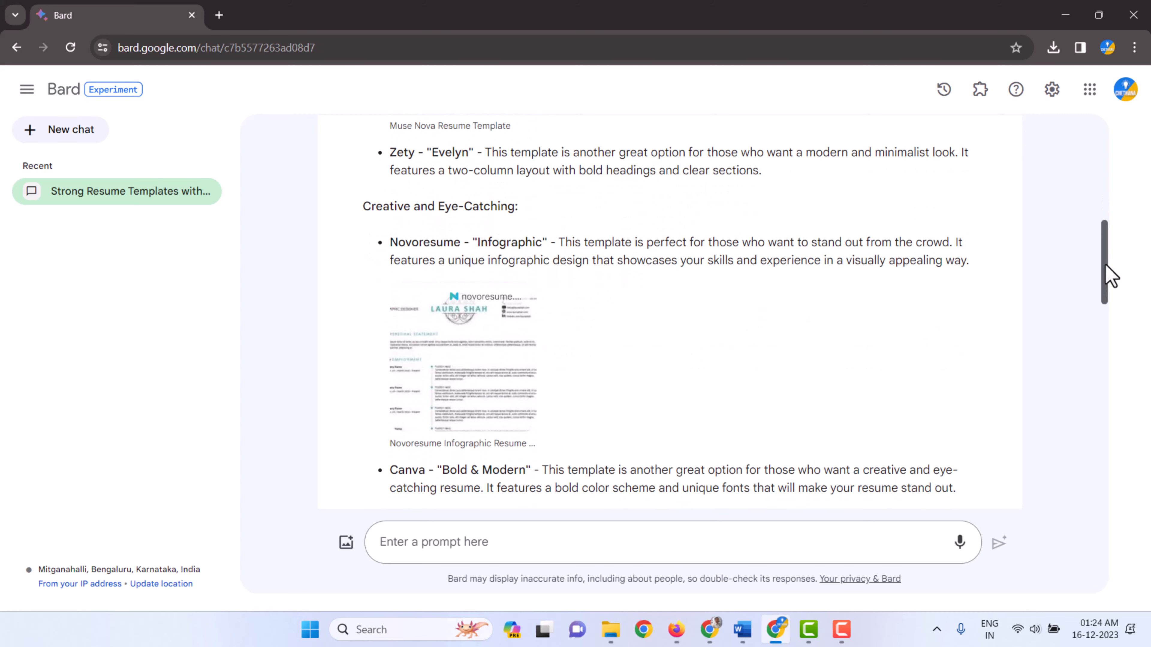
{"action": "scroll", "scroll_direction": "up", "scroll_amount": 3}
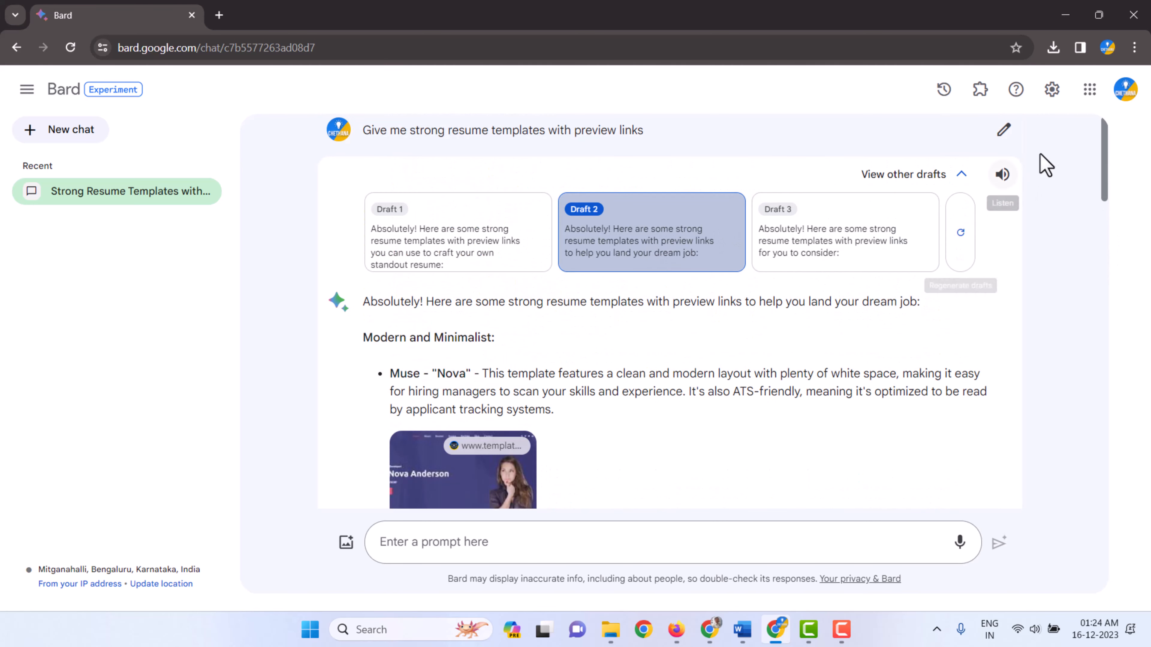
{"action": "scroll", "scroll_direction": "down", "scroll_amount": 3}
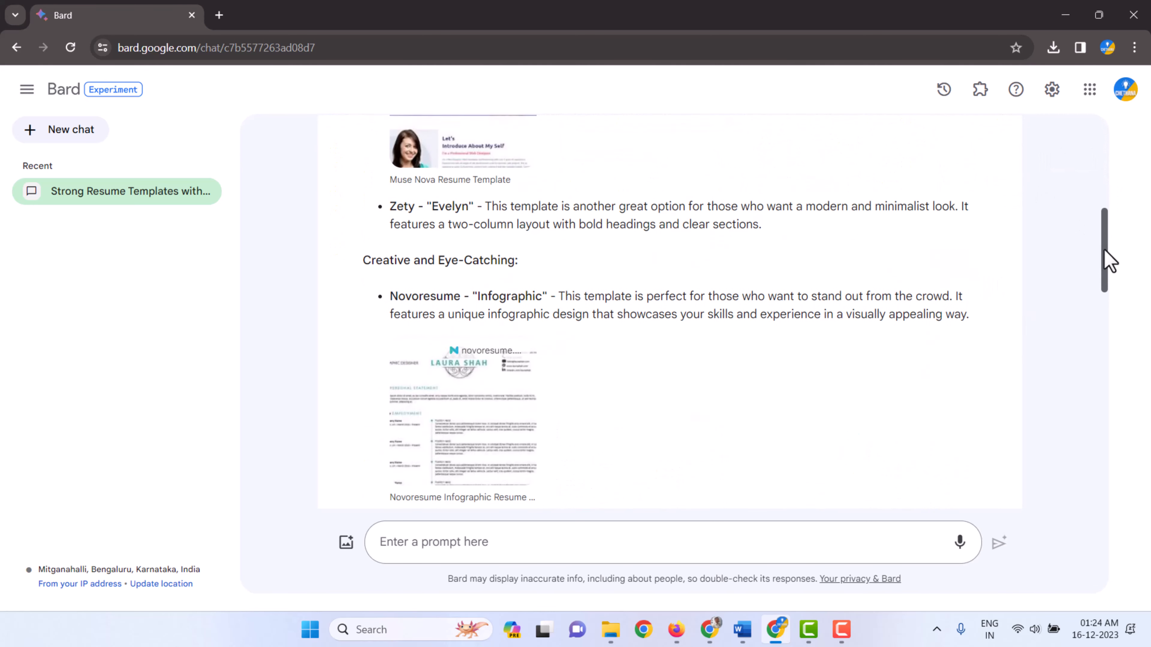
{"action": "scroll", "scroll_direction": "down", "scroll_amount": 3}
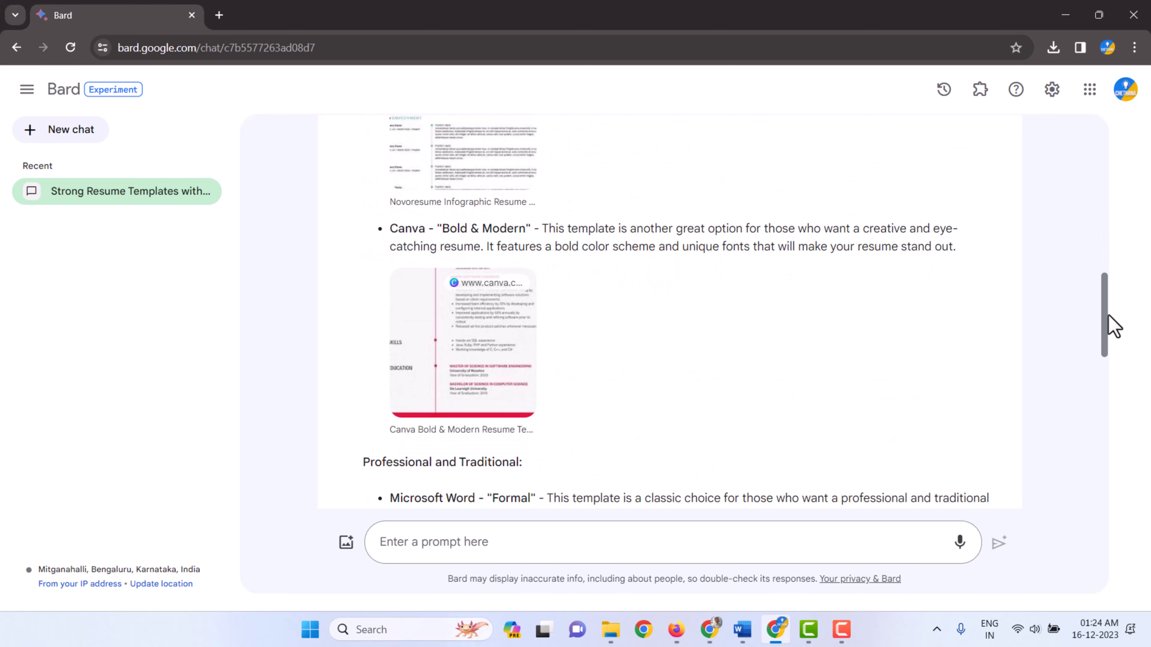
{"action": "mouse_move", "coordinate": [539, 227]}
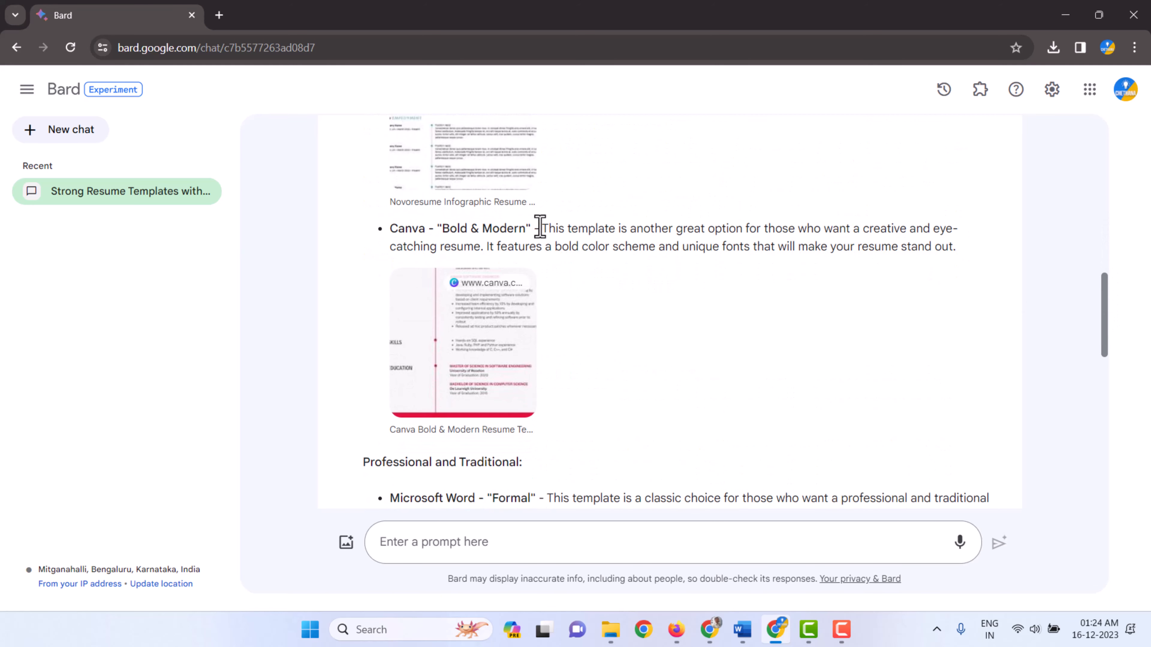
{"action": "mouse_move", "coordinate": [484, 367]}
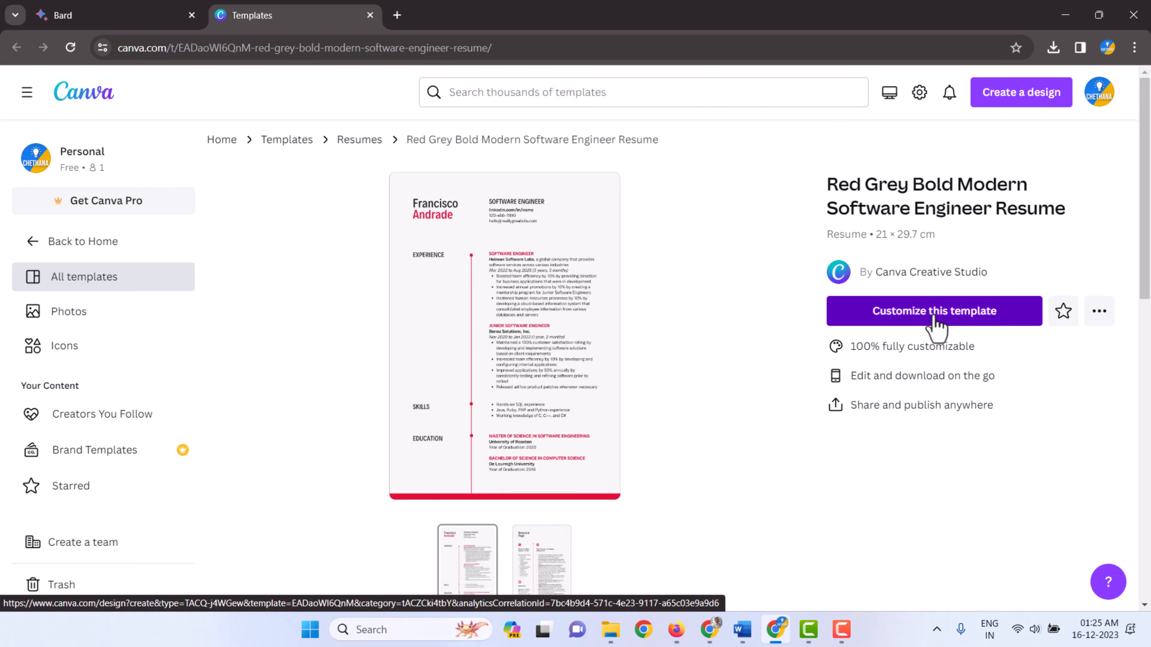
Customize the Red Grey Bold Modern Software Engineer Resume template so it opens in the editor
{"action": "left_click", "coordinate": [934, 311]}
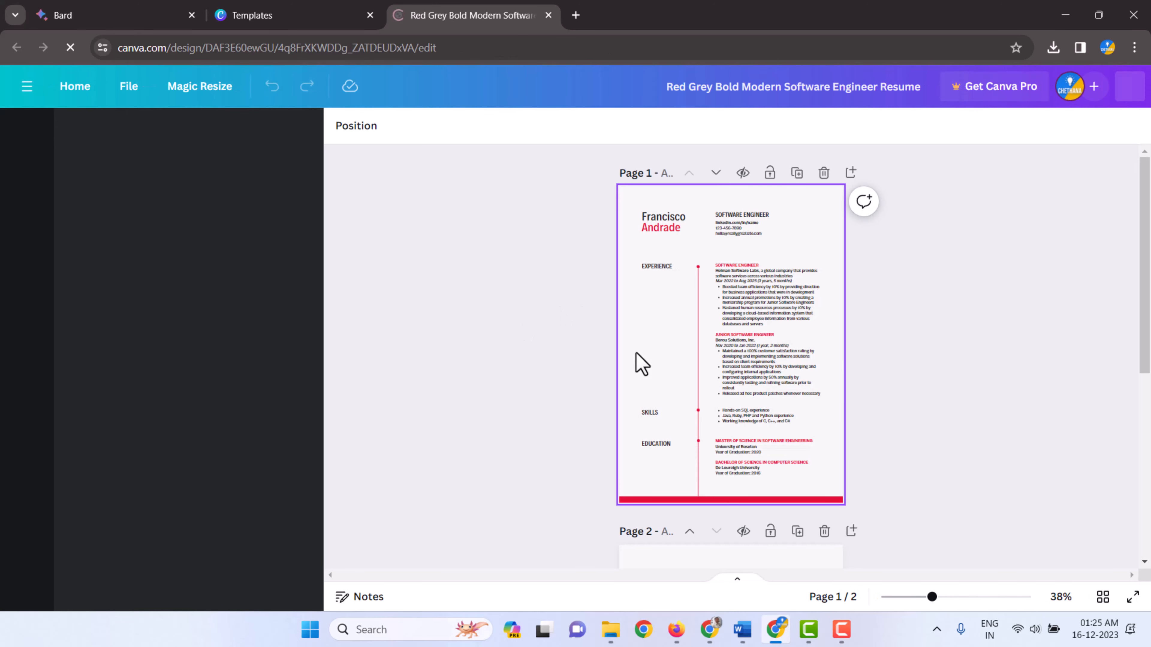
{"action": "left_click", "coordinate": [1108, 86]}
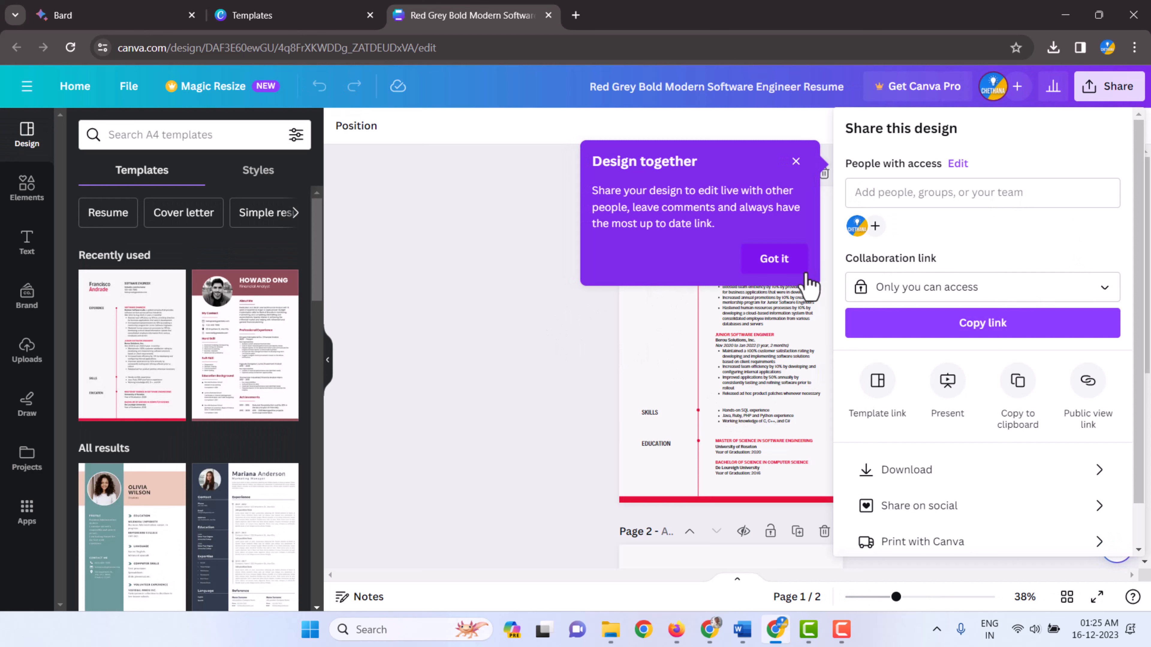
{"action": "left_click", "coordinate": [774, 258]}
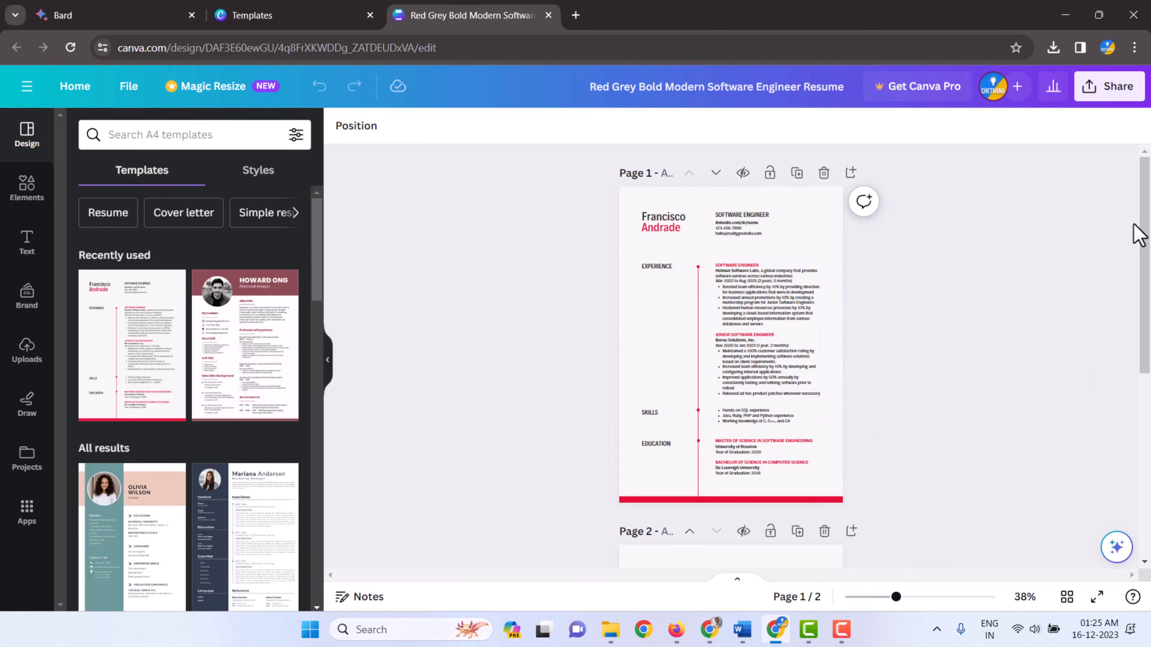
{"action": "scroll", "scroll_direction": "down", "scroll_amount": 3}
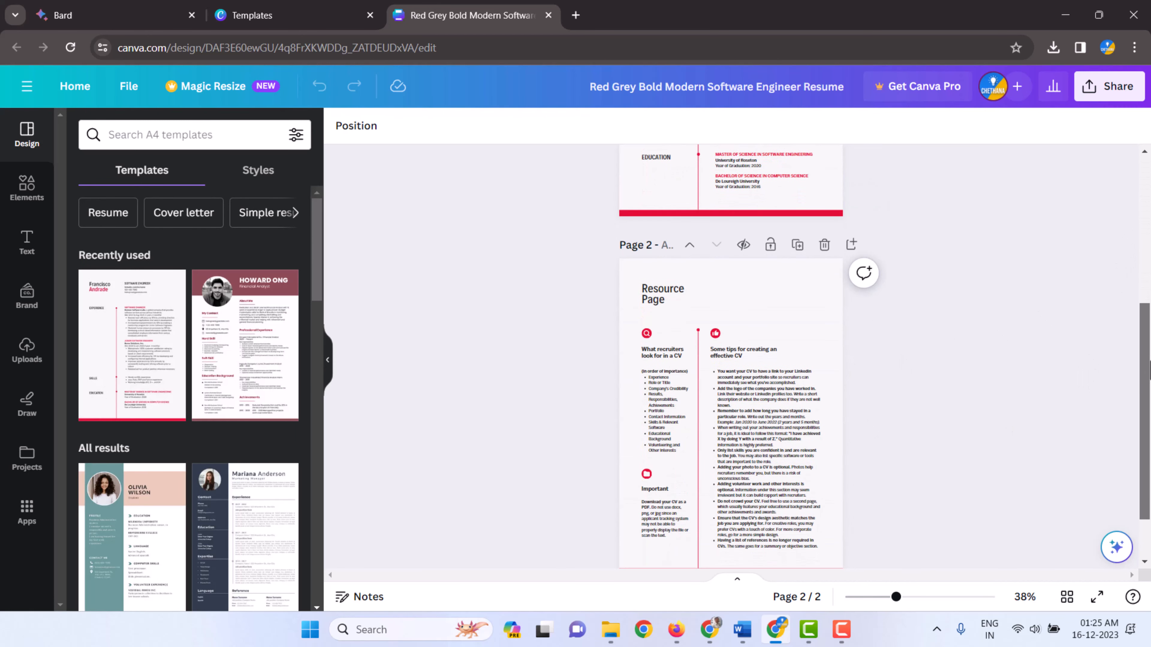
{"action": "scroll", "scroll_direction": "up", "scroll_amount": 3}
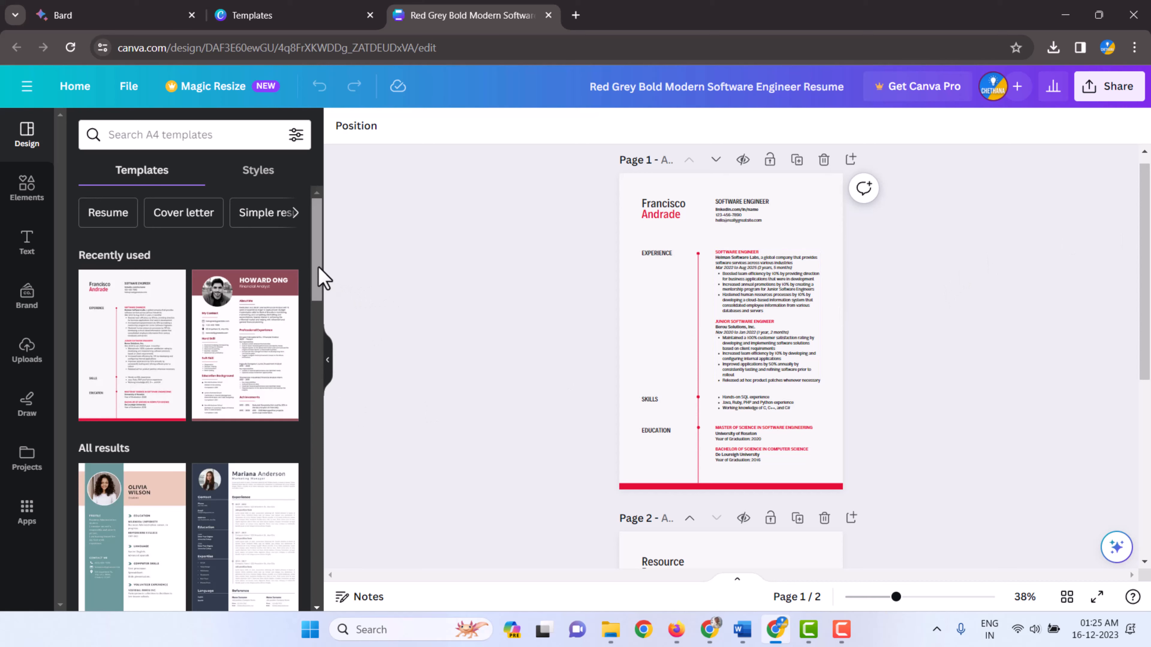
{"action": "scroll", "scroll_direction": "down", "scroll_amount": 3}
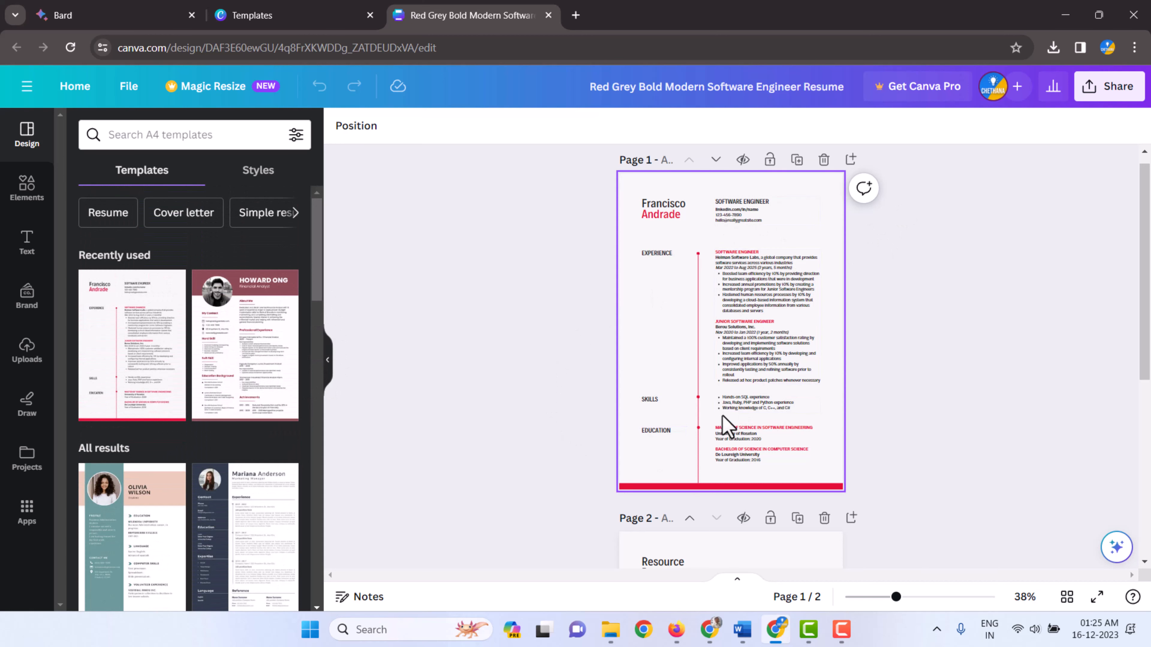
{"action": "left_click", "coordinate": [415, 345]}
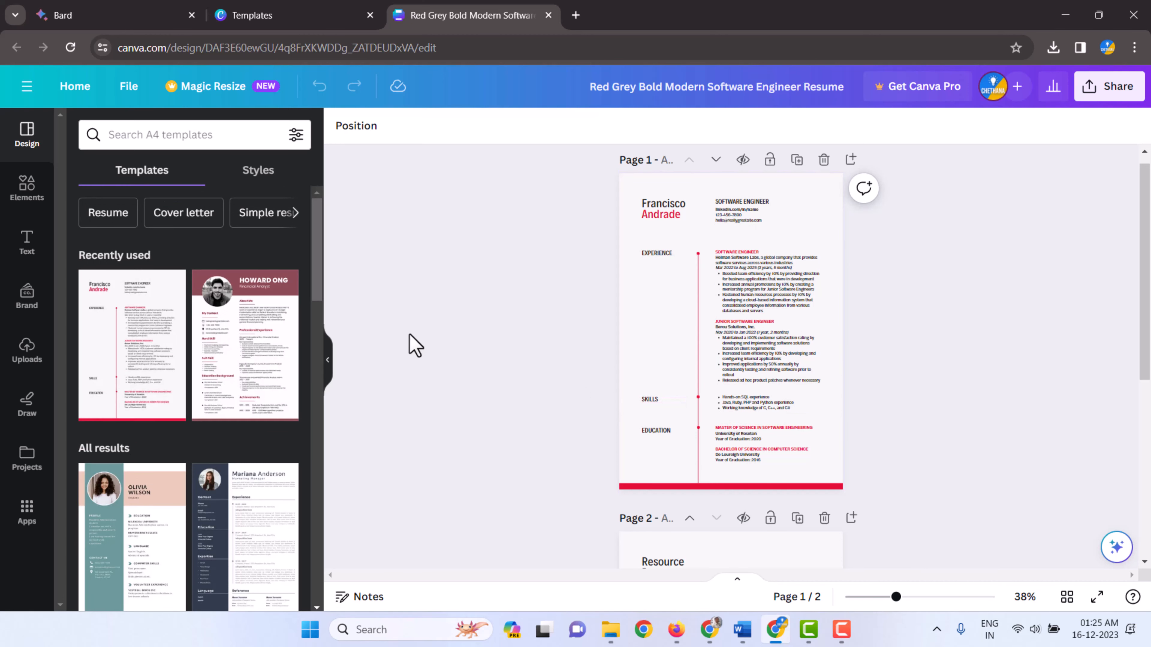
{"action": "mouse_move", "coordinate": [248, 377]}
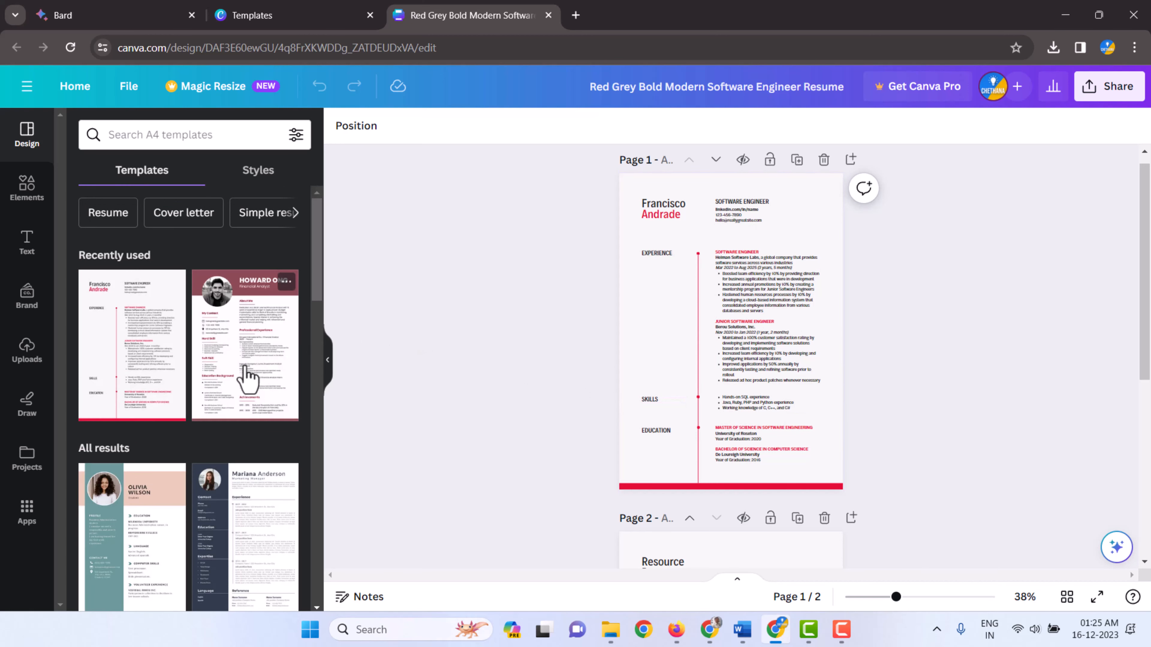
Apply the Howard Ong Pink Simple Profile Resume design to page 1 and select the page
{"action": "left_click", "coordinate": [244, 345]}
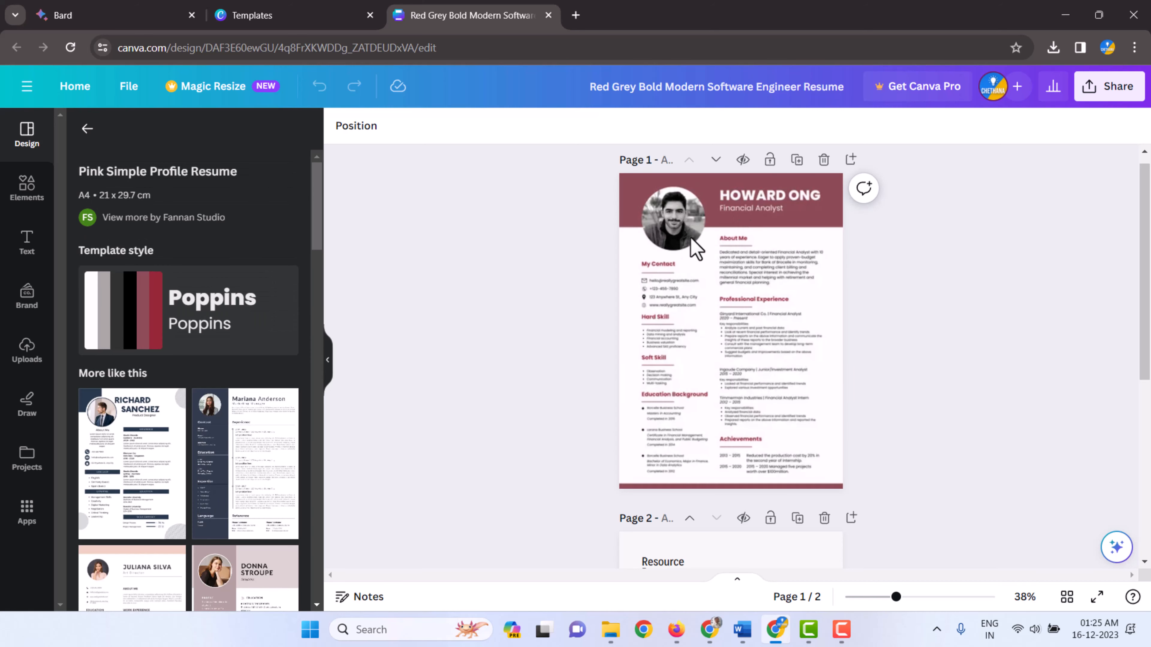
{"action": "left_click", "coordinate": [676, 308]}
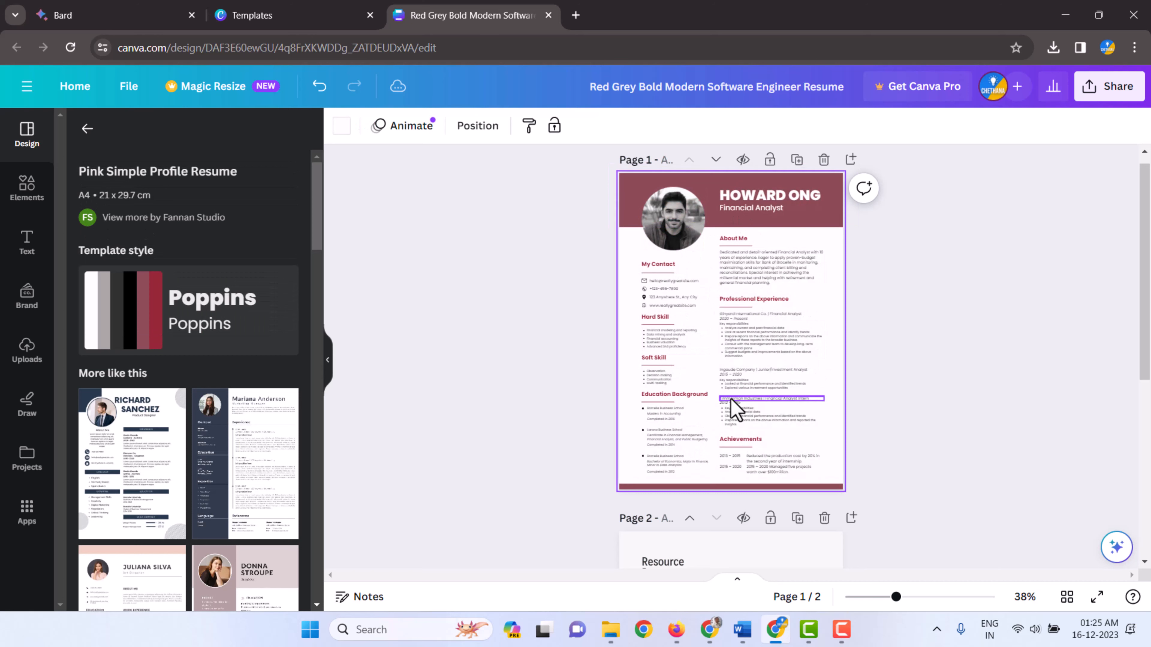
{"action": "left_click", "coordinate": [771, 266]}
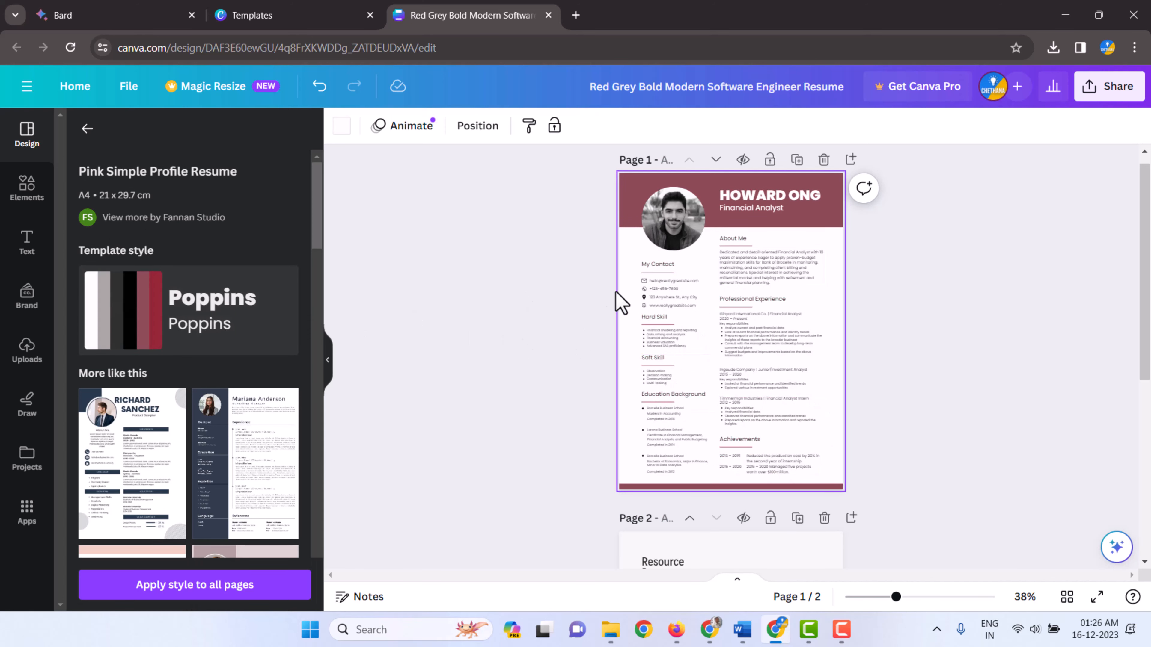
{"action": "left_click", "coordinate": [674, 337]}
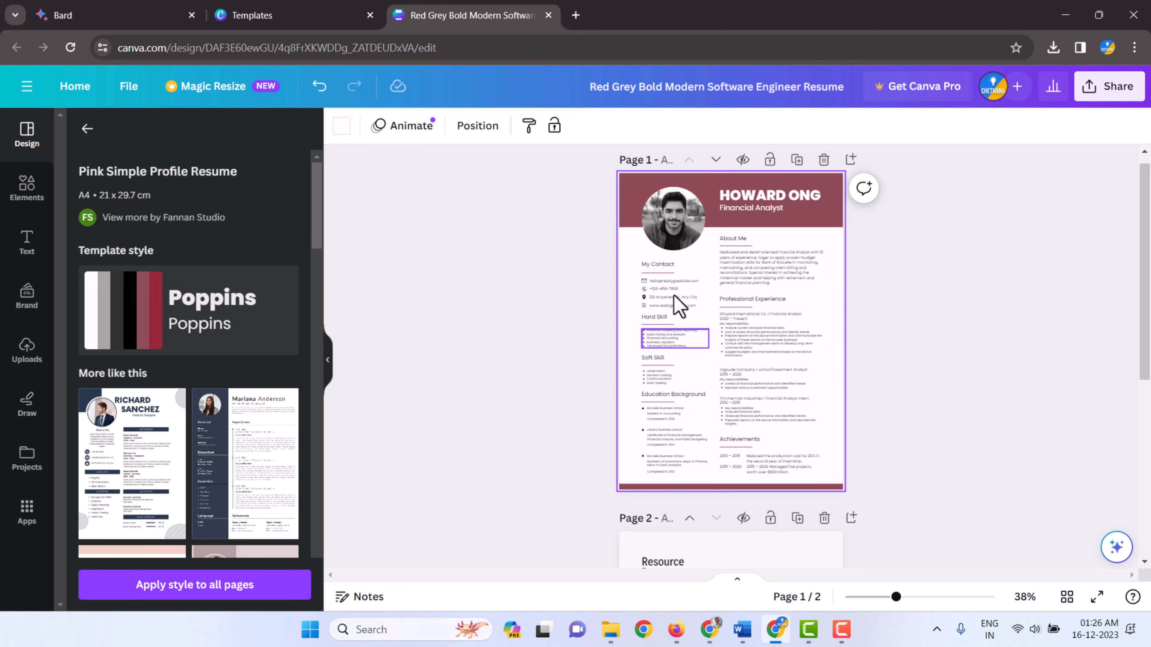
{"action": "scroll", "scroll_direction": "down", "scroll_amount": 3}
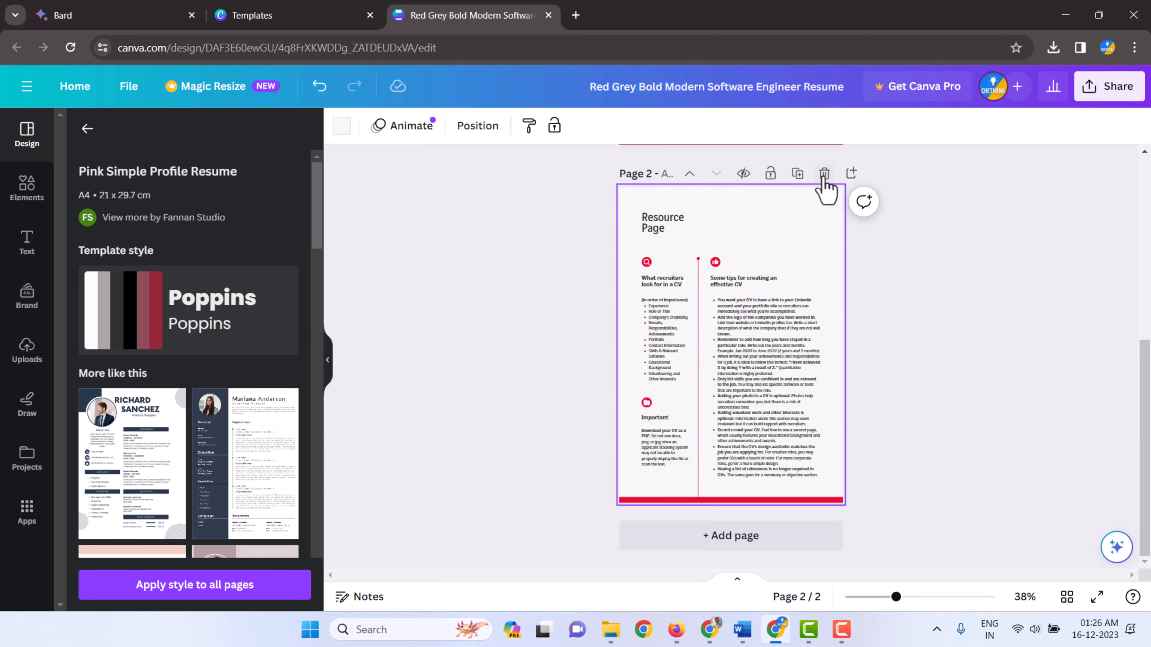
{"action": "left_click", "coordinate": [824, 173]}
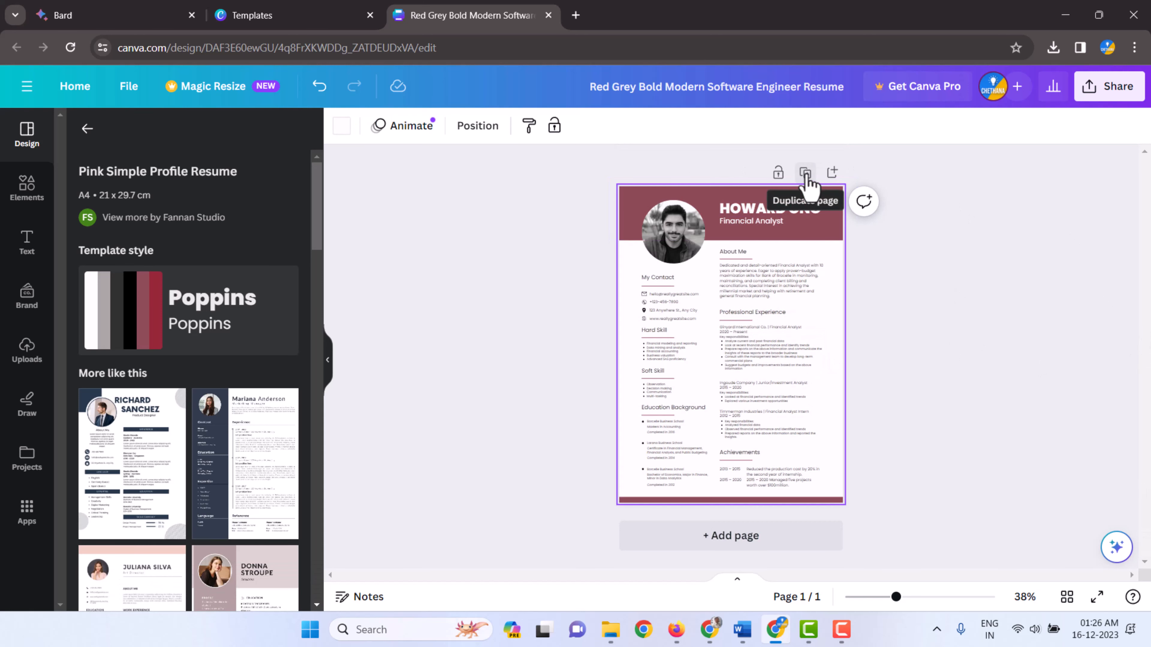
{"action": "left_click", "coordinate": [803, 172]}
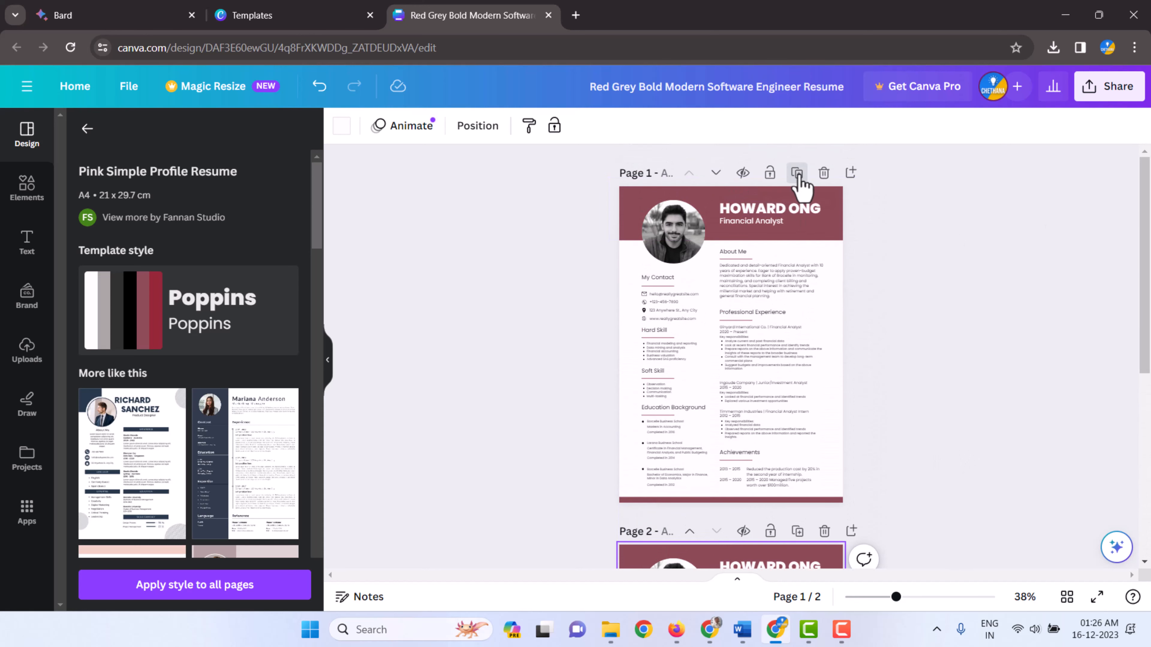
{"action": "left_click", "coordinate": [797, 173]}
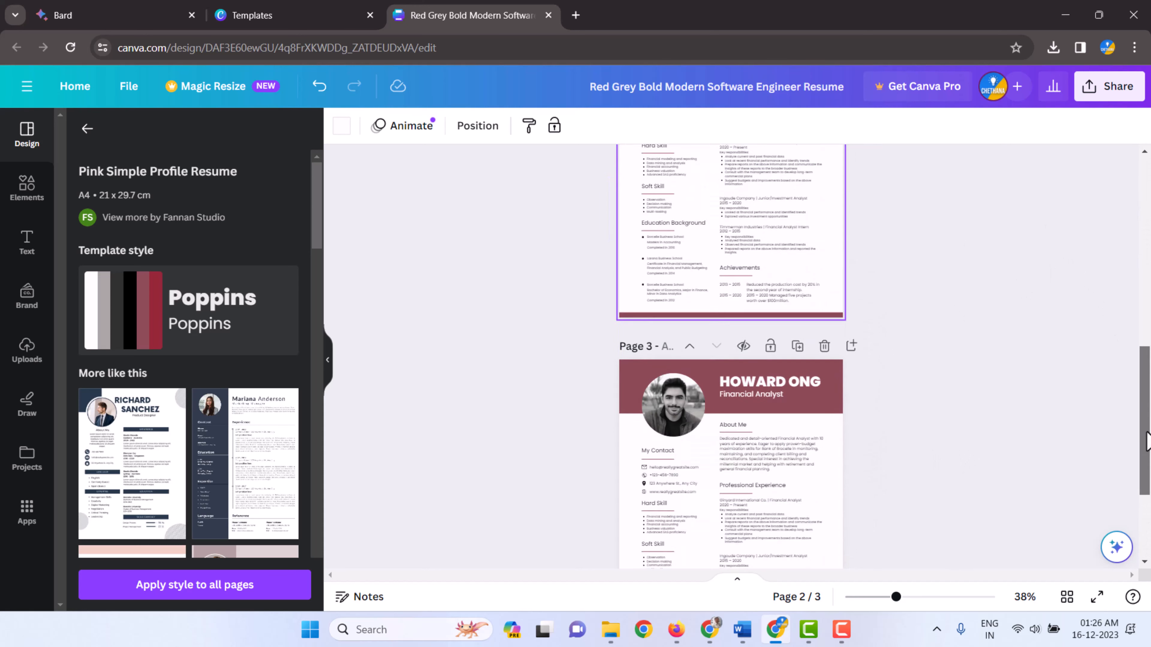
{"action": "scroll", "scroll_direction": "up", "scroll_amount": 3}
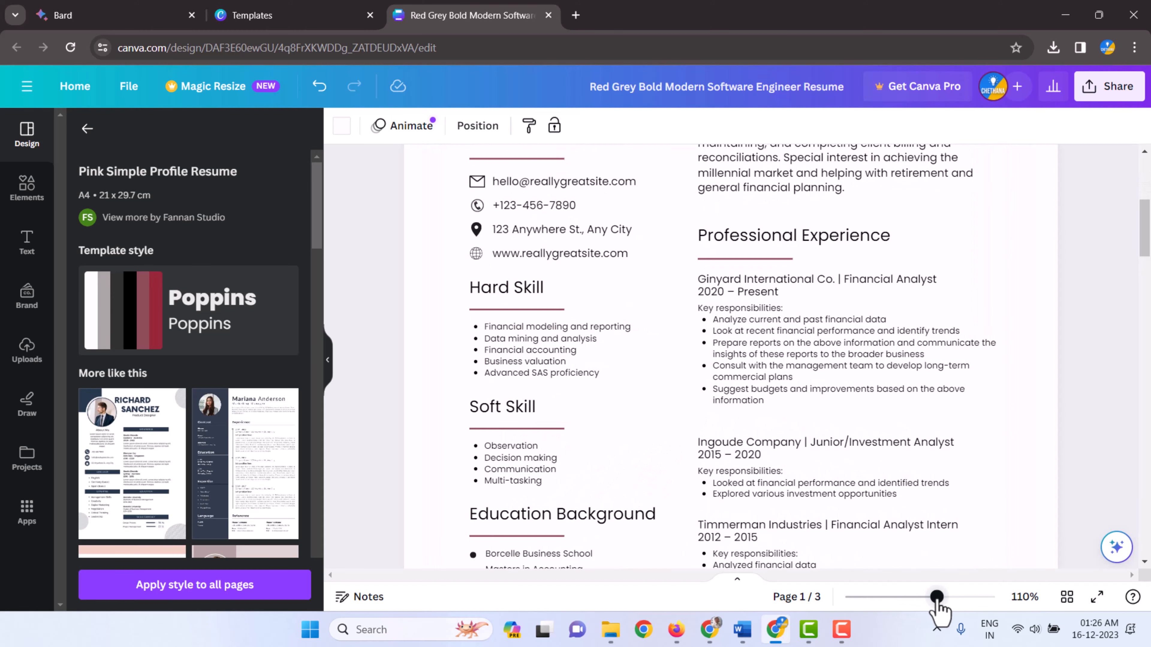
{"action": "scroll", "scroll_direction": "up", "scroll_amount": 3}
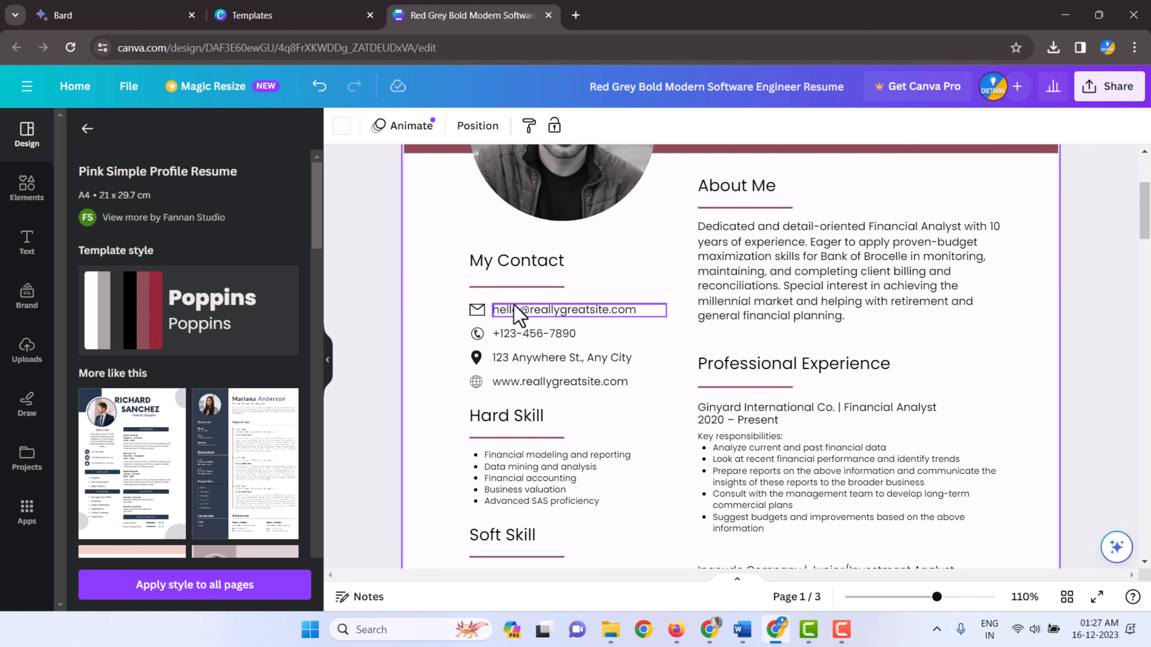
{"action": "double_click", "coordinate": [568, 310]}
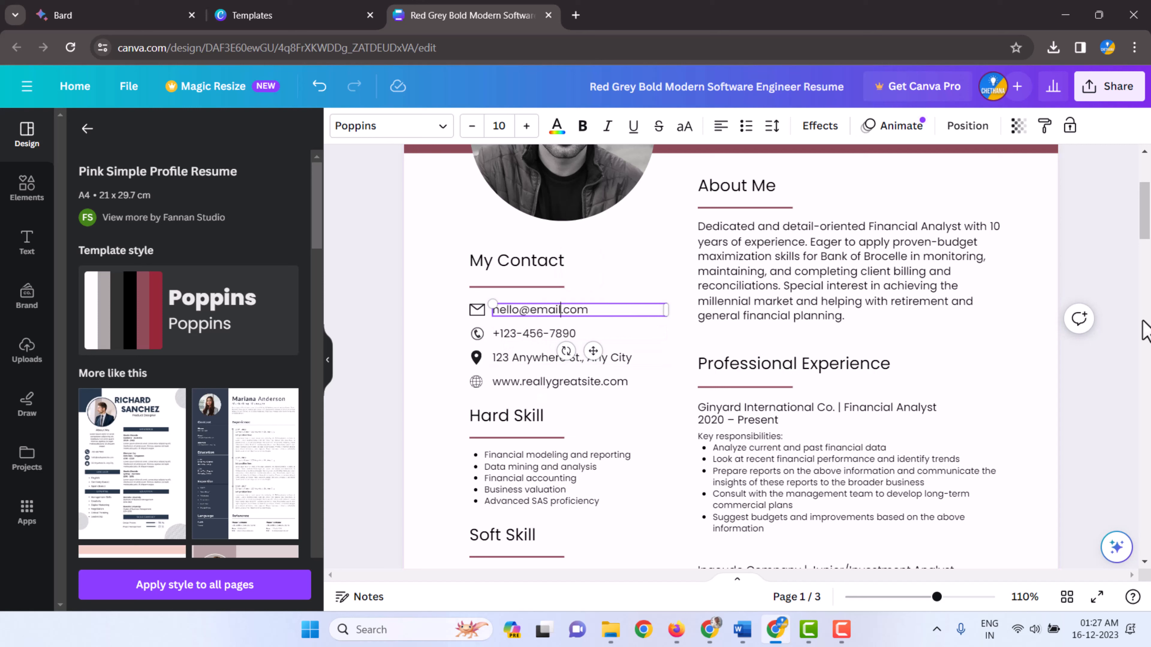
{"action": "mouse_move", "coordinate": [642, 472]}
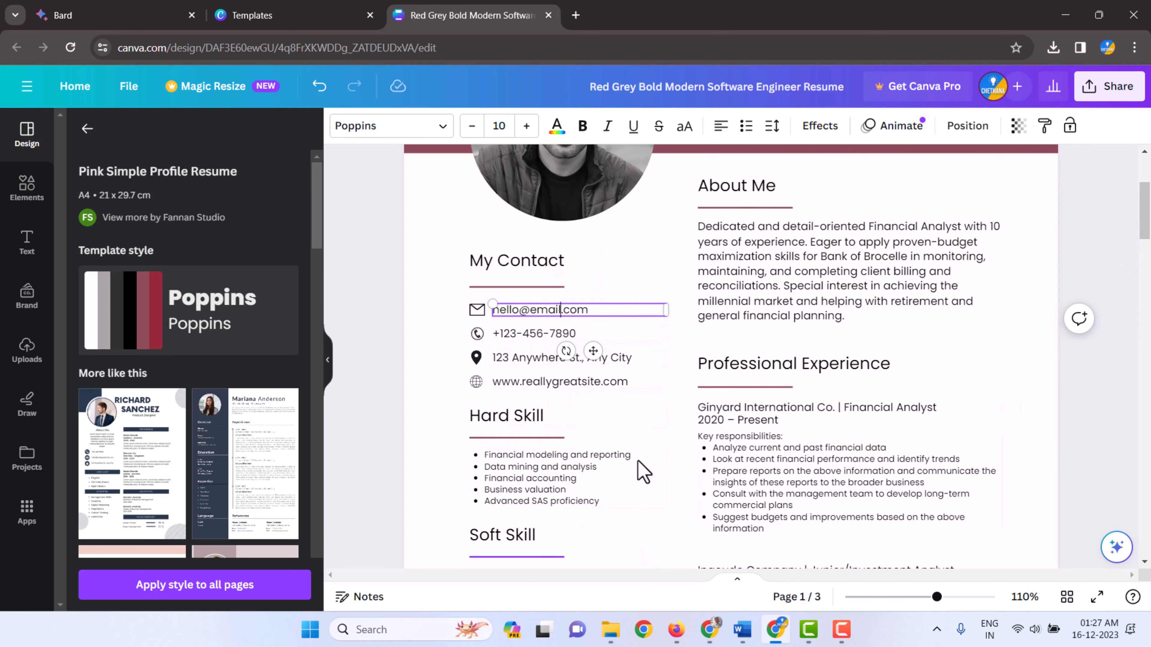
{"action": "mouse_move", "coordinate": [968, 360]}
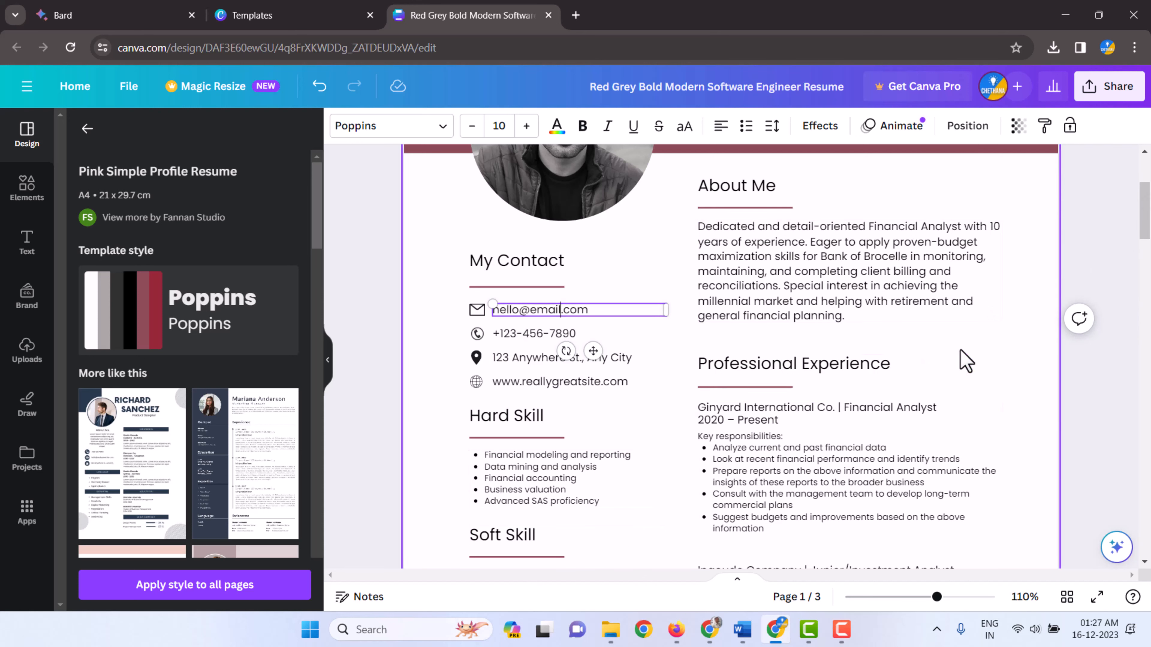
{"action": "left_click", "coordinate": [965, 359]}
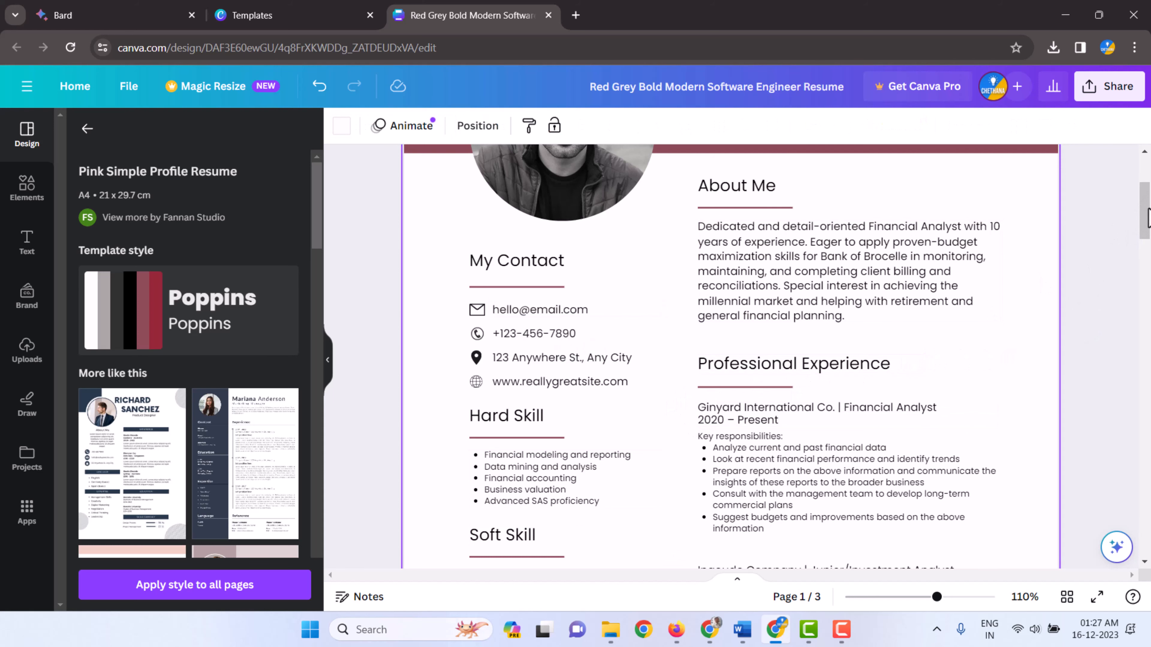
{"action": "scroll", "scroll_direction": "up", "scroll_amount": 3}
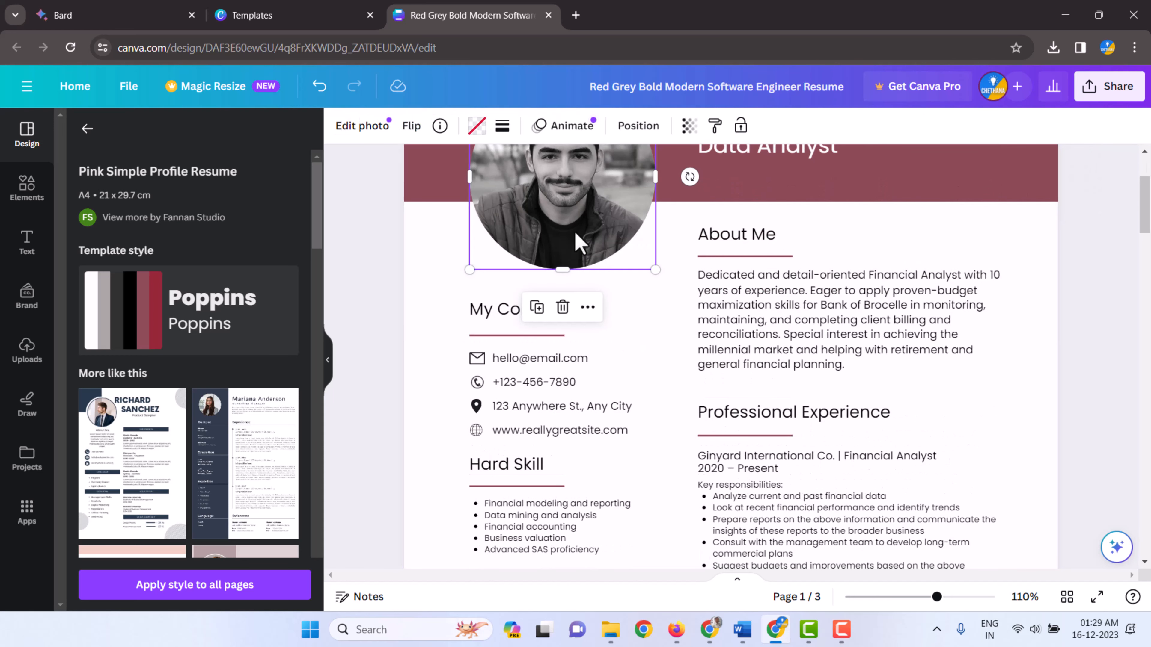
{"action": "mouse_move", "coordinate": [26, 350]}
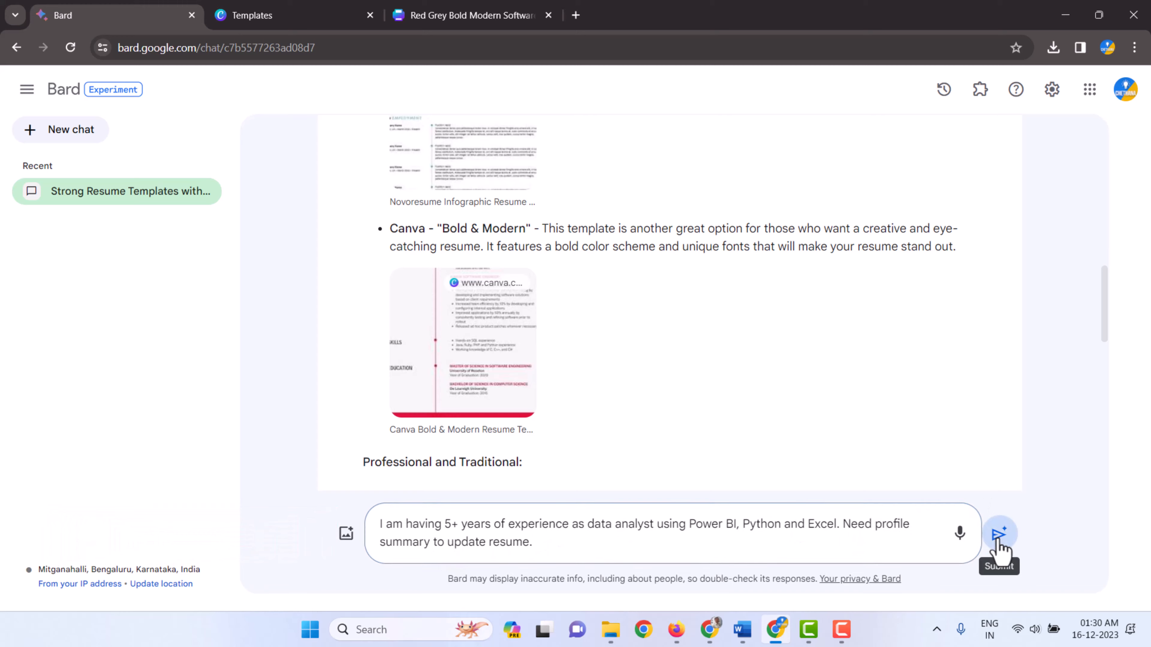
Send the Data Analyst profile summary request and switch Bard's answer to Draft 2
{"action": "left_click", "coordinate": [998, 533]}
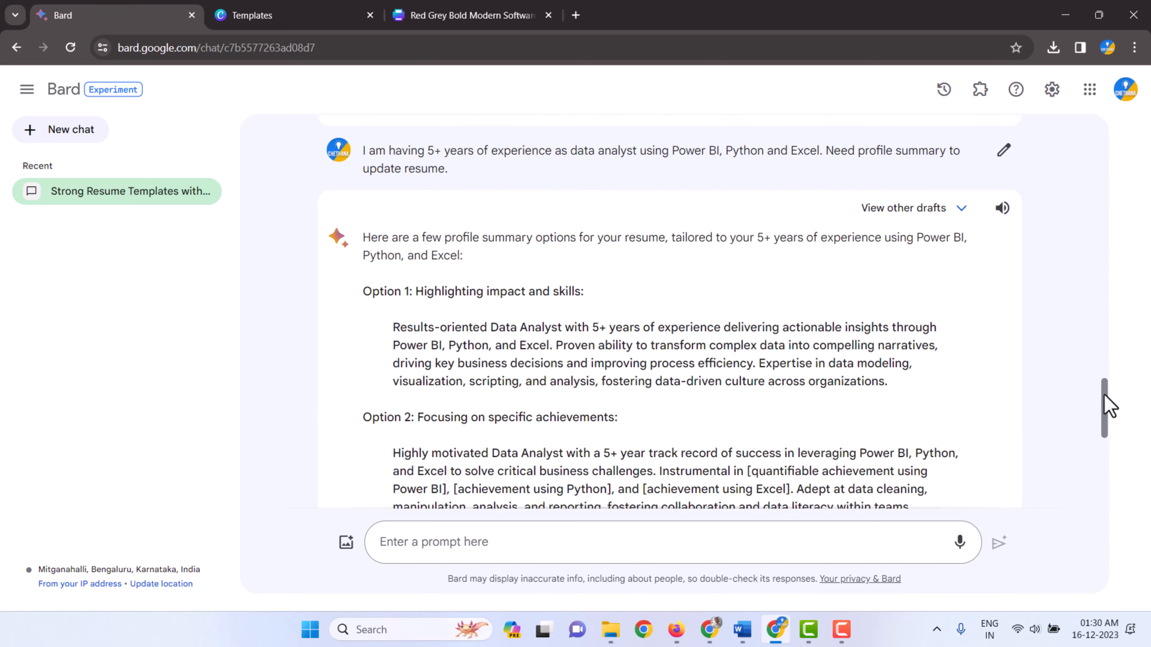
{"action": "scroll", "scroll_direction": "down", "scroll_amount": 3}
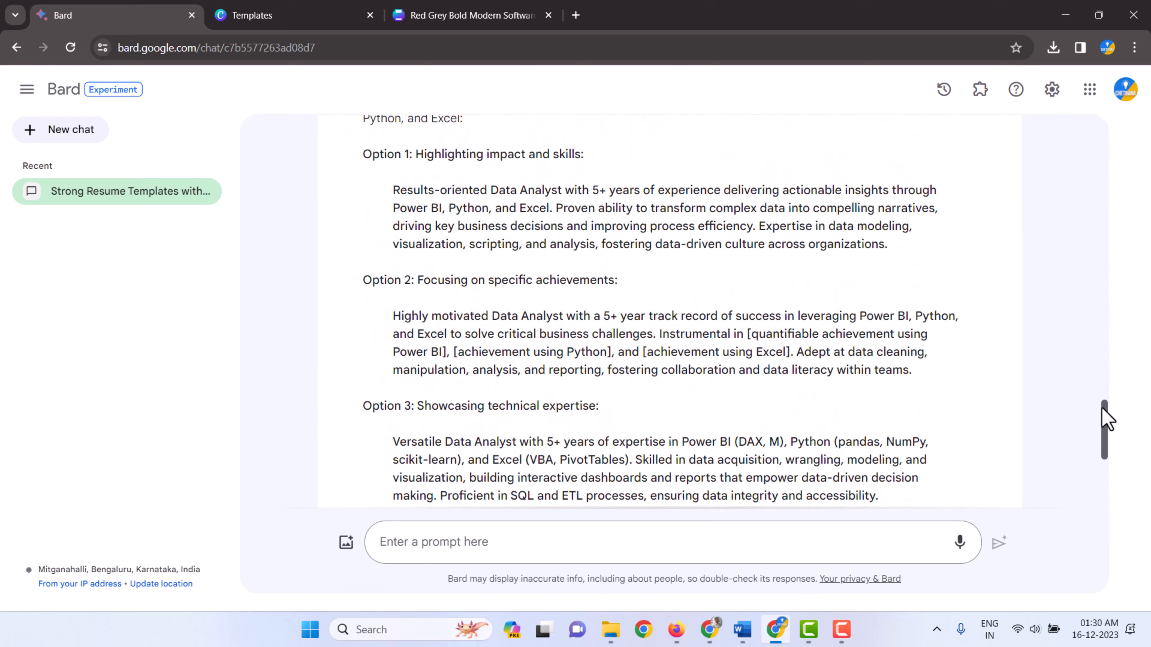
{"action": "scroll", "scroll_direction": "up", "scroll_amount": 3}
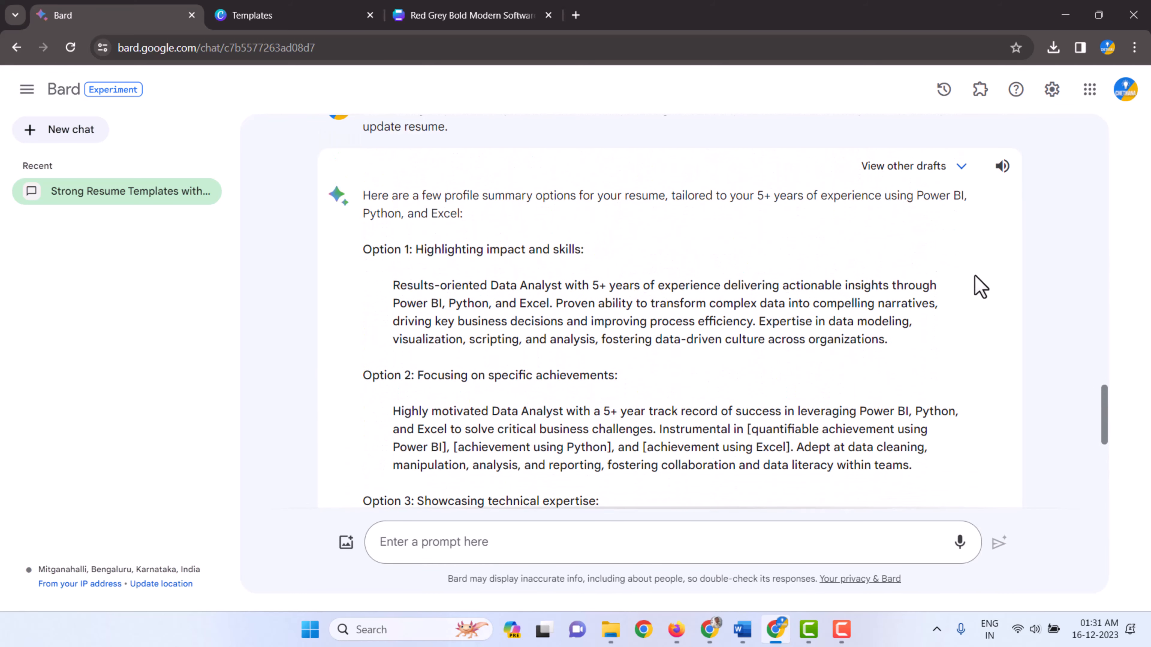
{"action": "mouse_move", "coordinate": [513, 361]}
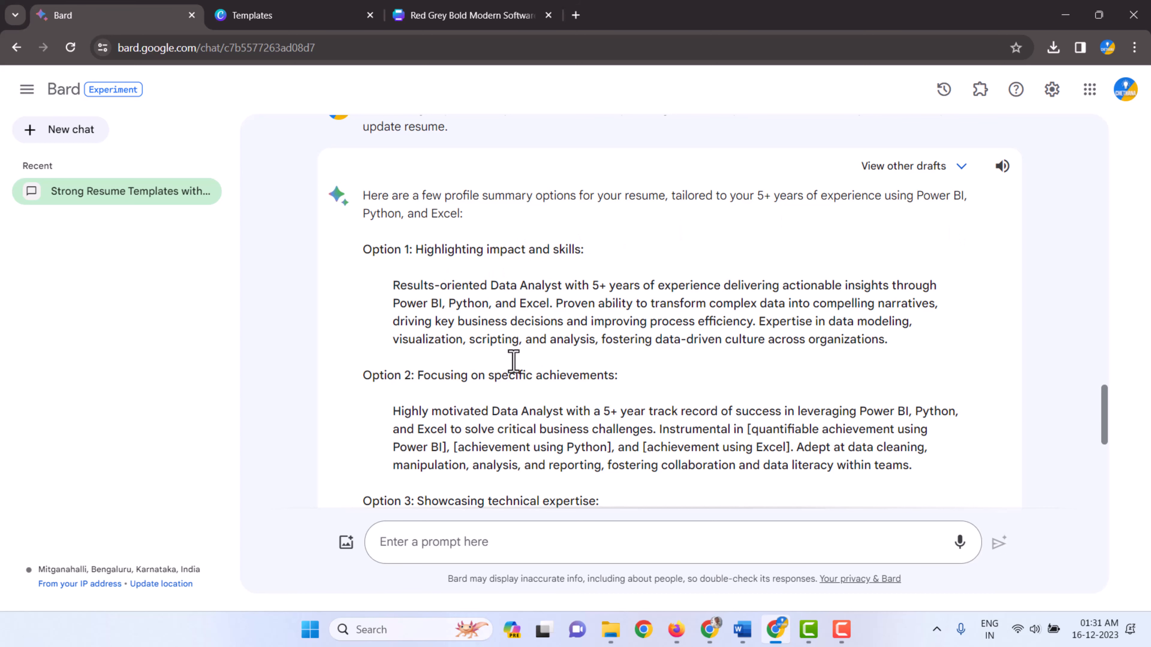
{"action": "left_click", "coordinate": [903, 165]}
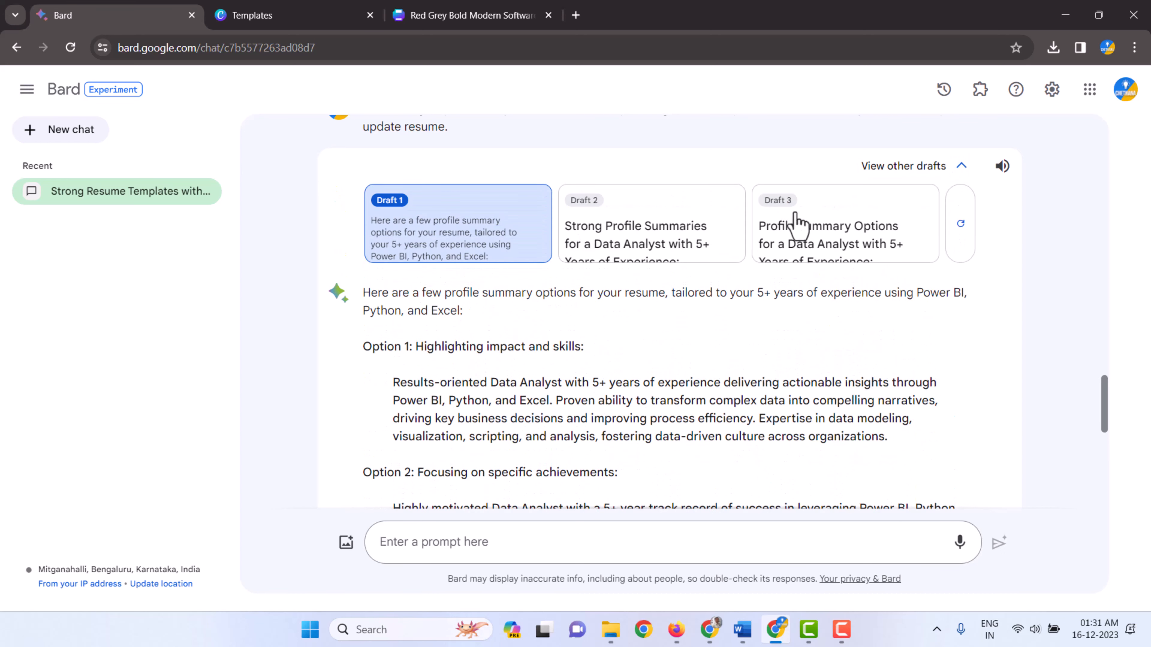
{"action": "left_click", "coordinate": [650, 223]}
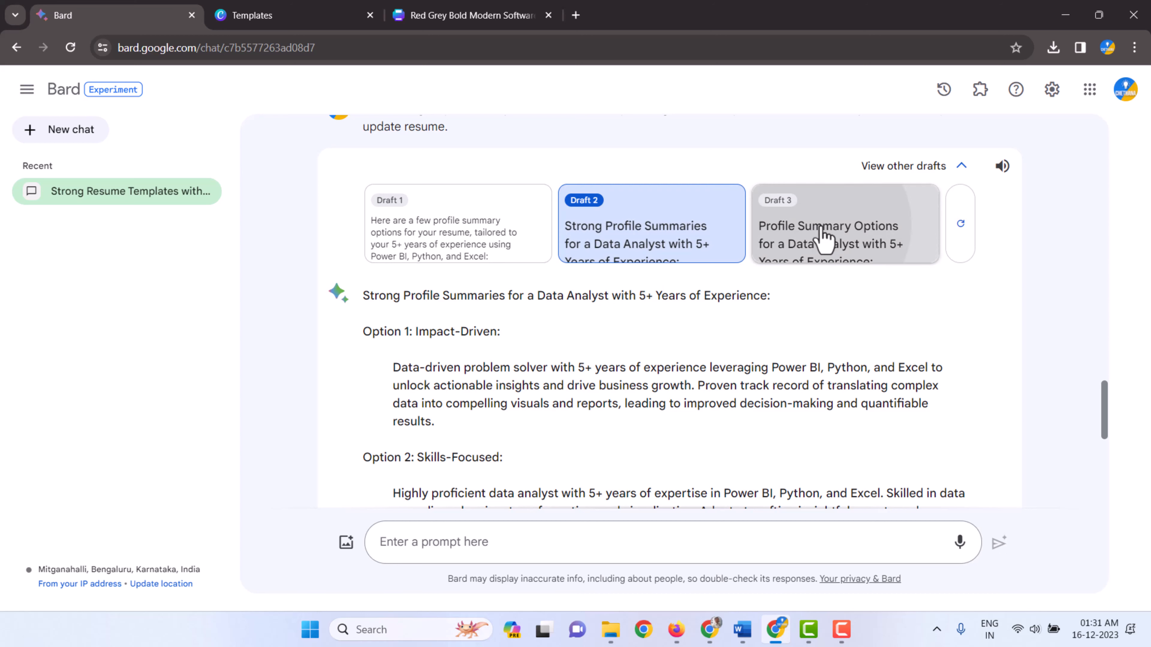
{"action": "mouse_move", "coordinate": [622, 360]}
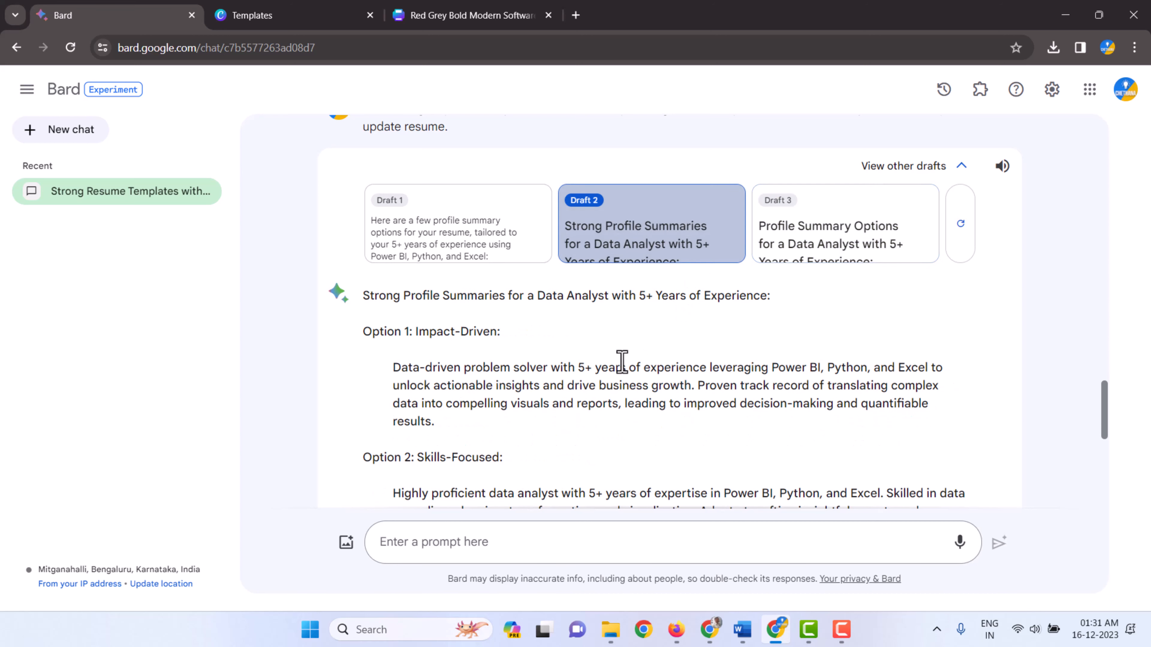
{"action": "mouse_move", "coordinate": [647, 224]}
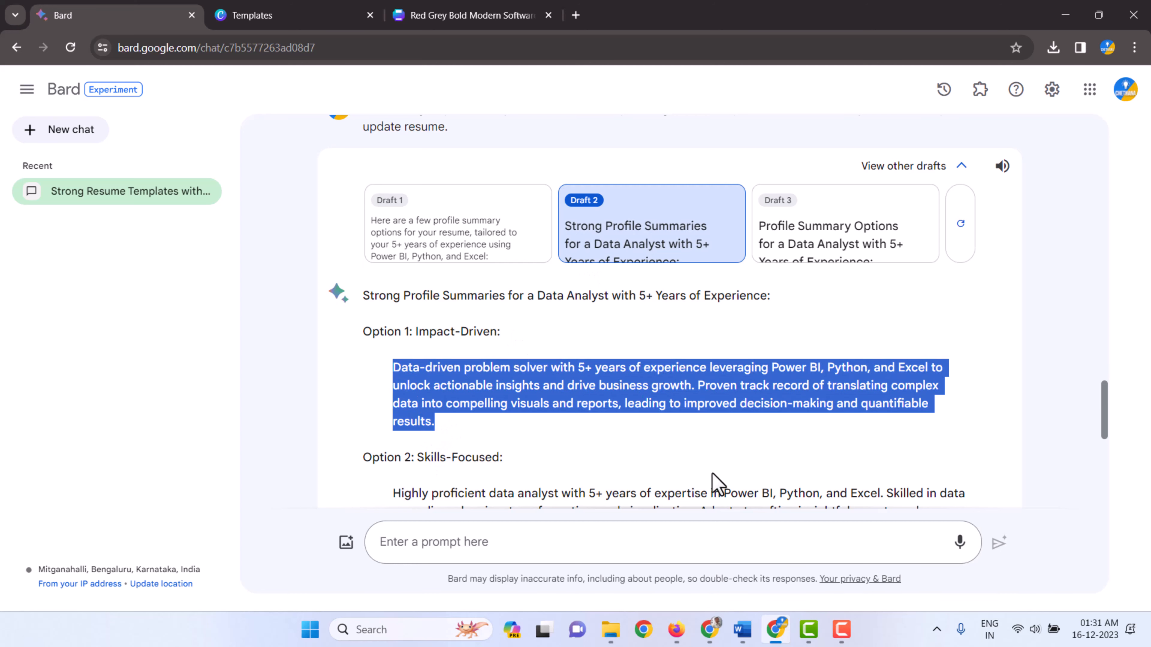
Back in Canva, rename the Professional Experience heading to Professional Summary
{"action": "left_click", "coordinate": [467, 14]}
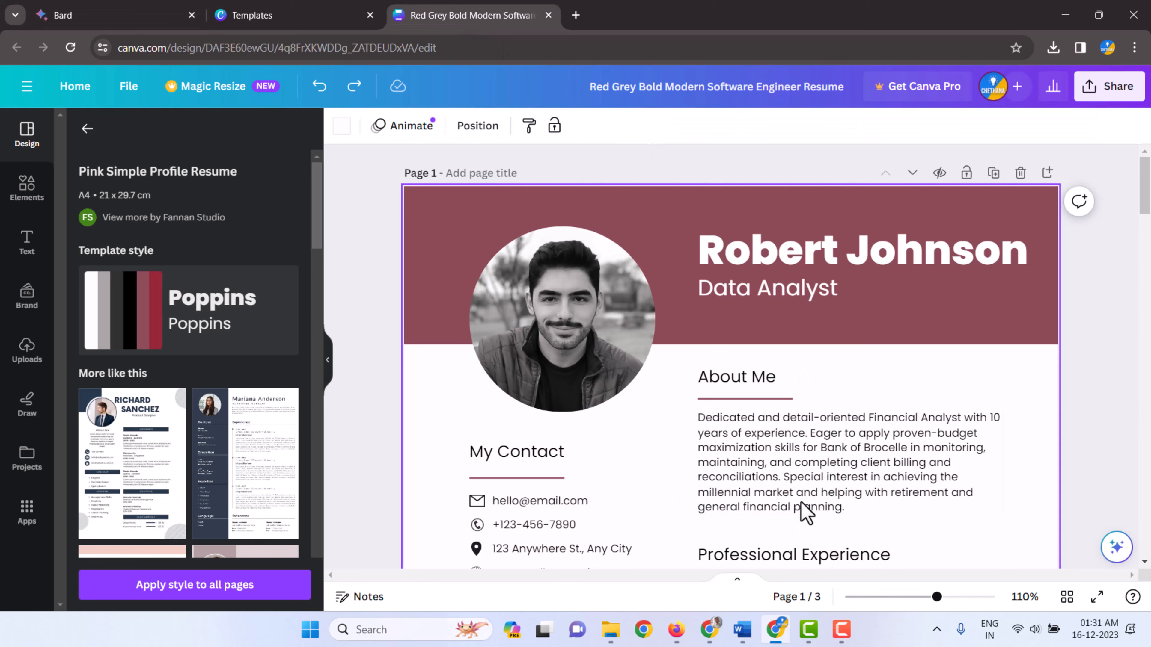
{"action": "scroll", "scroll_direction": "down", "scroll_amount": 3}
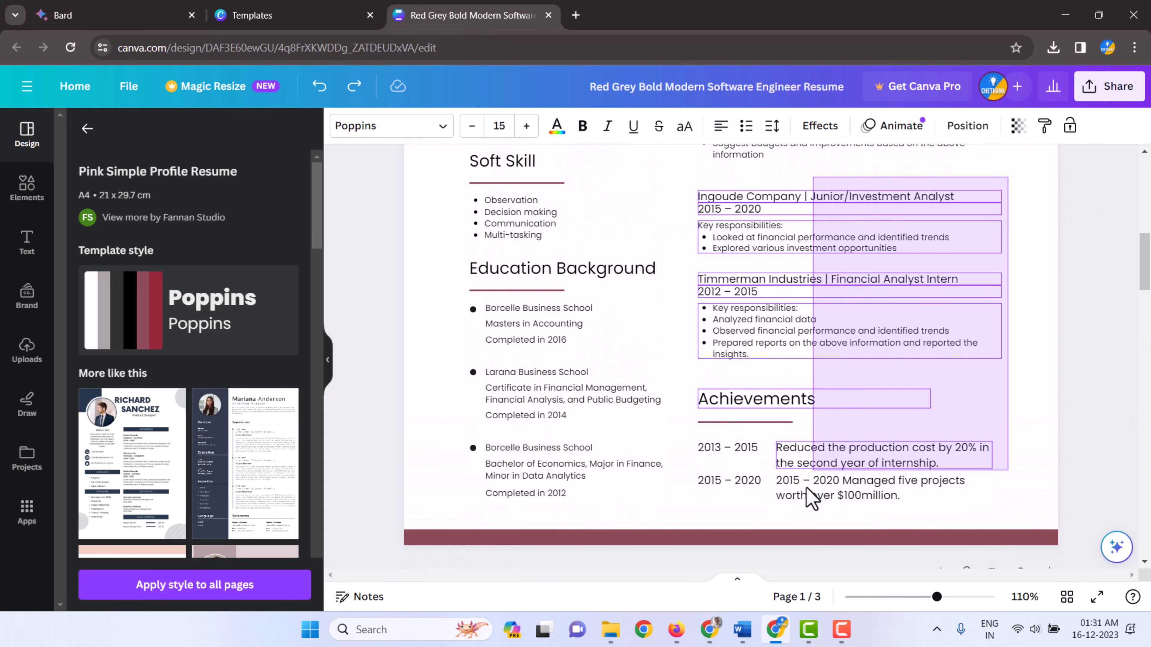
{"action": "scroll", "scroll_direction": "up", "scroll_amount": 3}
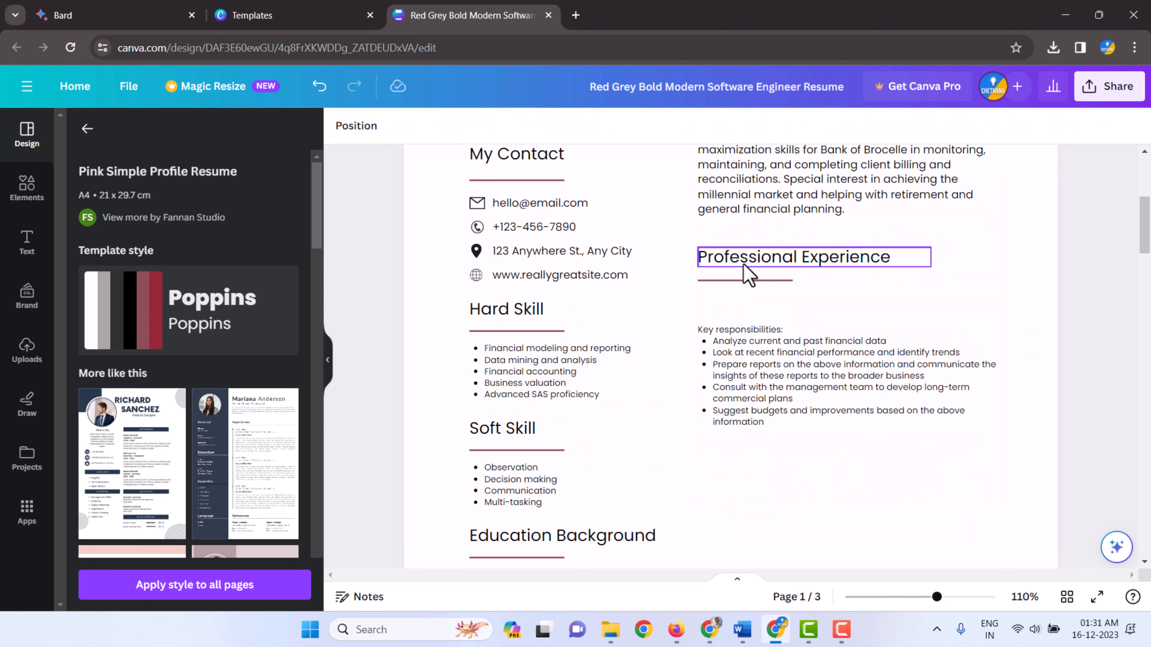
{"action": "double_click", "coordinate": [844, 256]}
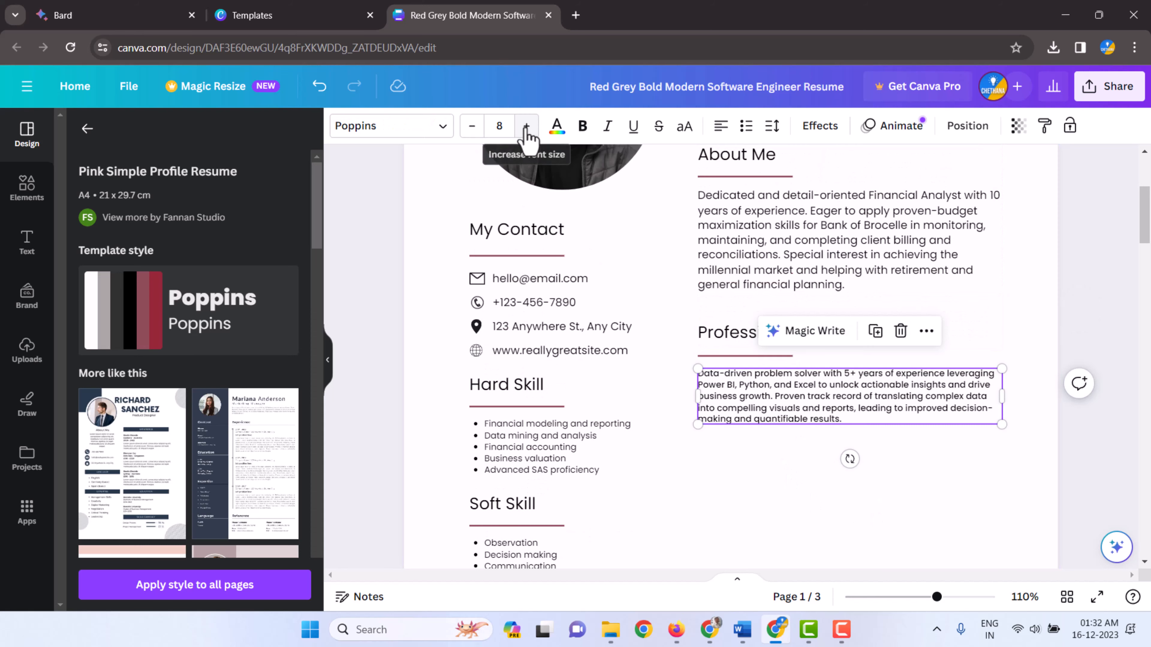
Enlarge the pasted summary paragraph to size 10 and set it to Justify alignment
{"action": "left_click", "coordinate": [526, 126]}
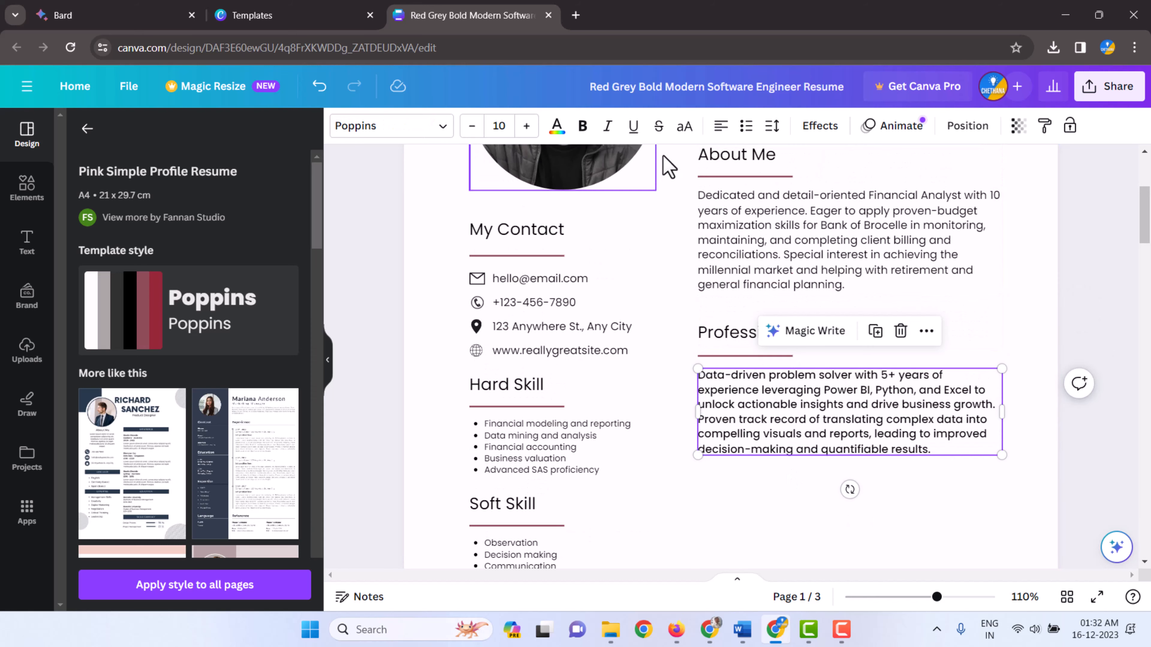
{"action": "left_click", "coordinate": [722, 125]}
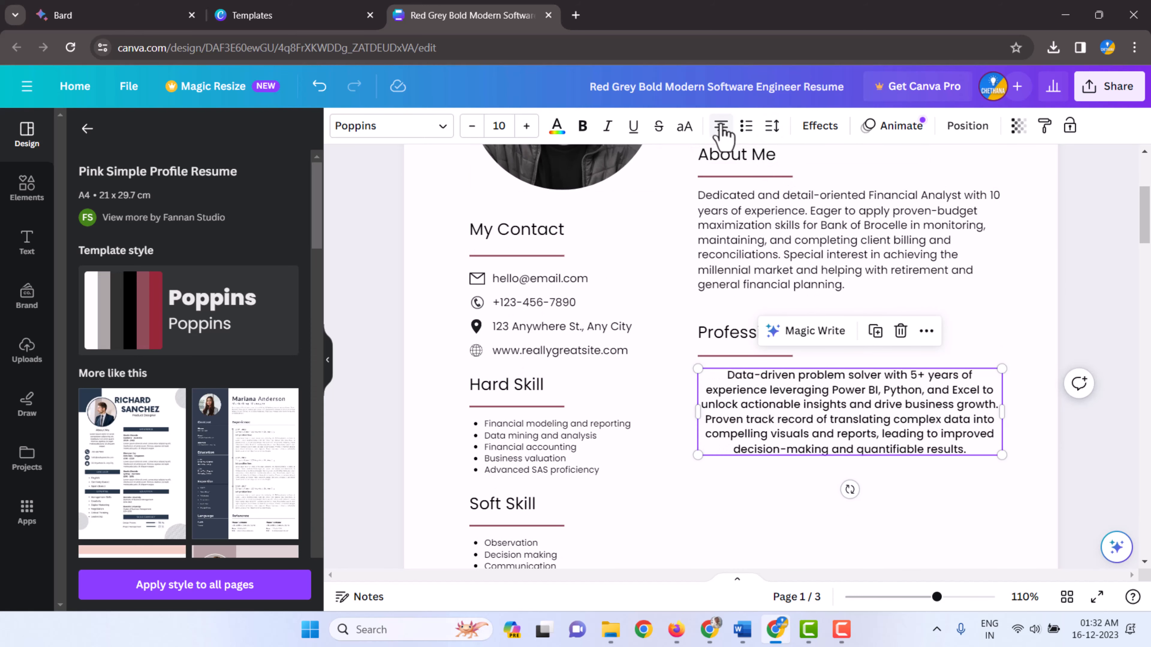
{"action": "left_click", "coordinate": [722, 125]}
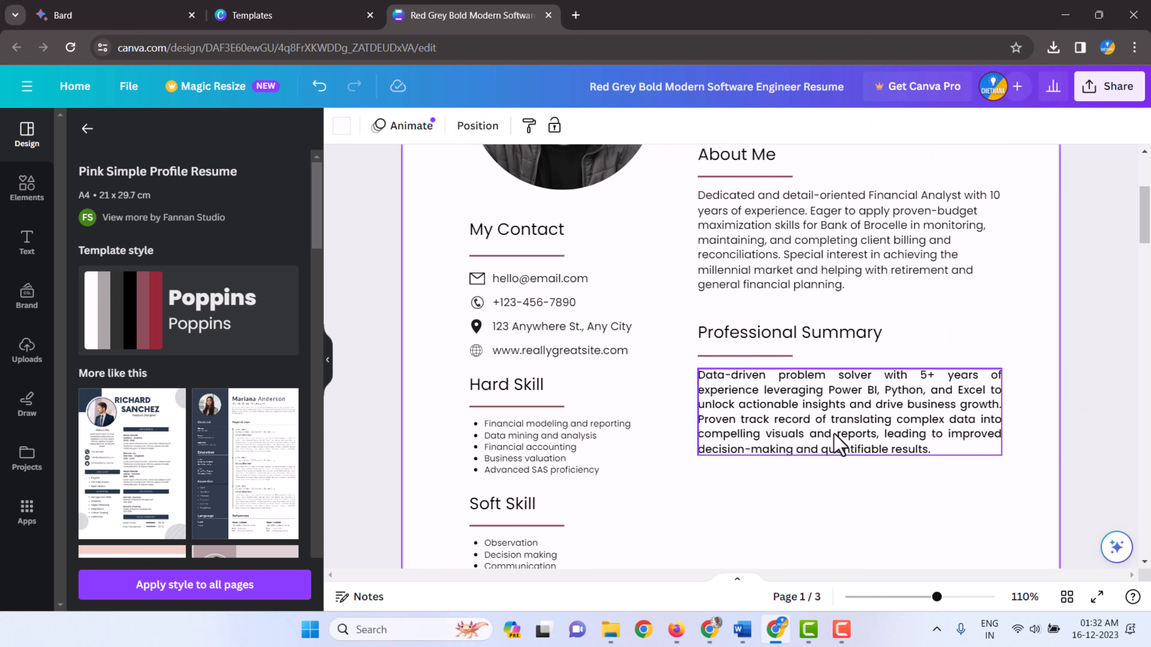
{"action": "mouse_move", "coordinate": [835, 422]}
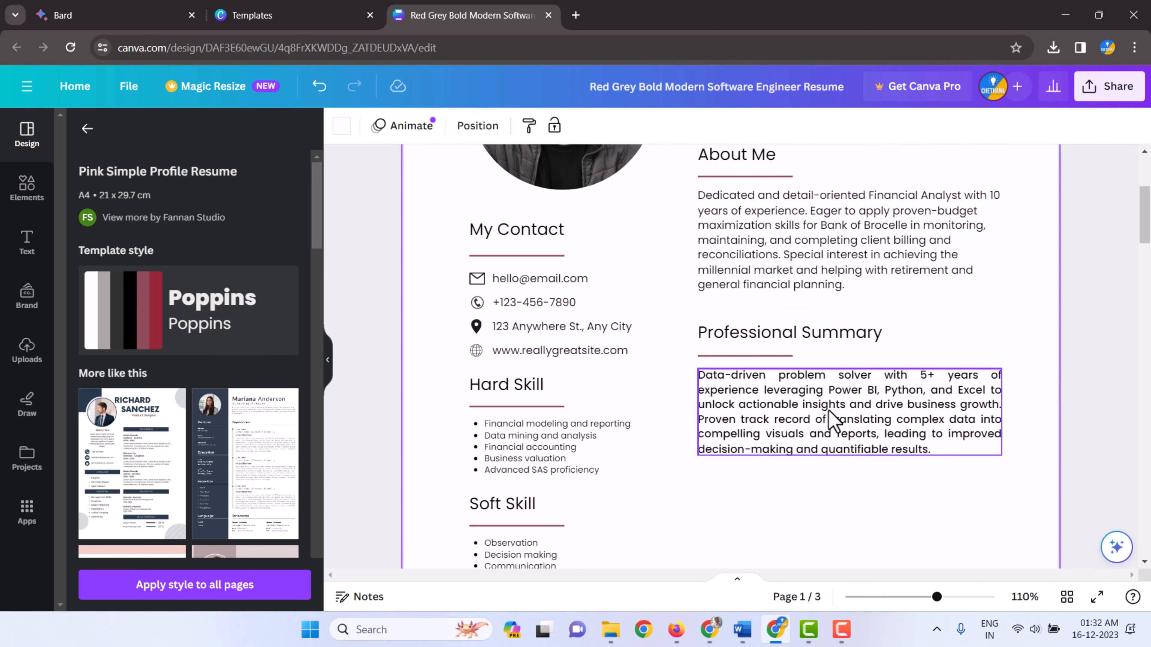
{"action": "mouse_move", "coordinate": [883, 396]}
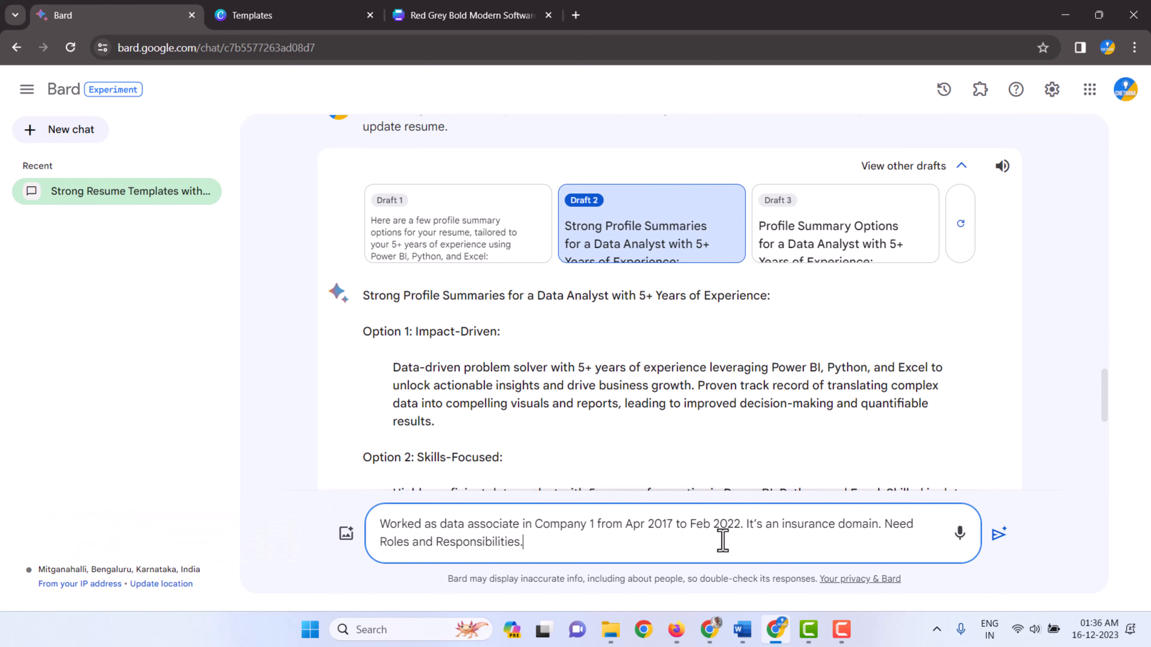
{"action": "mouse_move", "coordinate": [917, 541]}
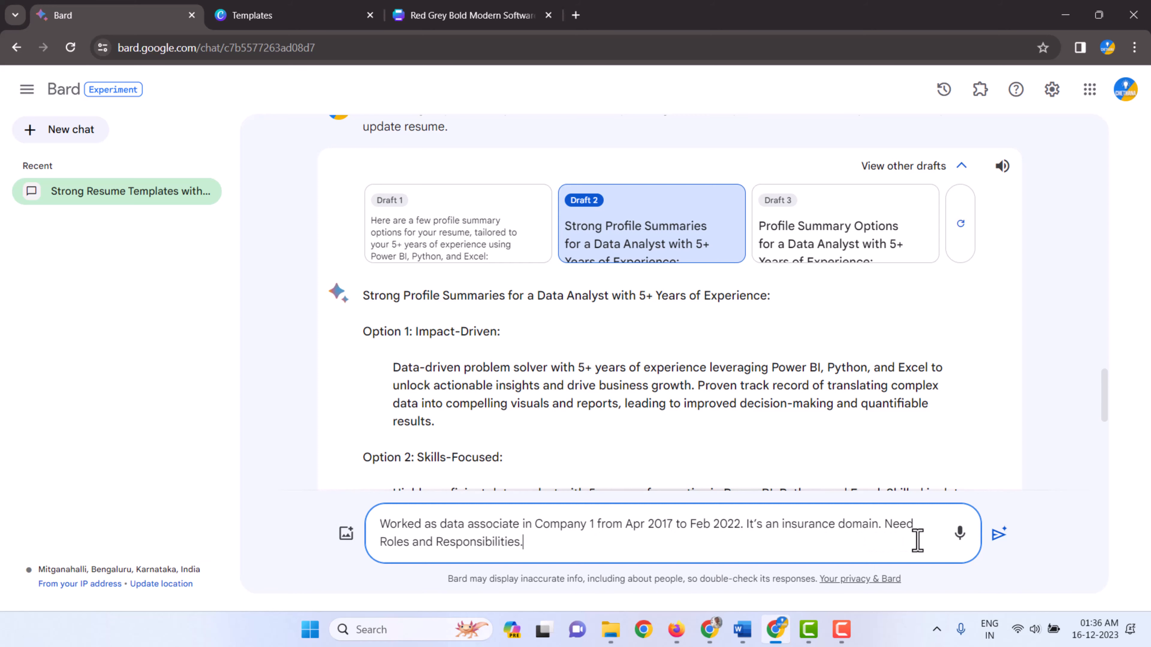
{"action": "mouse_move", "coordinate": [585, 543]}
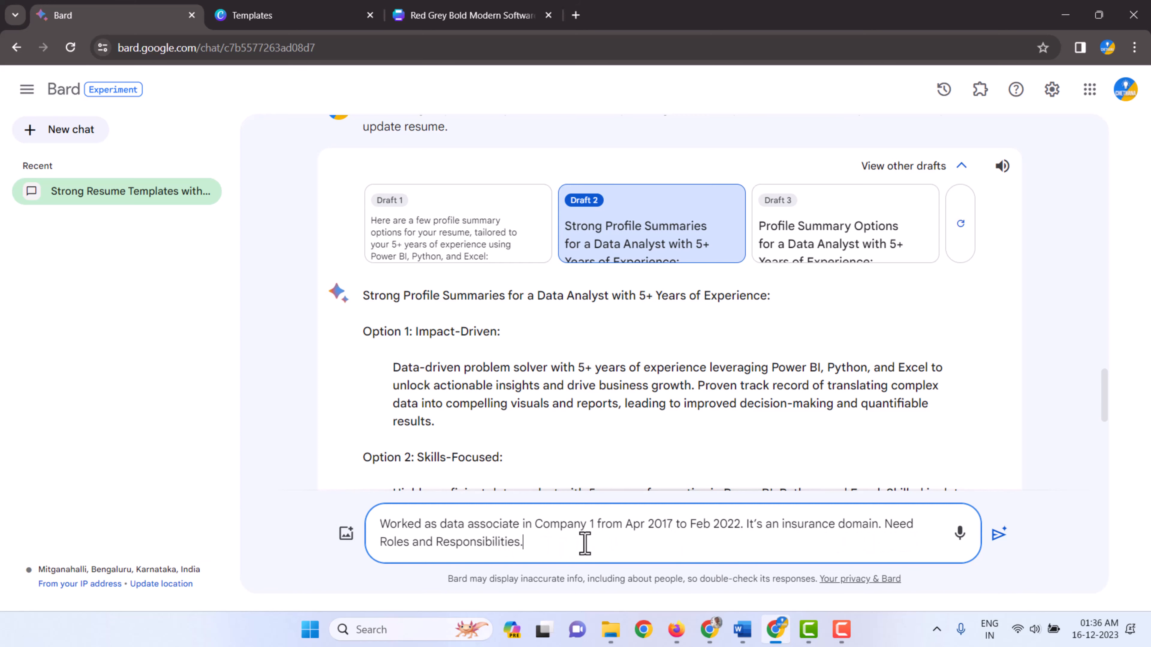
Send the Company 1 insurance data associate roles request and select the example responsibility bullets
{"action": "left_click", "coordinate": [997, 534]}
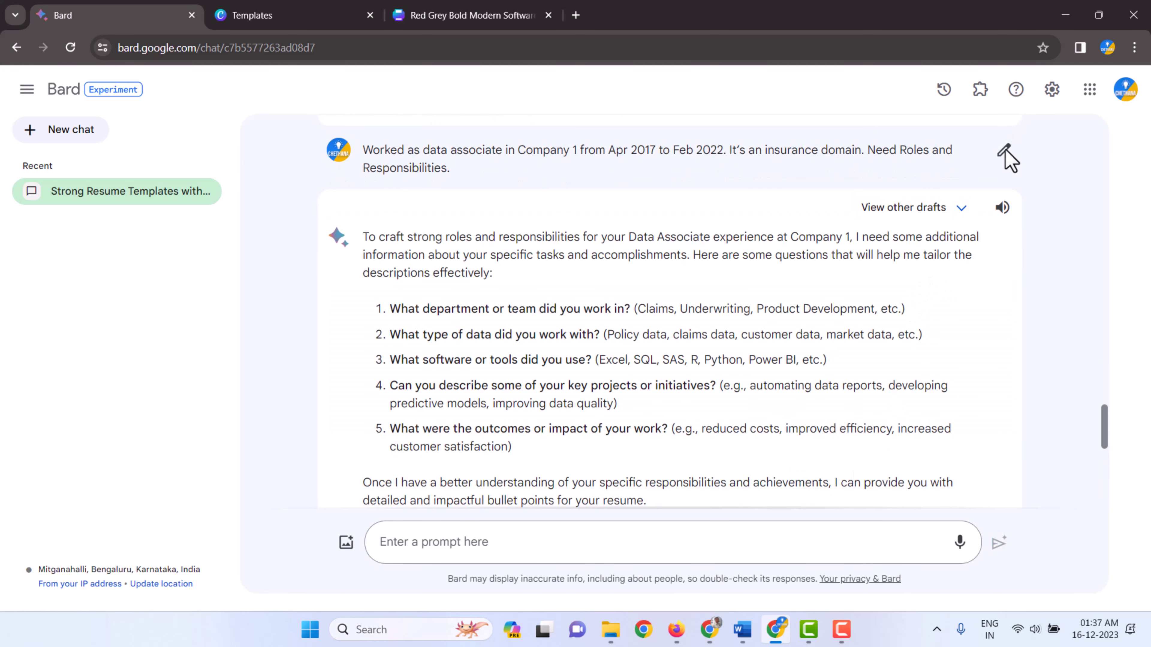
{"action": "left_click", "coordinate": [904, 206]}
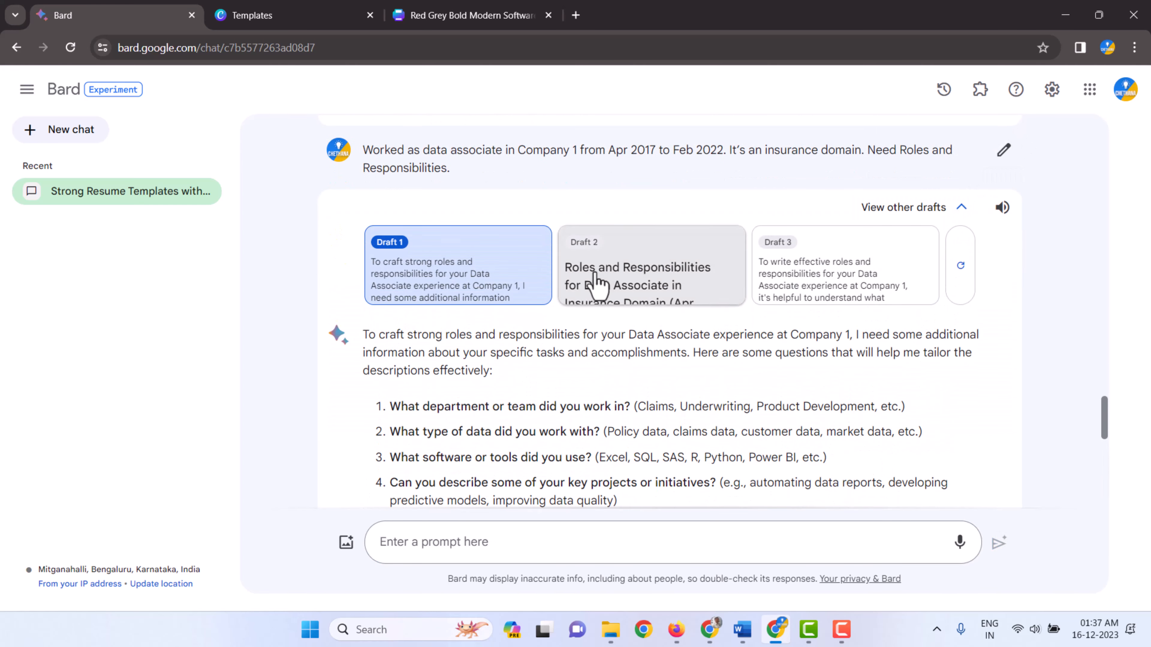
{"action": "scroll", "scroll_direction": "down", "scroll_amount": 3}
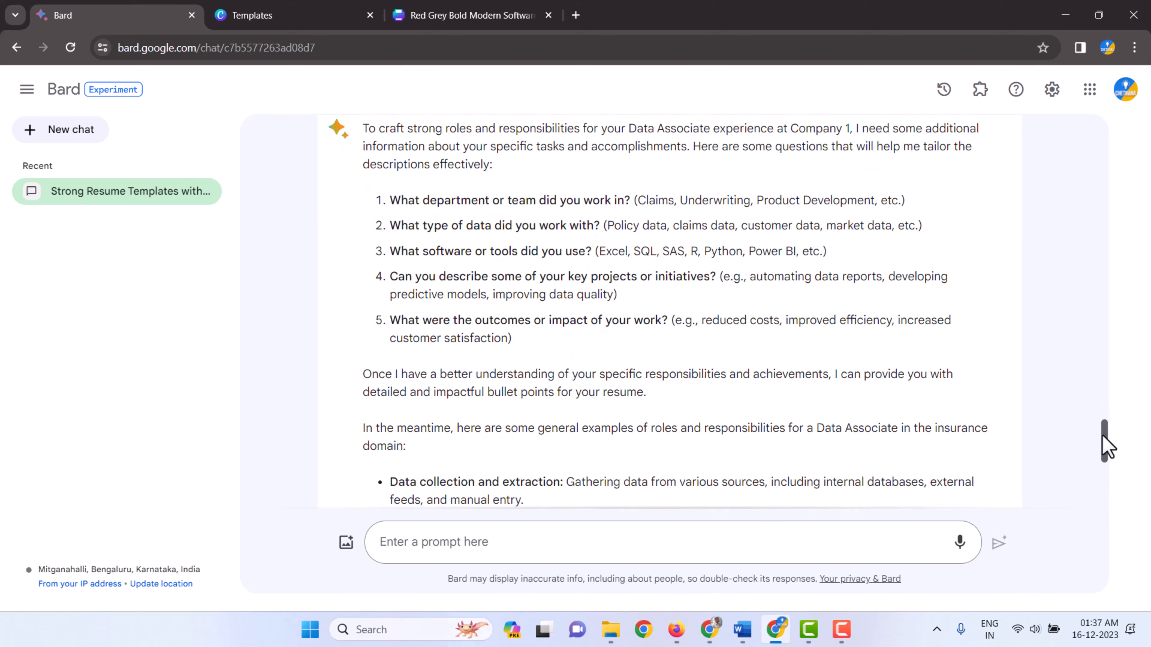
{"action": "scroll", "scroll_direction": "down", "scroll_amount": 3}
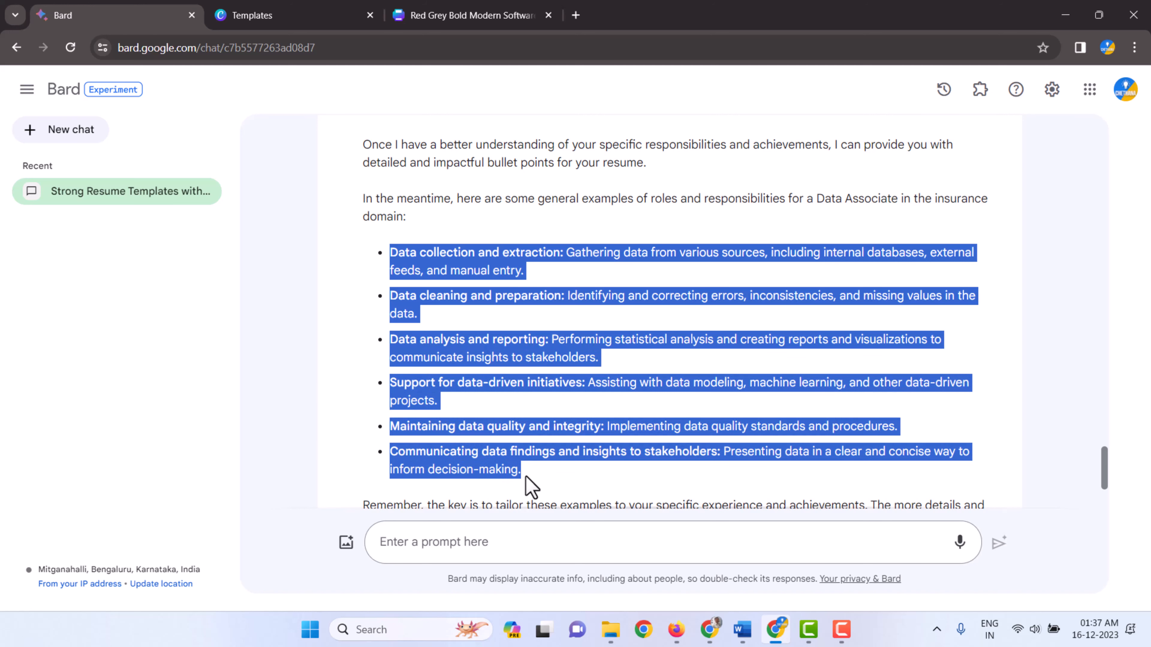
{"action": "left_click", "coordinate": [539, 486]}
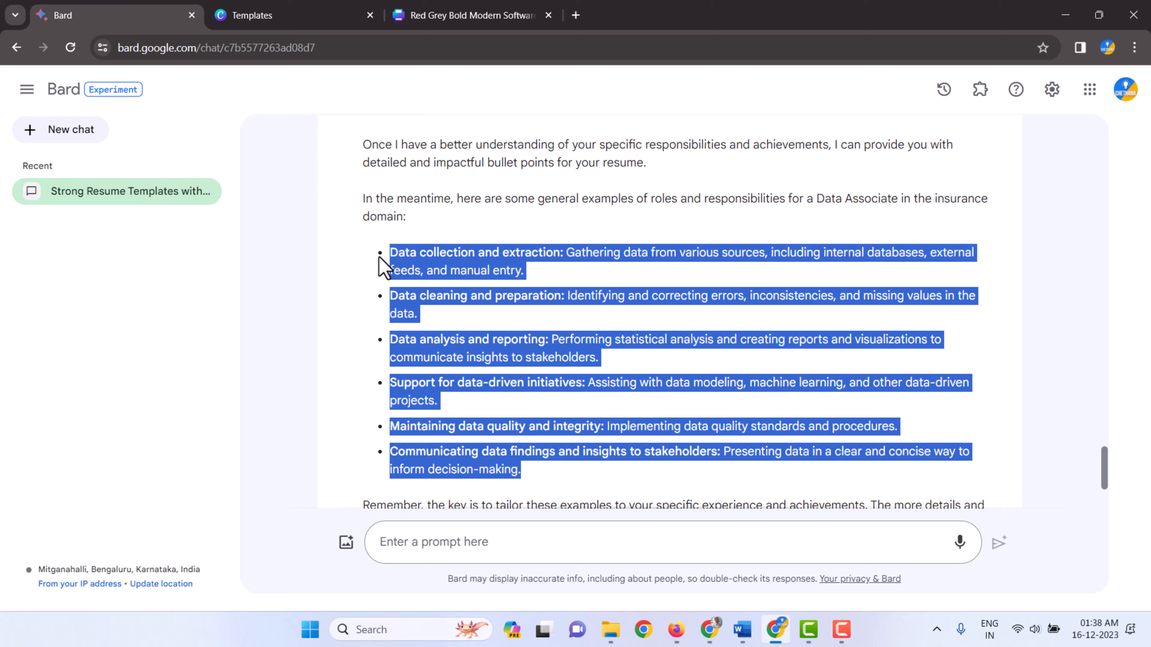
{"action": "mouse_move", "coordinate": [607, 457]}
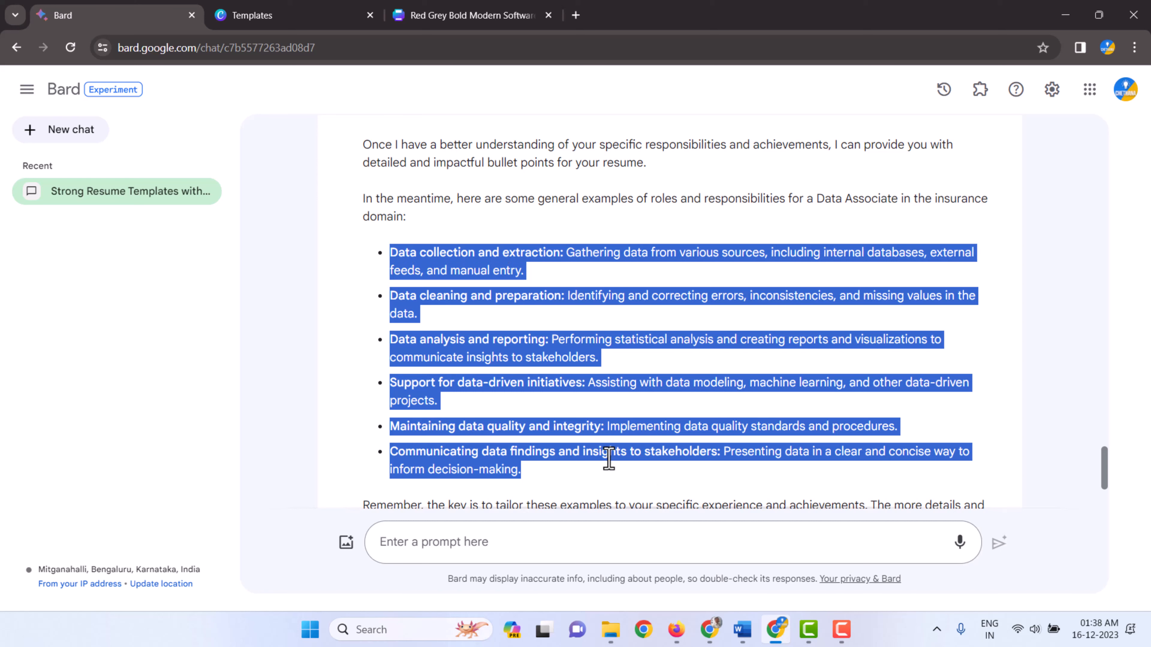
Duplicate the summary heading and paragraph, retitling the copy 'Company 1 - Roles & Responsibilities' for the bullets
{"action": "left_click", "coordinate": [470, 14]}
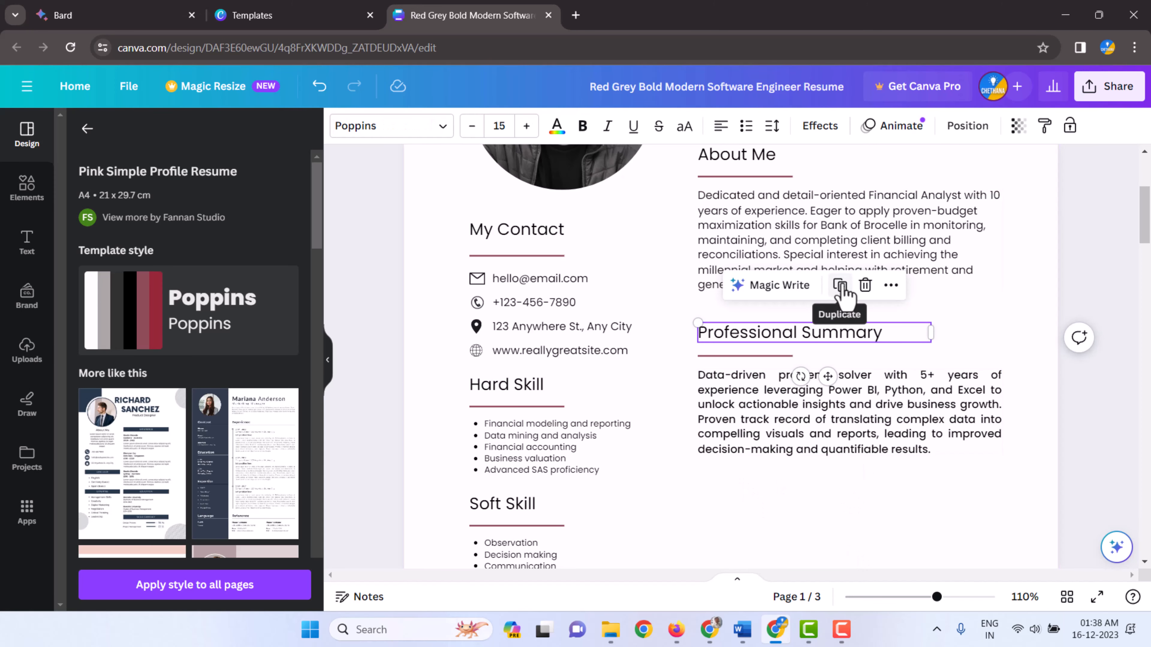
{"action": "left_click", "coordinate": [839, 285]}
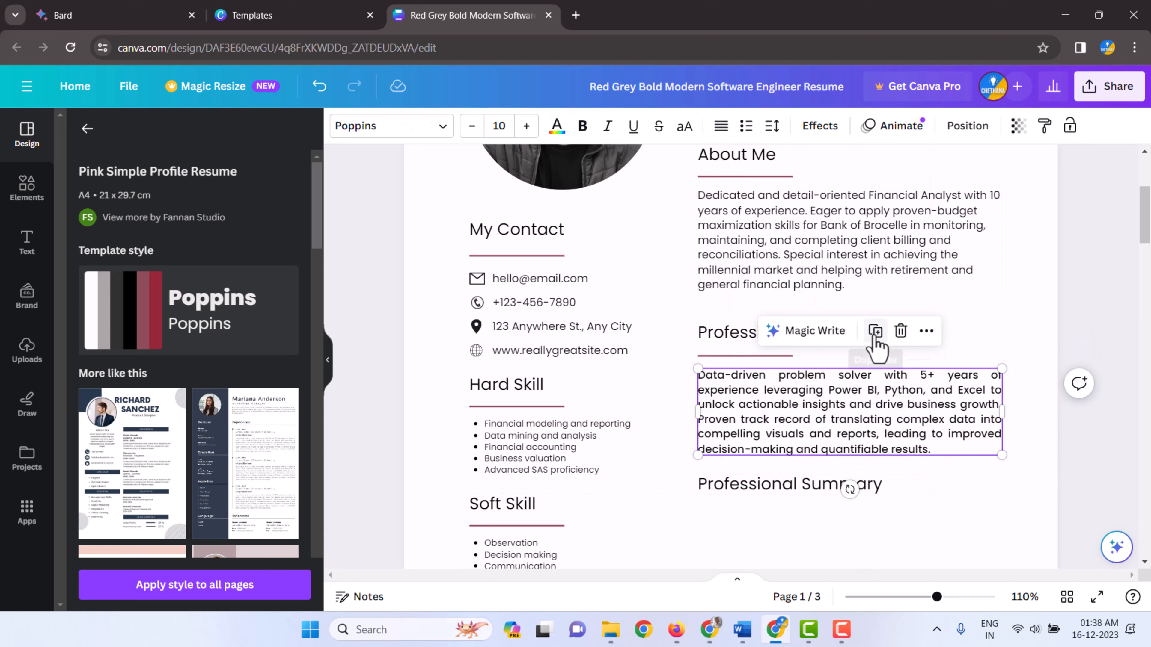
{"action": "left_click", "coordinate": [875, 331]}
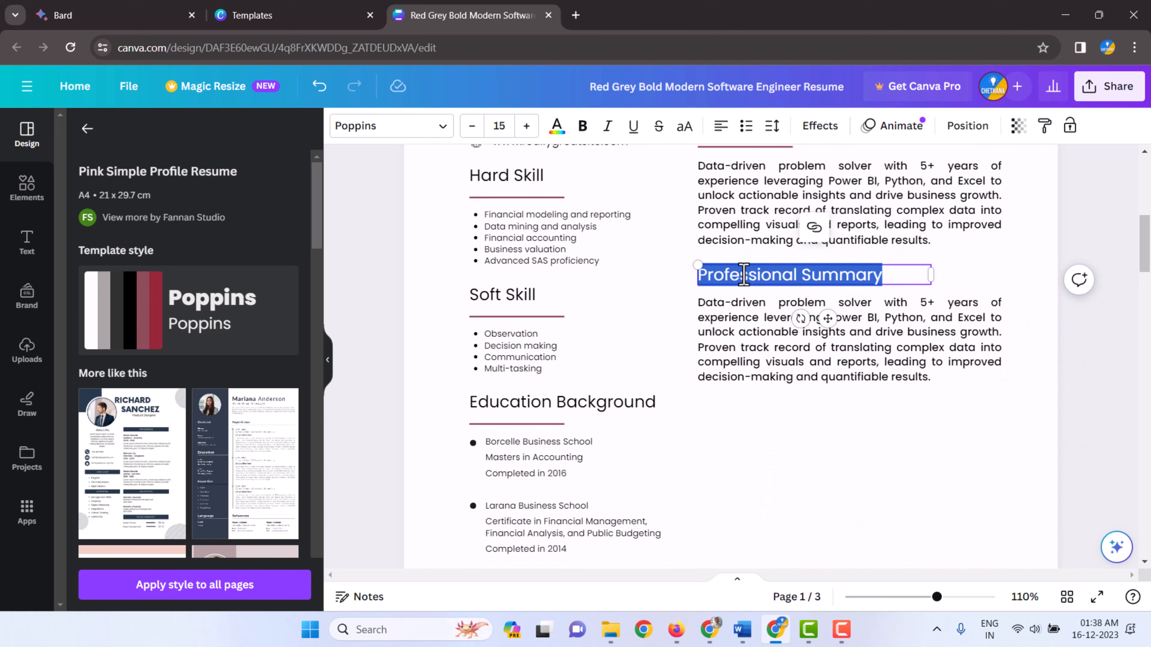
{"action": "type", "text": "Company 1 -"}
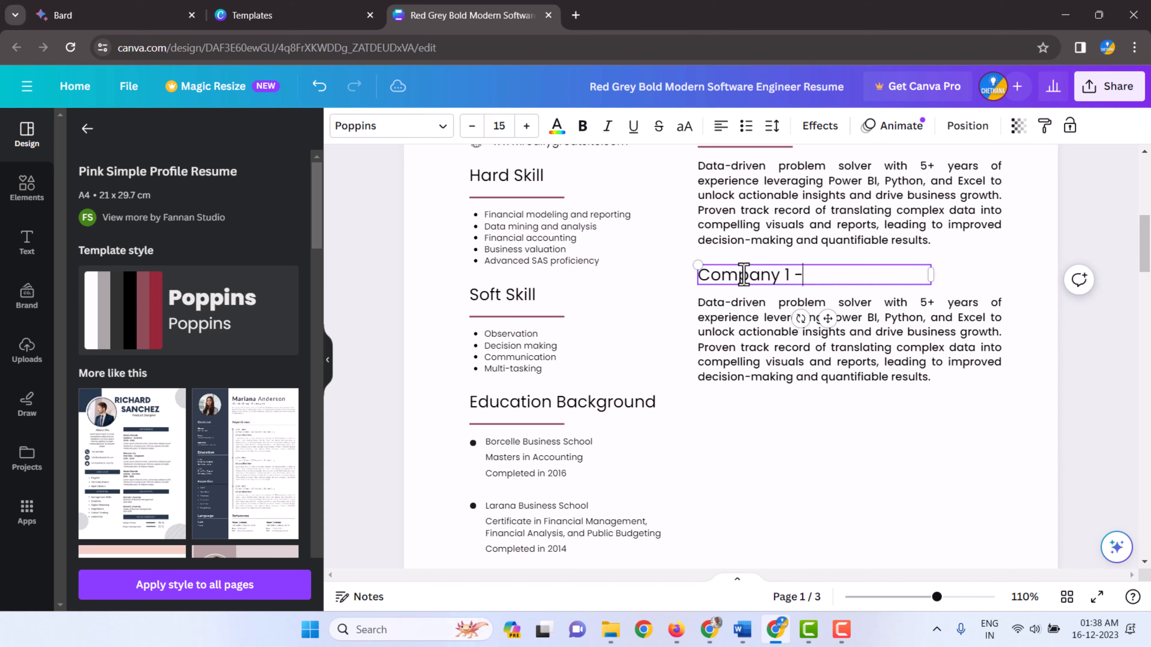
{"action": "type", "text": "Roles & Responsibilities"}
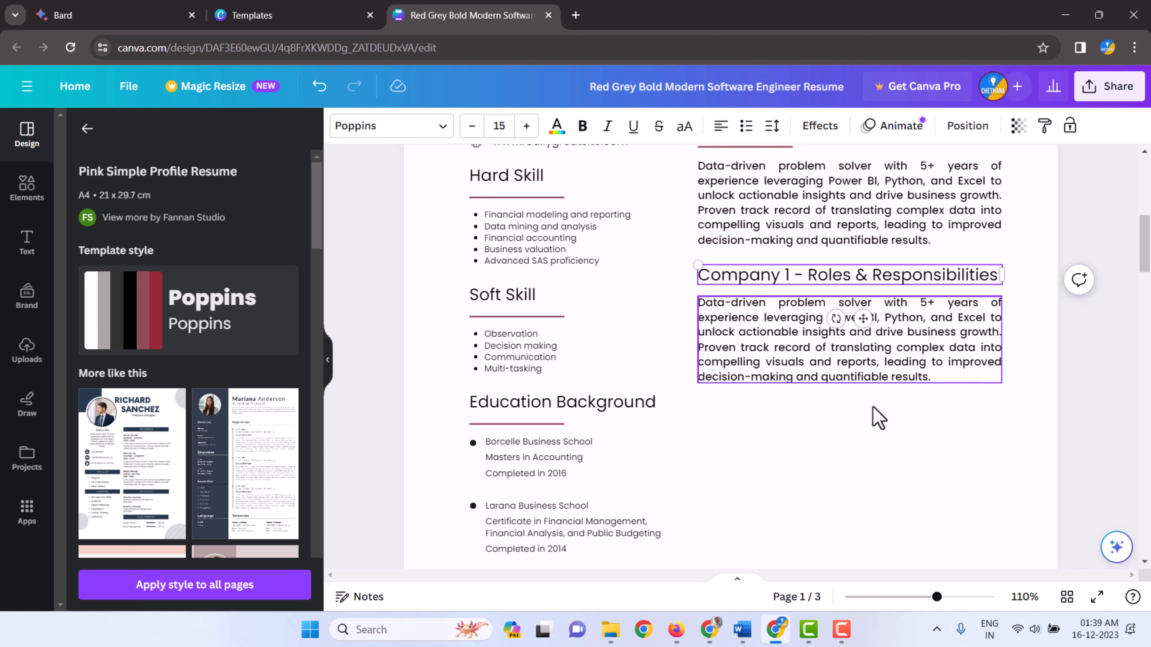
{"action": "left_click", "coordinate": [471, 125]}
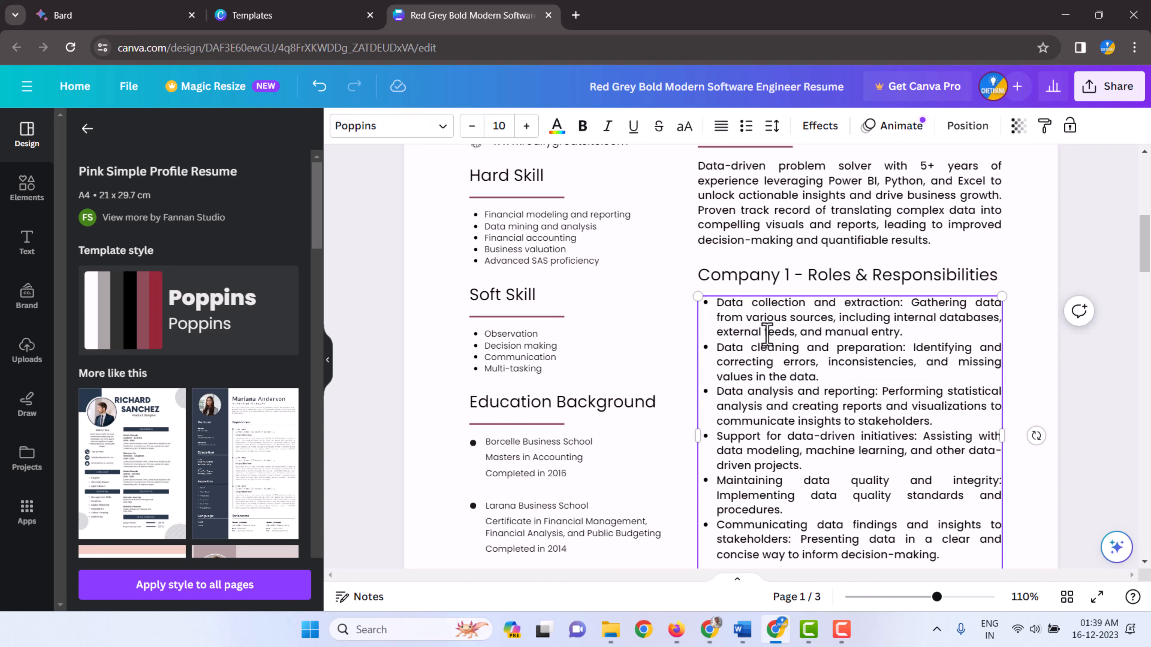
{"action": "scroll", "scroll_direction": "down", "scroll_amount": 3}
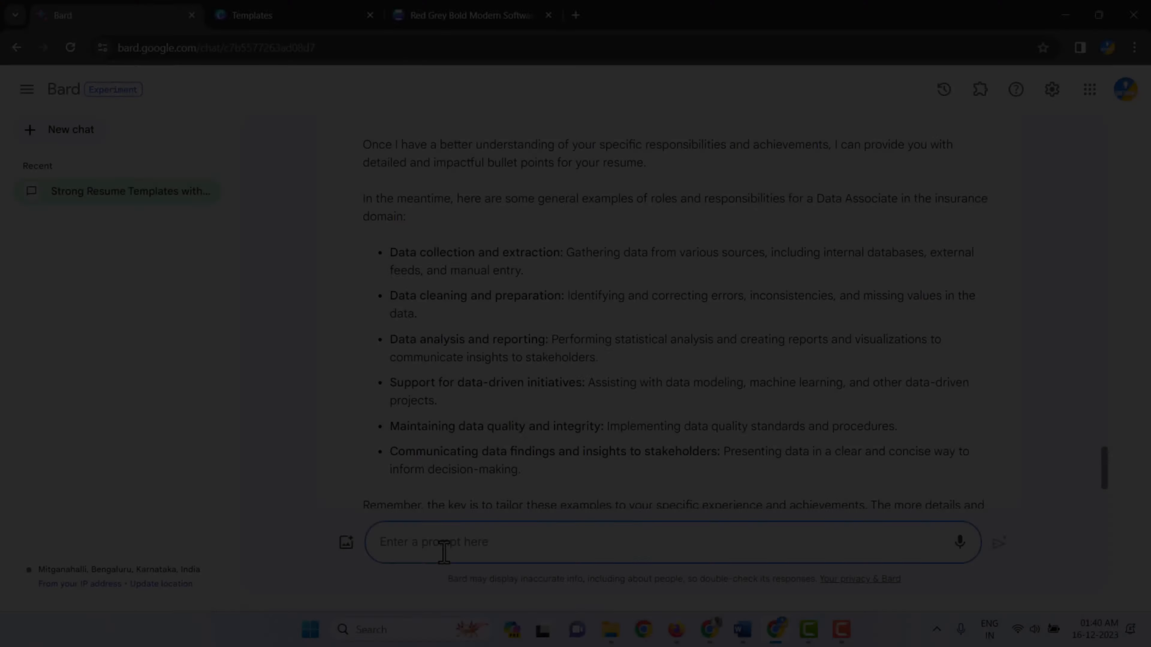
Compose the Company 2 Finance data analyst prompt, dated Mar 2022 till date
{"action": "type", "text": "Worked as data analyst in Company 2 from Mar 2022 to Nov 2023. It's a Finance domain. Need Roles and Responsibilities."}
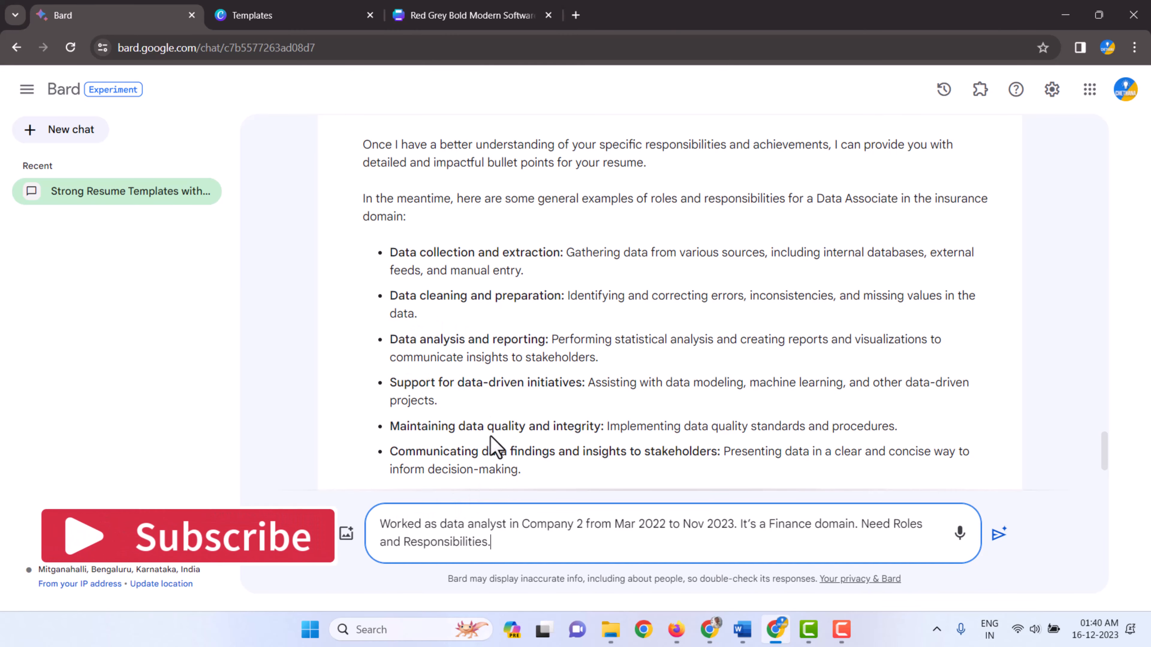
{"action": "mouse_move", "coordinate": [429, 530]}
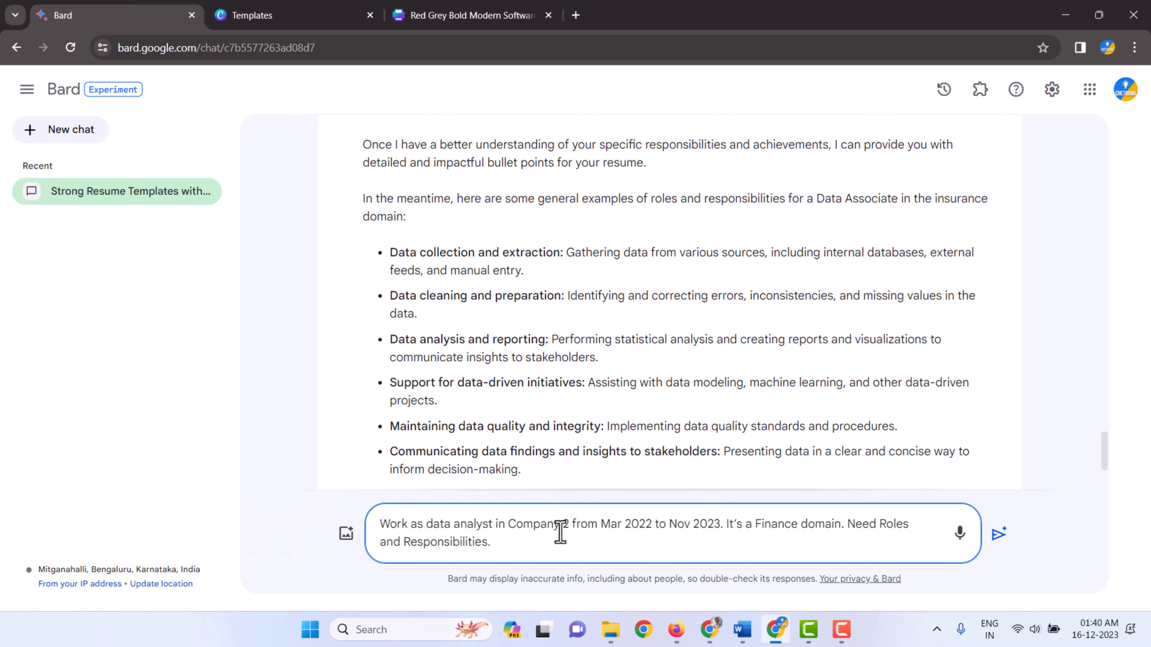
{"action": "type", "text": "Working as data analyst in Company 2"}
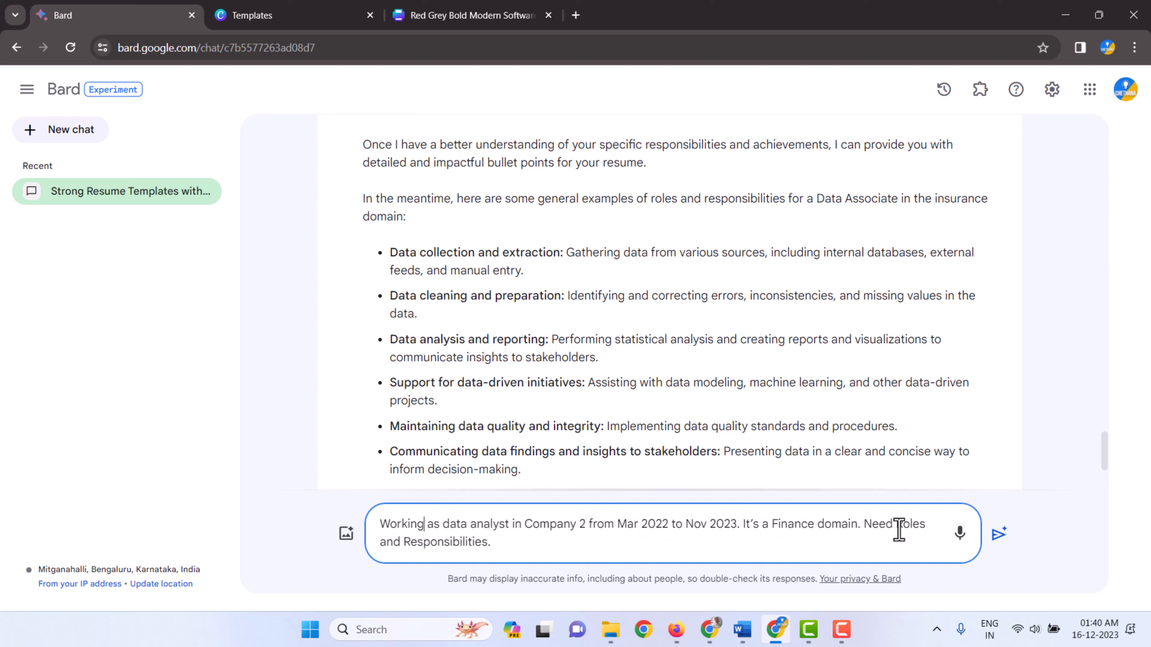
{"action": "mouse_move", "coordinate": [710, 527]}
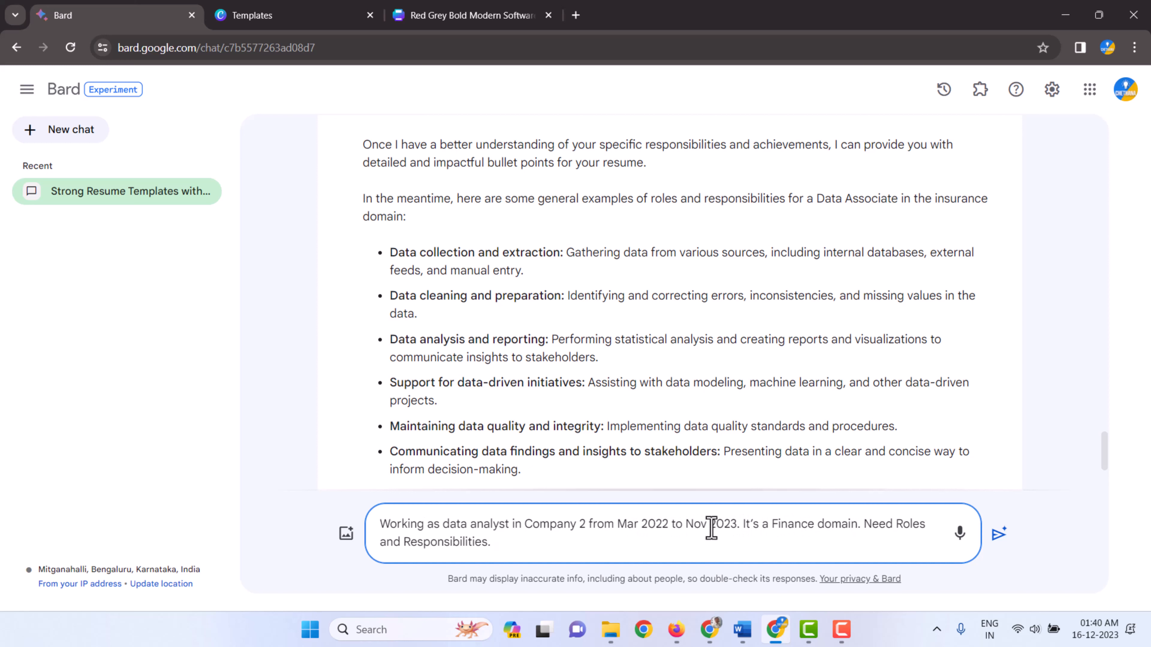
{"action": "double_click", "coordinate": [706, 523]}
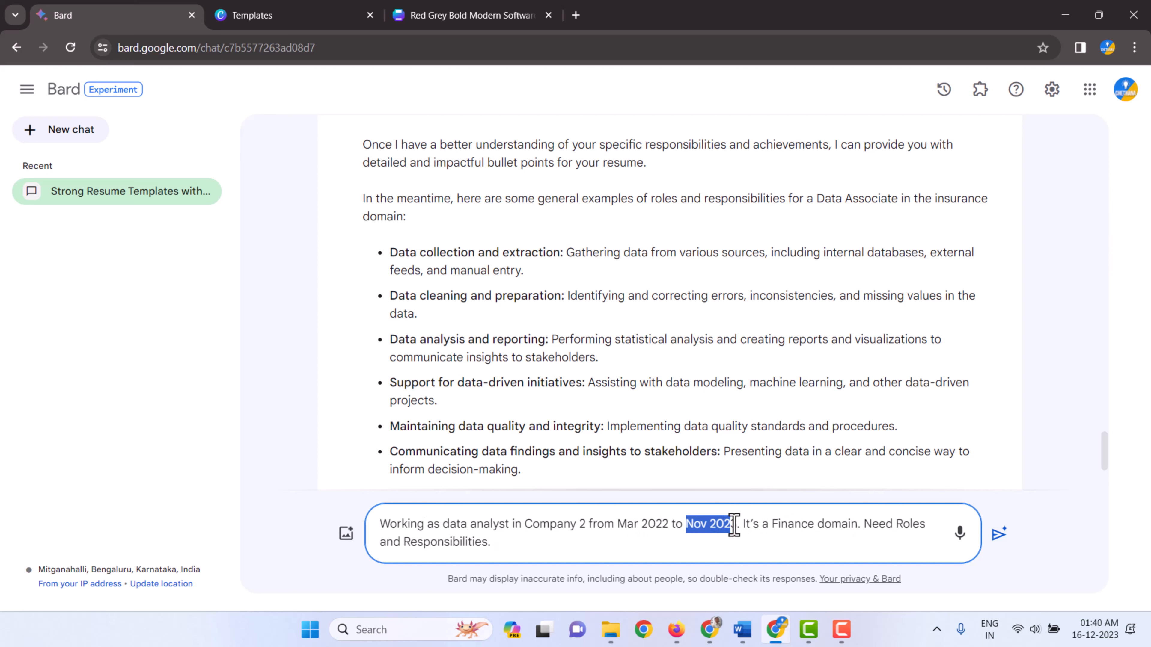
{"action": "type", "text": "till"}
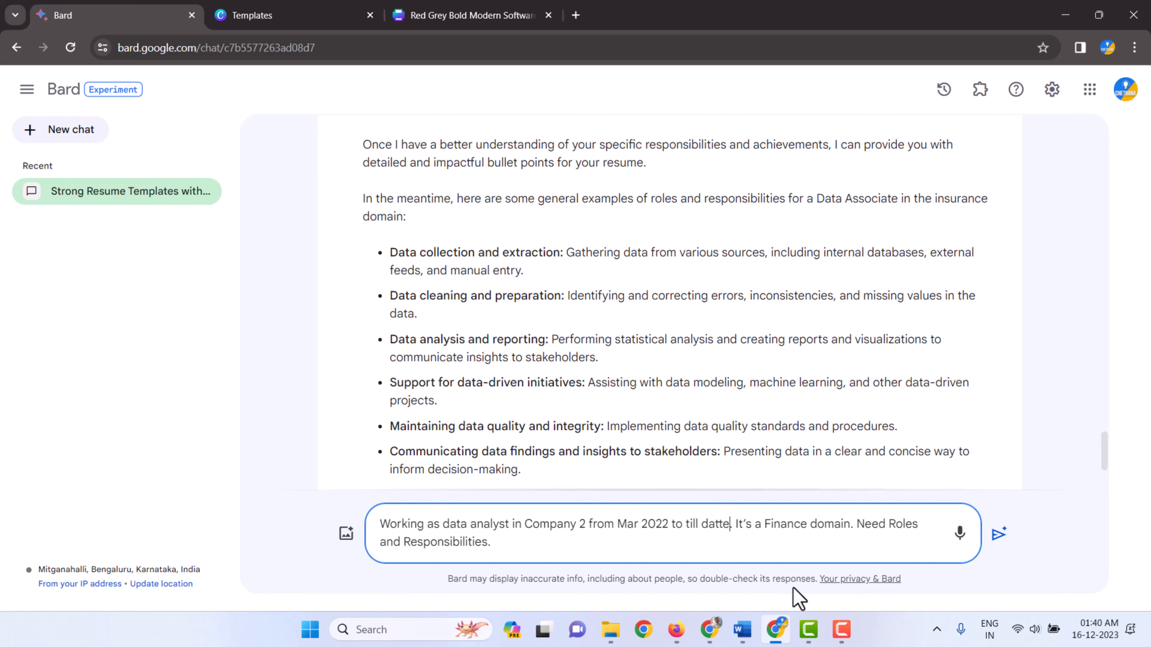
Send the prompt, review Bard's seven responsibilities and return to the Canva resume
{"action": "left_click", "coordinate": [998, 533]}
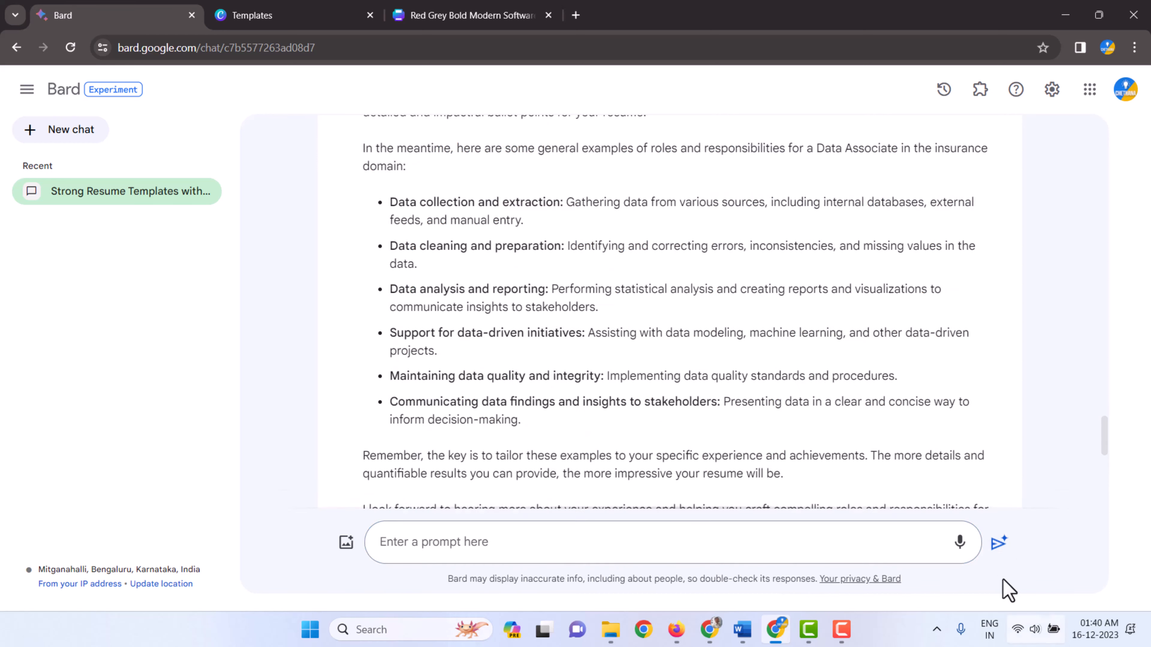
{"action": "left_click", "coordinate": [998, 542]}
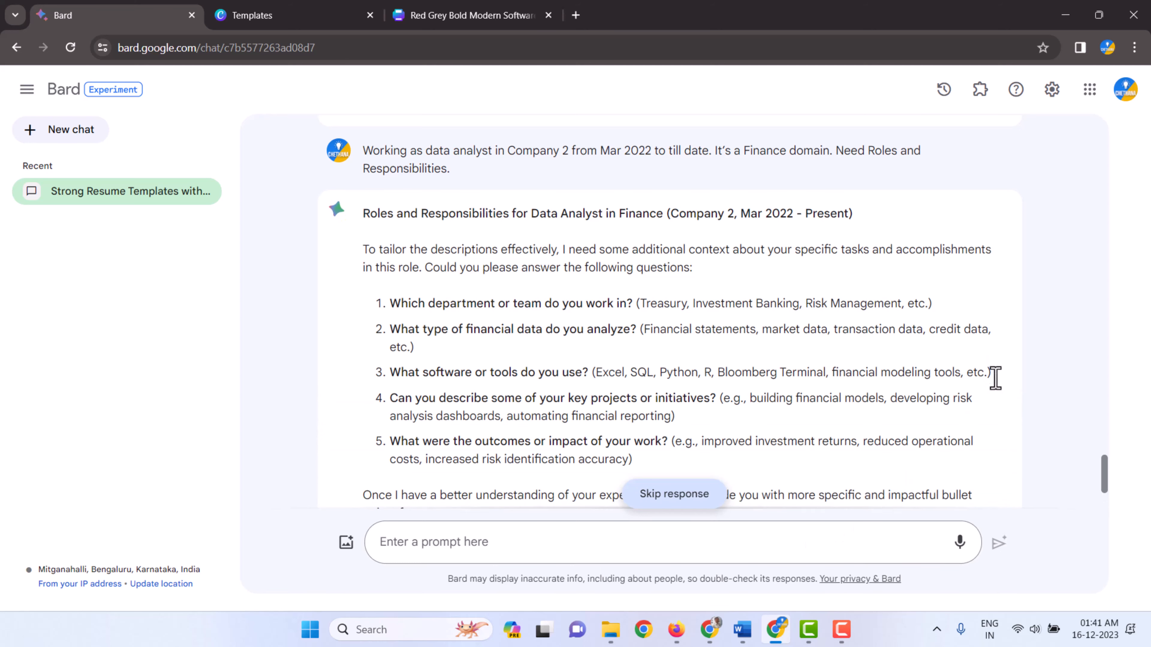
{"action": "scroll", "scroll_direction": "down", "scroll_amount": 3}
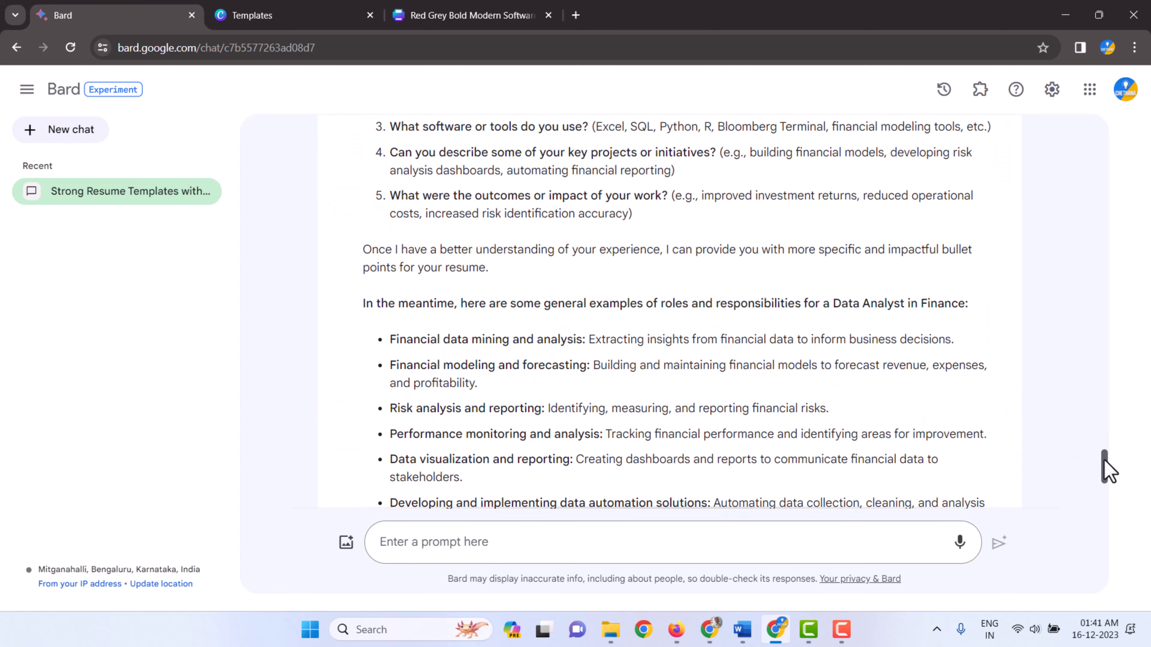
{"action": "scroll", "scroll_direction": "down", "scroll_amount": 3}
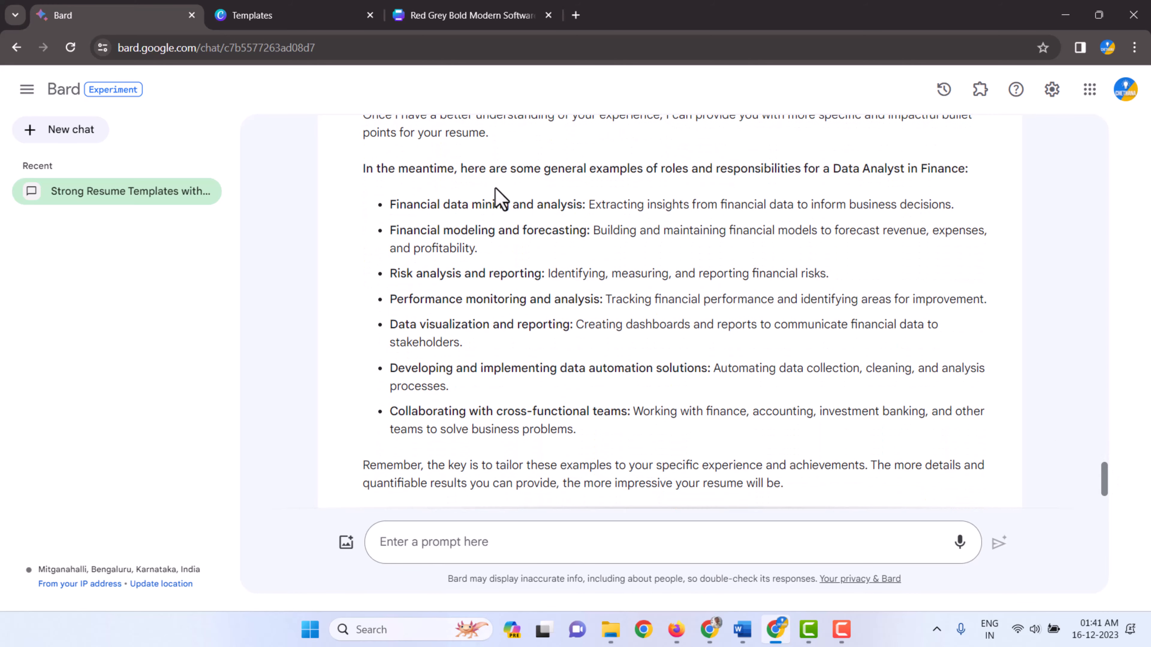
{"action": "mouse_move", "coordinate": [392, 210]}
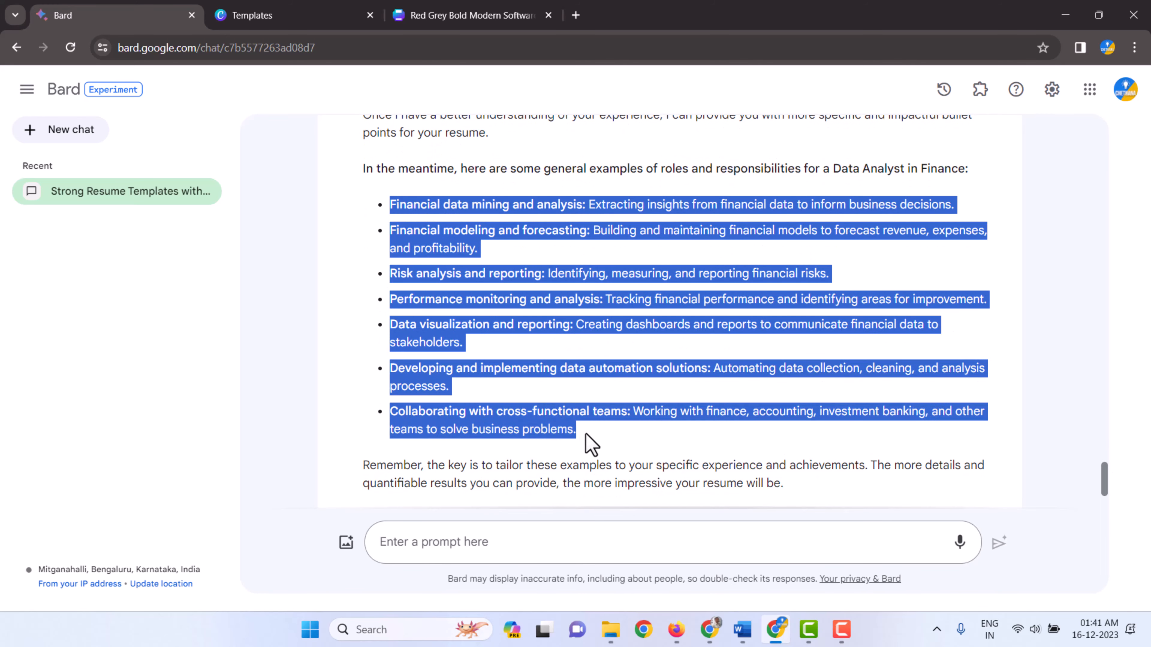
{"action": "left_click", "coordinate": [470, 14]}
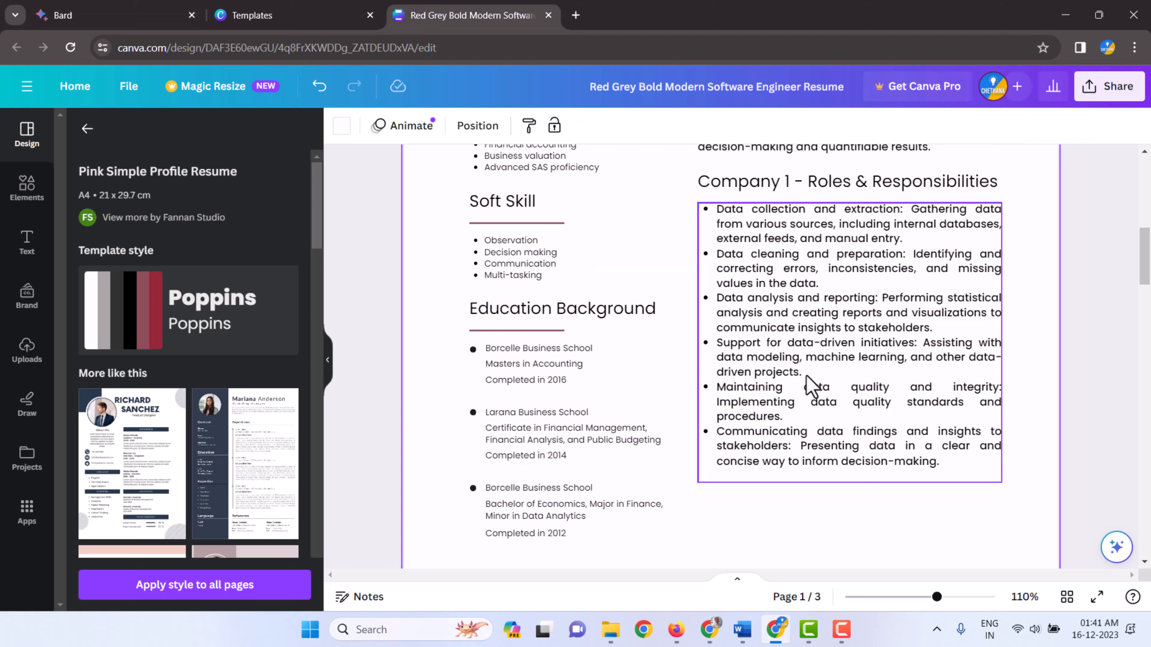
Rename page 2's About Me heading to Company 2 - Roles & Responsibilities and paste the finance bullets
{"action": "scroll", "scroll_direction": "up", "scroll_amount": 3}
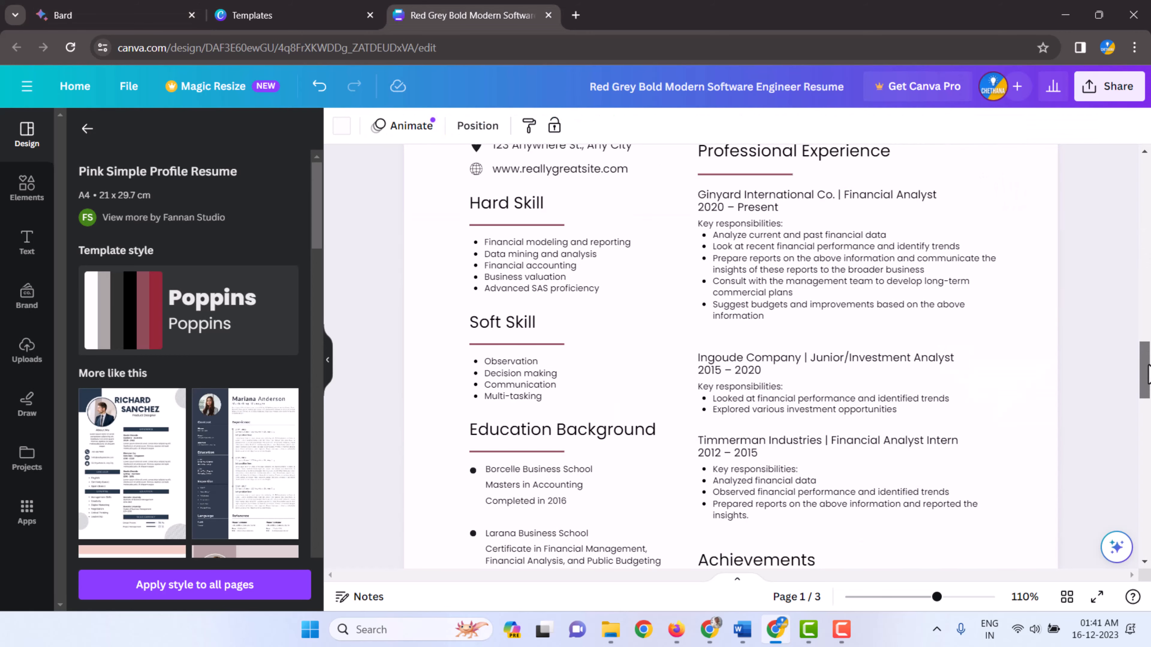
{"action": "scroll", "scroll_direction": "up", "scroll_amount": 3}
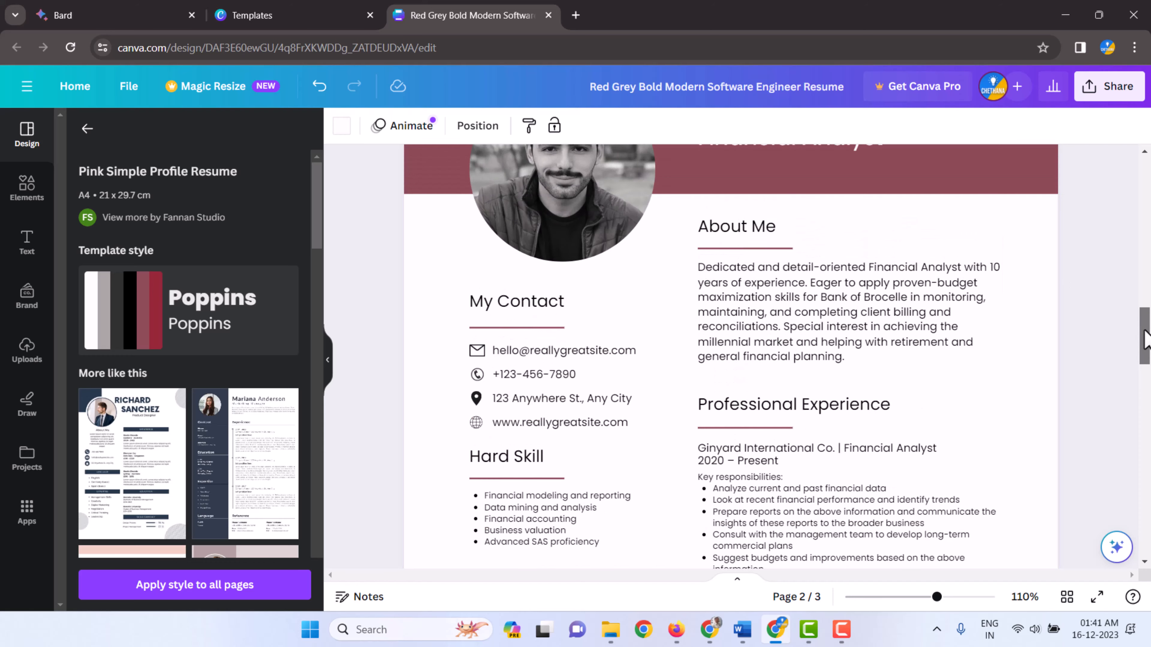
{"action": "double_click", "coordinate": [736, 226]}
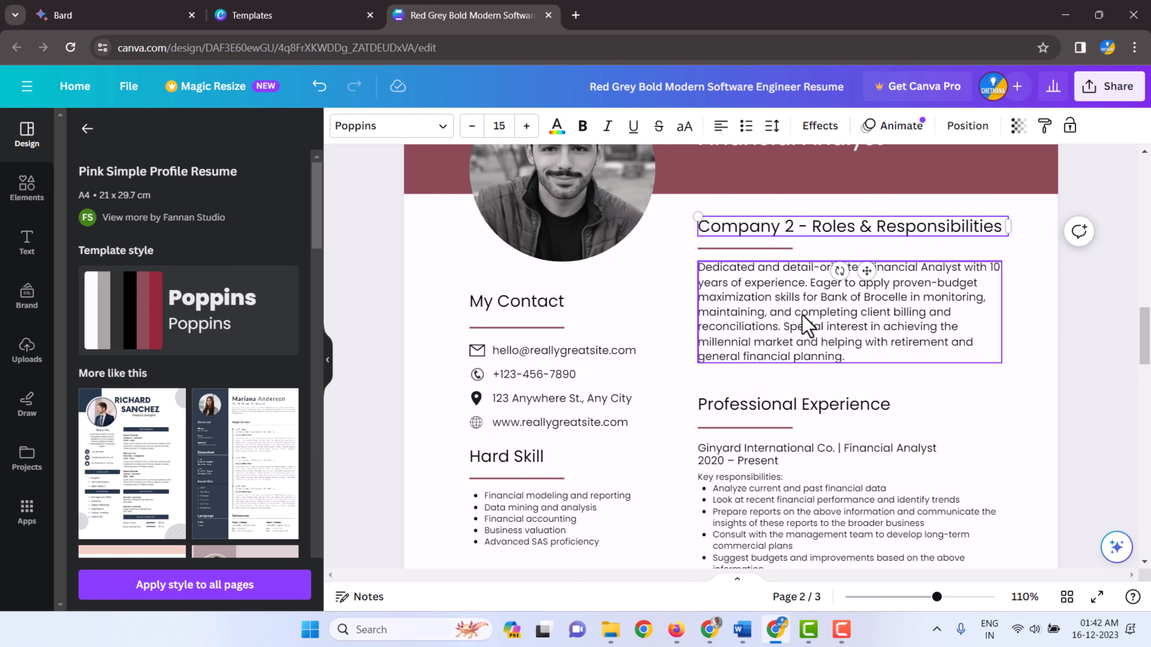
{"action": "scroll", "scroll_direction": "down", "scroll_amount": 3}
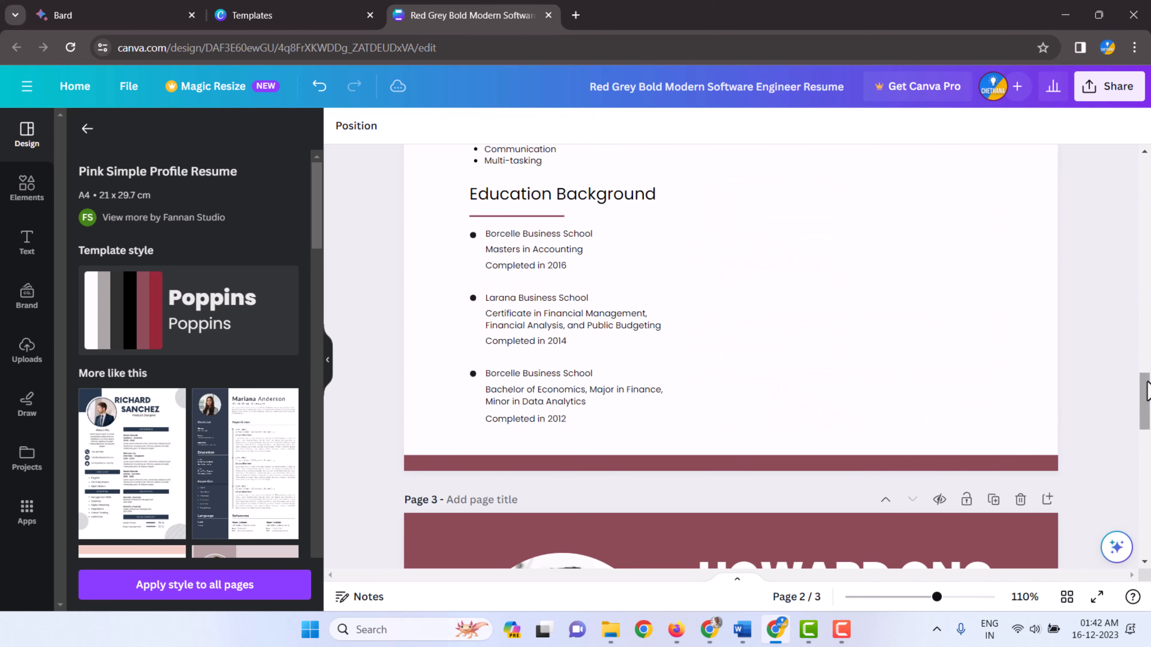
{"action": "scroll", "scroll_direction": "up", "scroll_amount": 3}
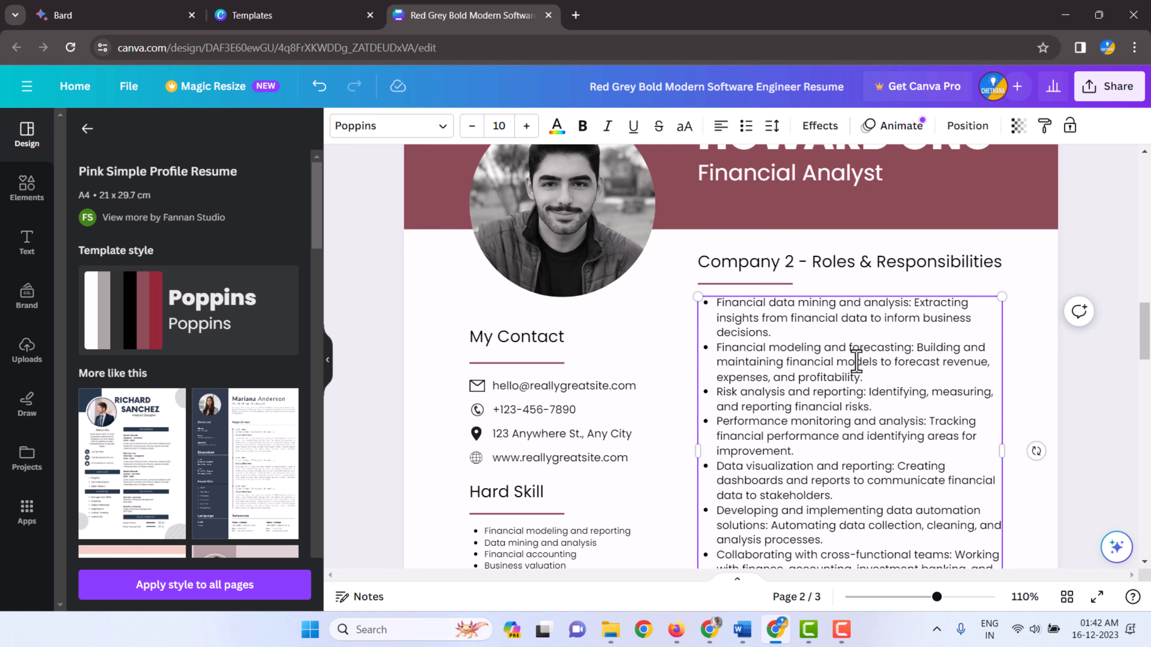
{"action": "scroll", "scroll_direction": "down", "scroll_amount": 3}
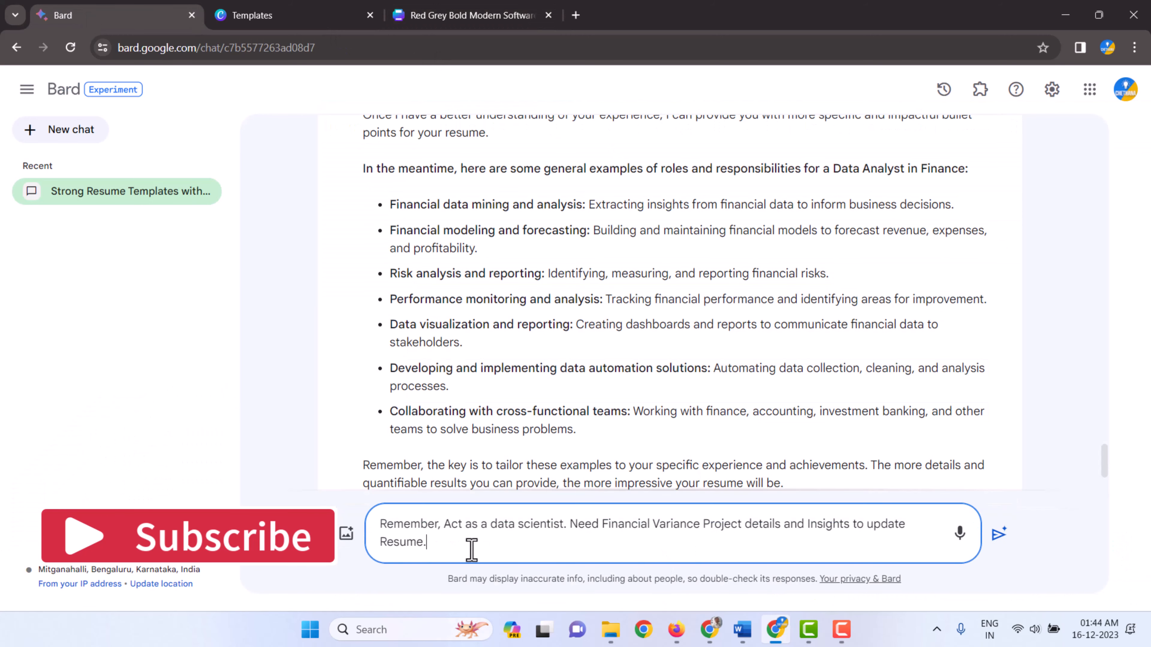
{"action": "mouse_move", "coordinate": [464, 540]}
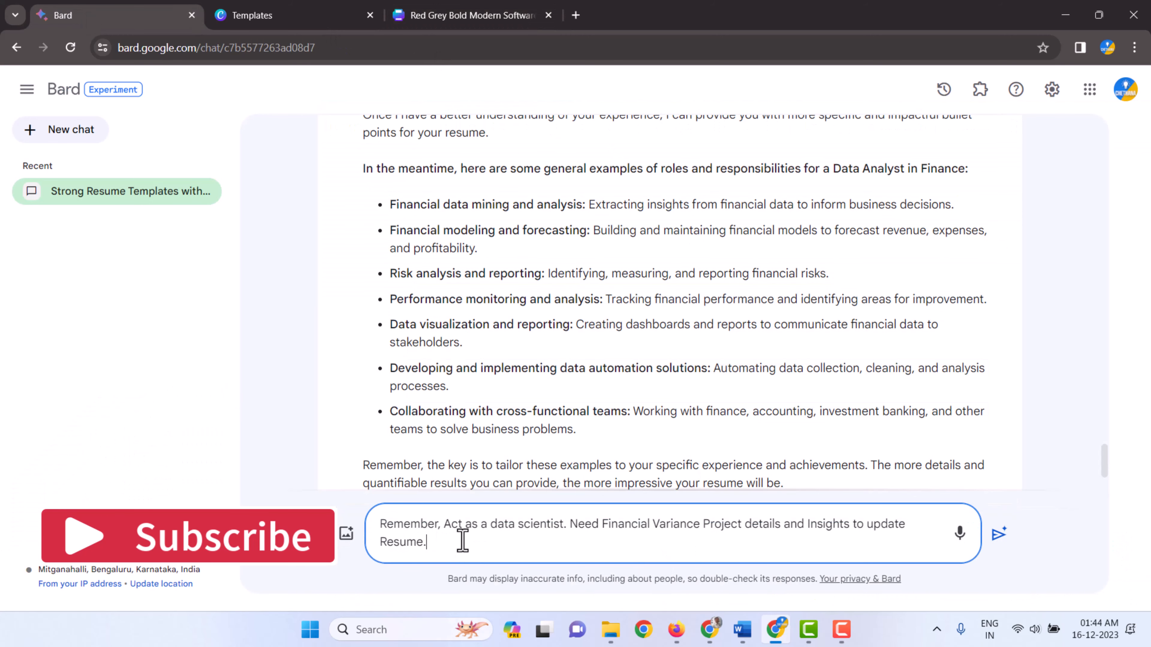
{"action": "mouse_move", "coordinate": [575, 536]}
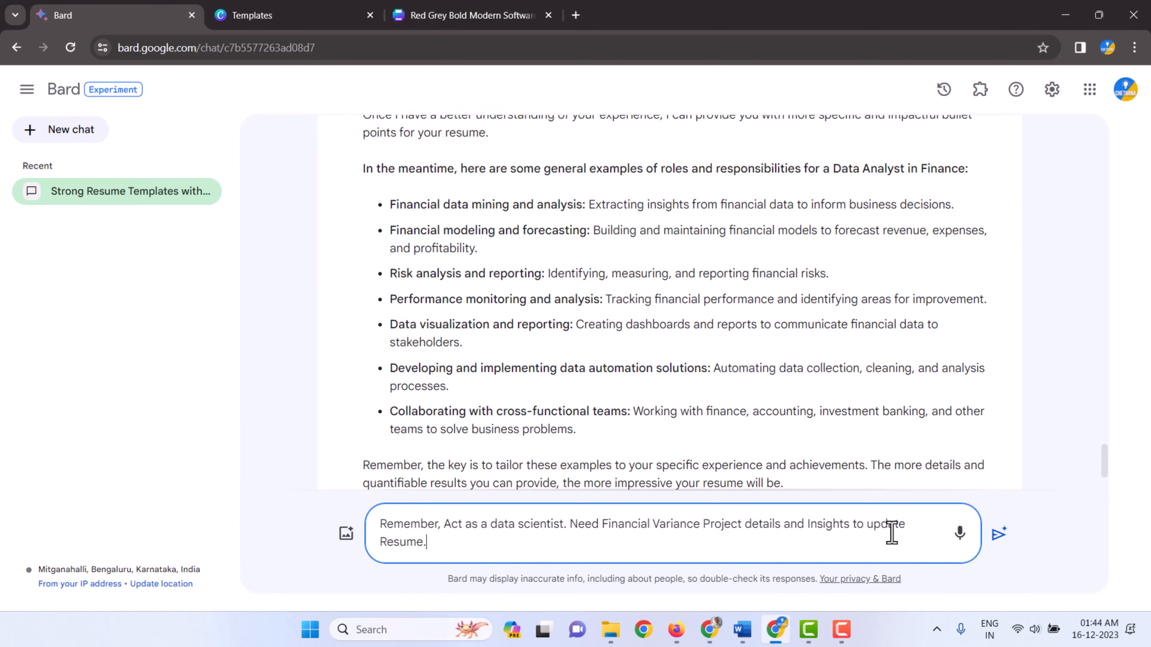
Send Bard the Financial Variance project details request for the resume
{"action": "double_click", "coordinate": [625, 523]}
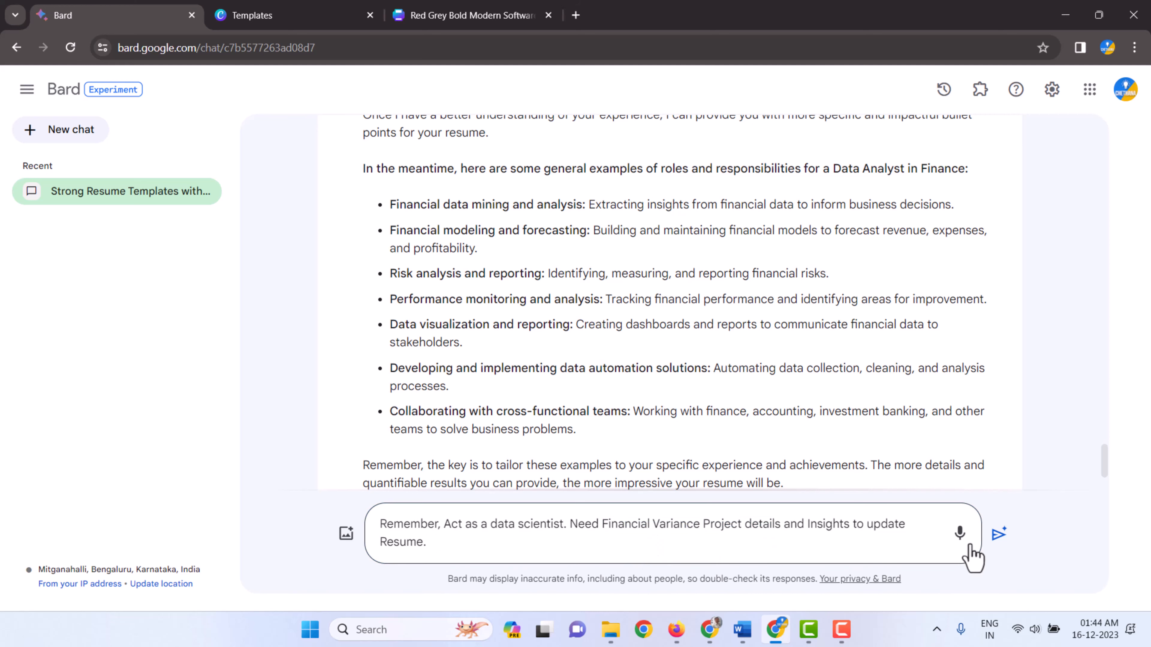
{"action": "left_click", "coordinate": [997, 534]}
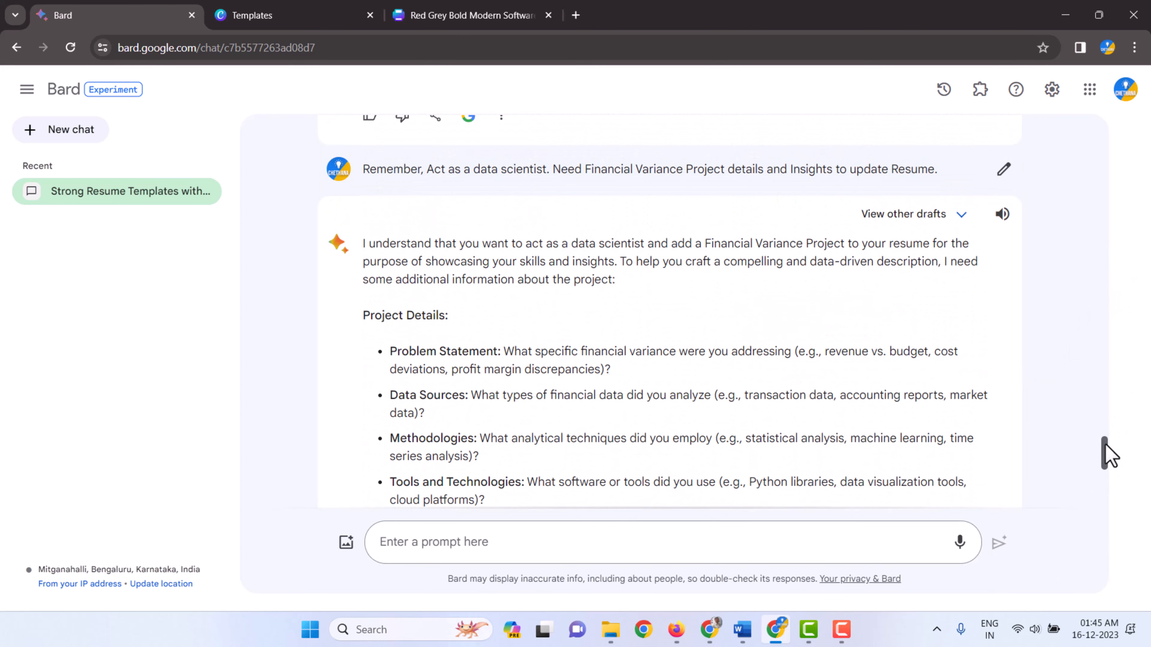
Review Bard's Financial Variance reply and switch to Draft 2 of the answer
{"action": "scroll", "scroll_direction": "down", "scroll_amount": 3}
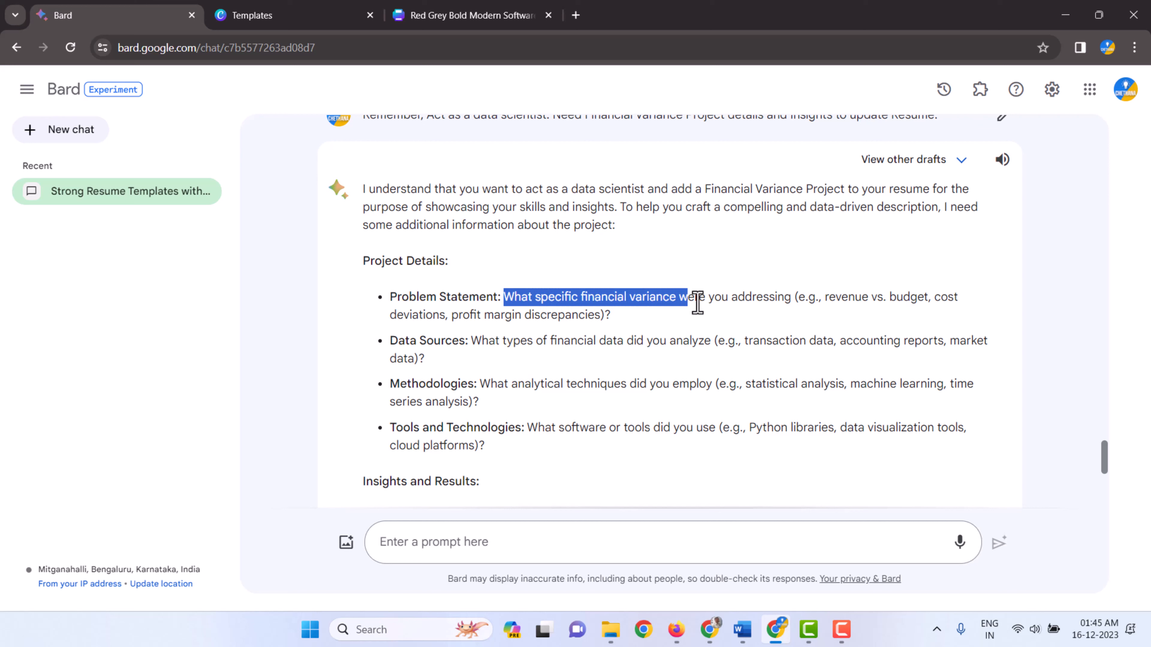
{"action": "mouse_move", "coordinate": [614, 387]}
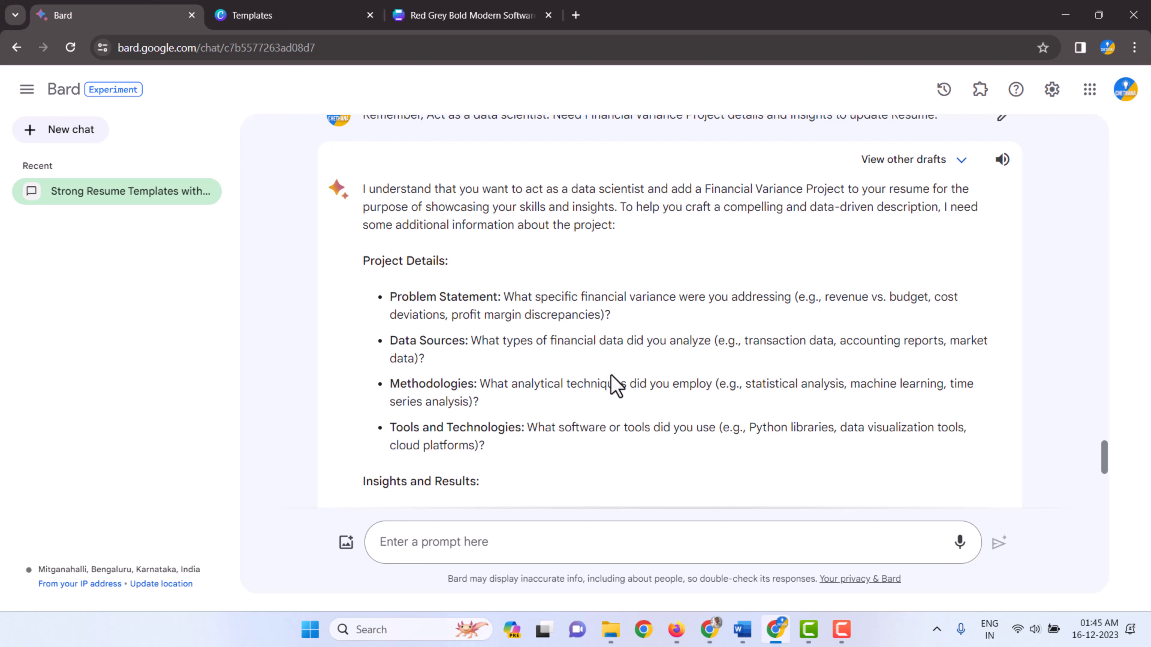
{"action": "mouse_move", "coordinate": [740, 462]}
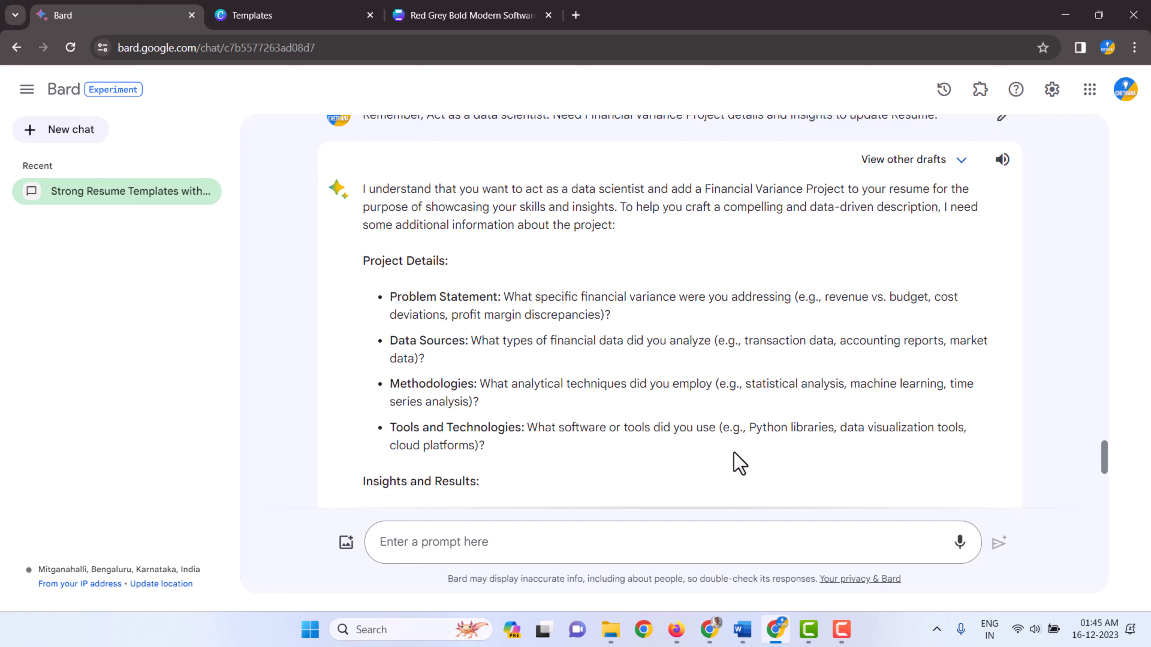
{"action": "scroll", "scroll_direction": "up", "scroll_amount": 3}
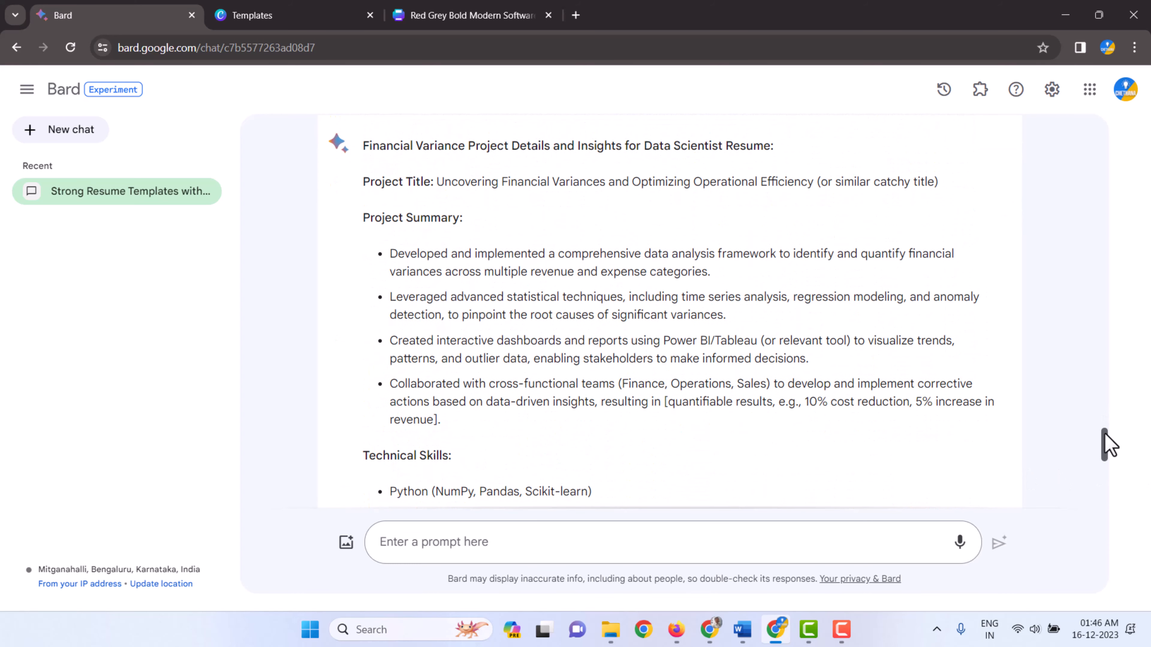
{"action": "mouse_move", "coordinate": [396, 225]}
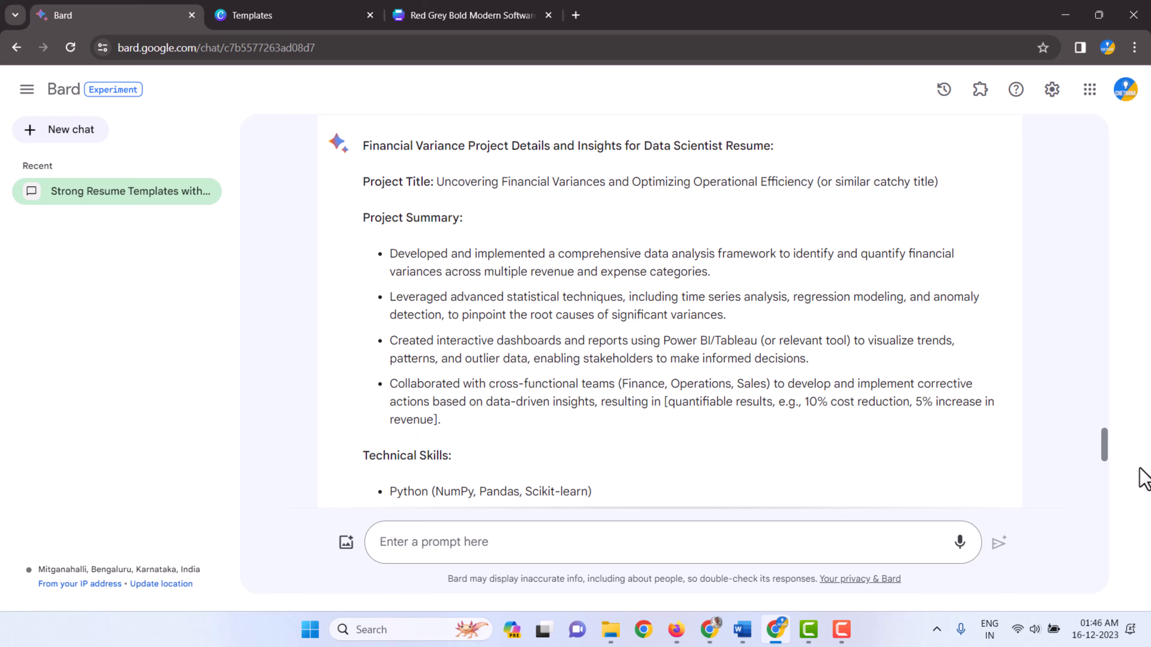
{"action": "scroll", "scroll_direction": "down", "scroll_amount": 3}
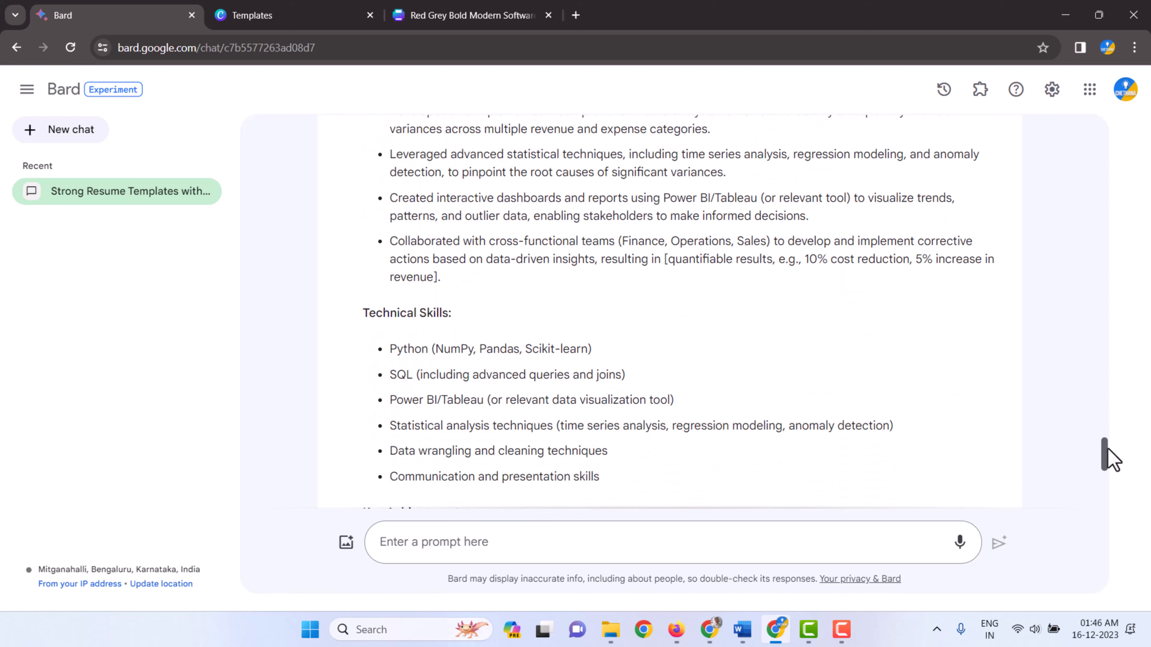
{"action": "scroll", "scroll_direction": "down", "scroll_amount": 3}
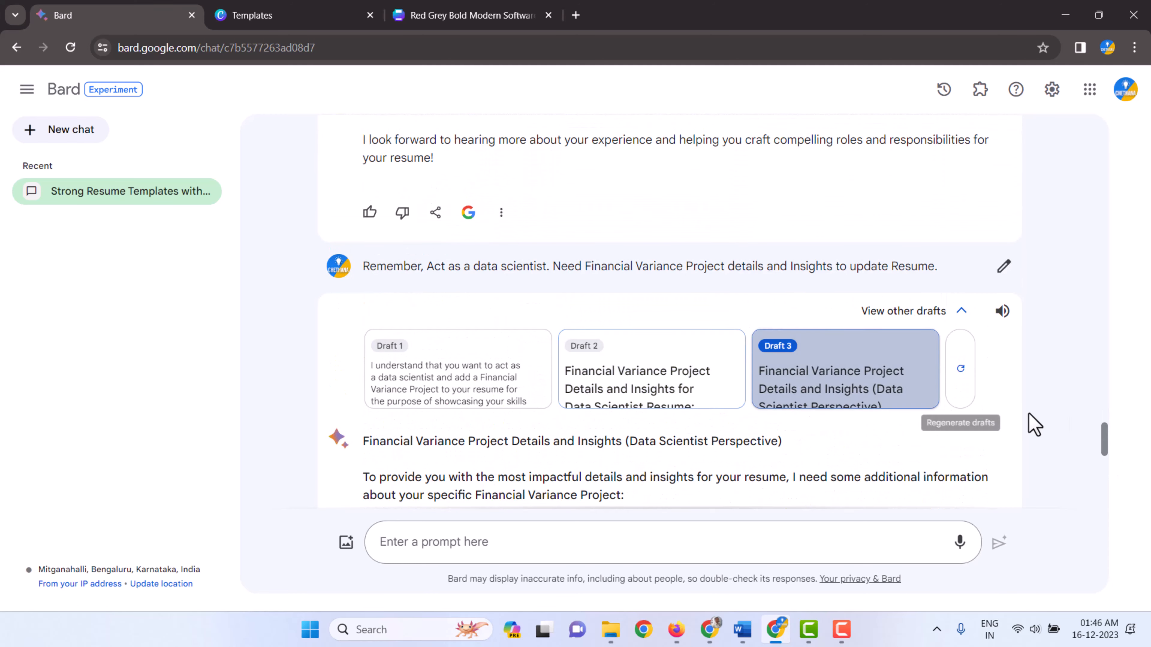
{"action": "scroll", "scroll_direction": "down", "scroll_amount": 3}
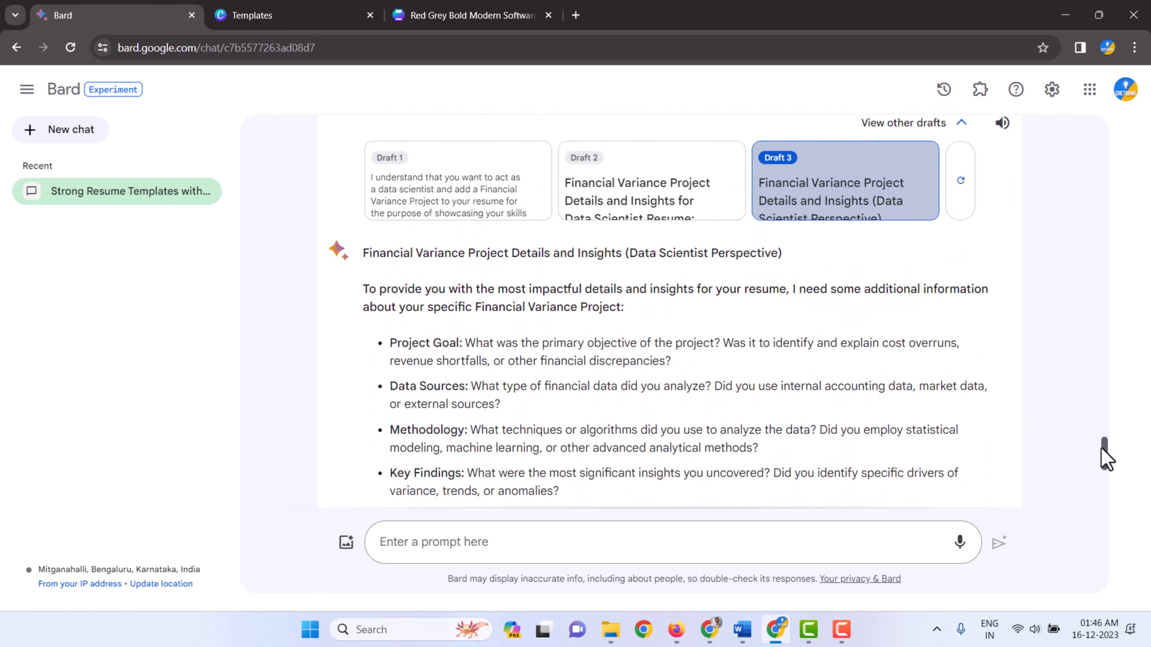
{"action": "scroll", "scroll_direction": "down", "scroll_amount": 3}
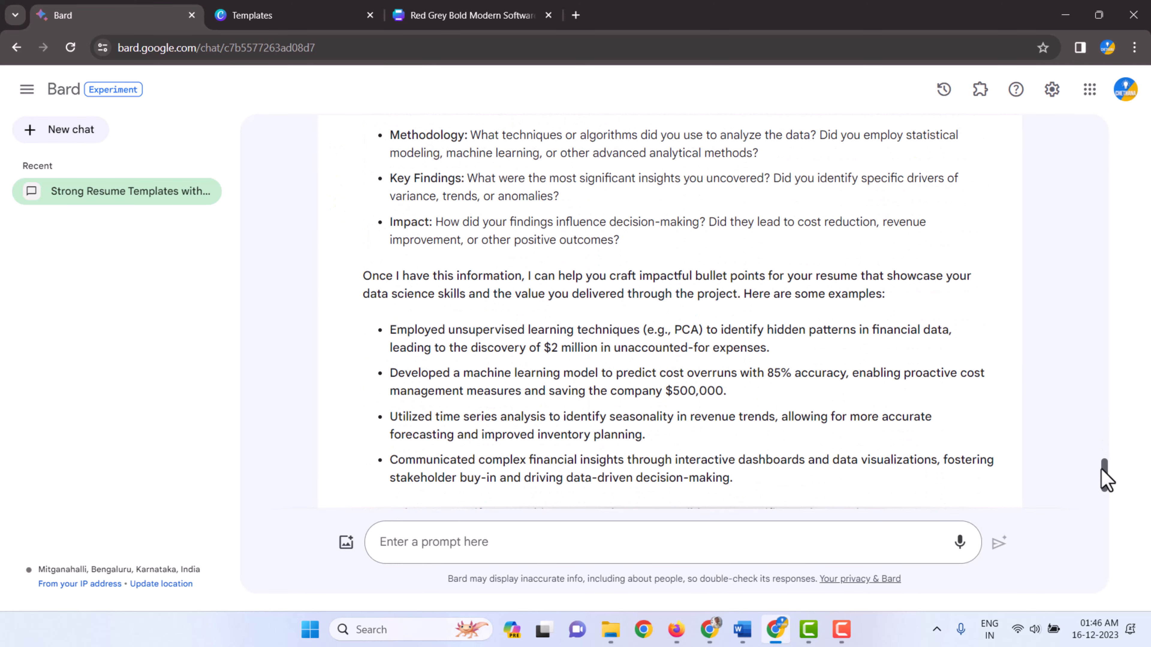
{"action": "scroll", "scroll_direction": "down", "scroll_amount": 3}
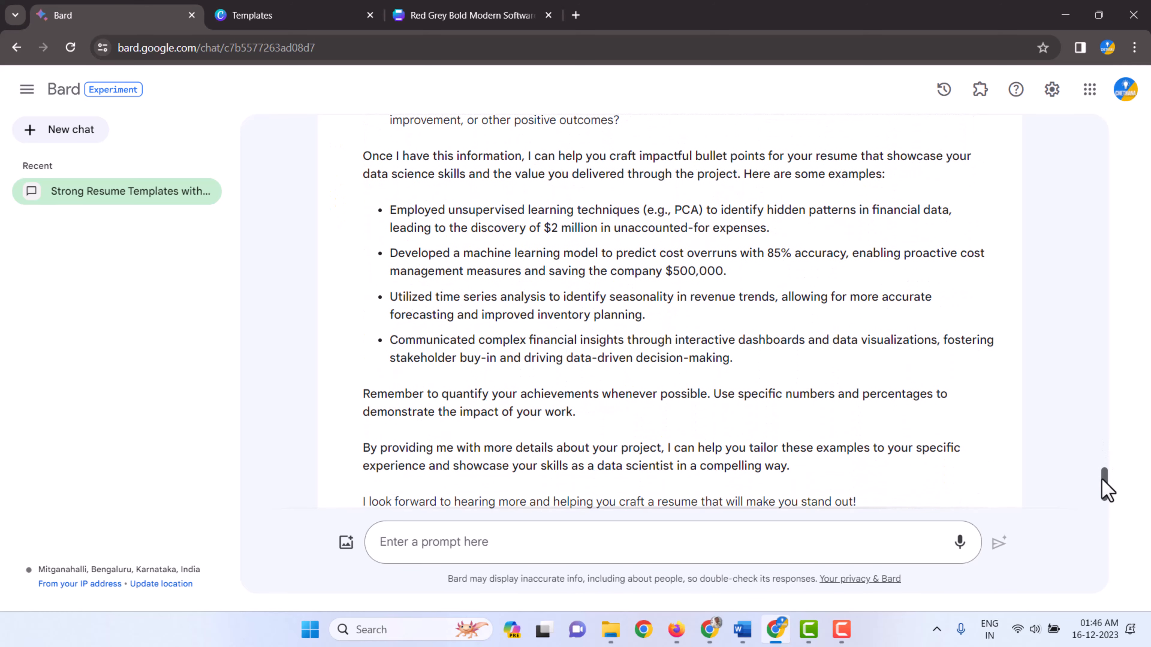
{"action": "scroll", "scroll_direction": "up", "scroll_amount": 3}
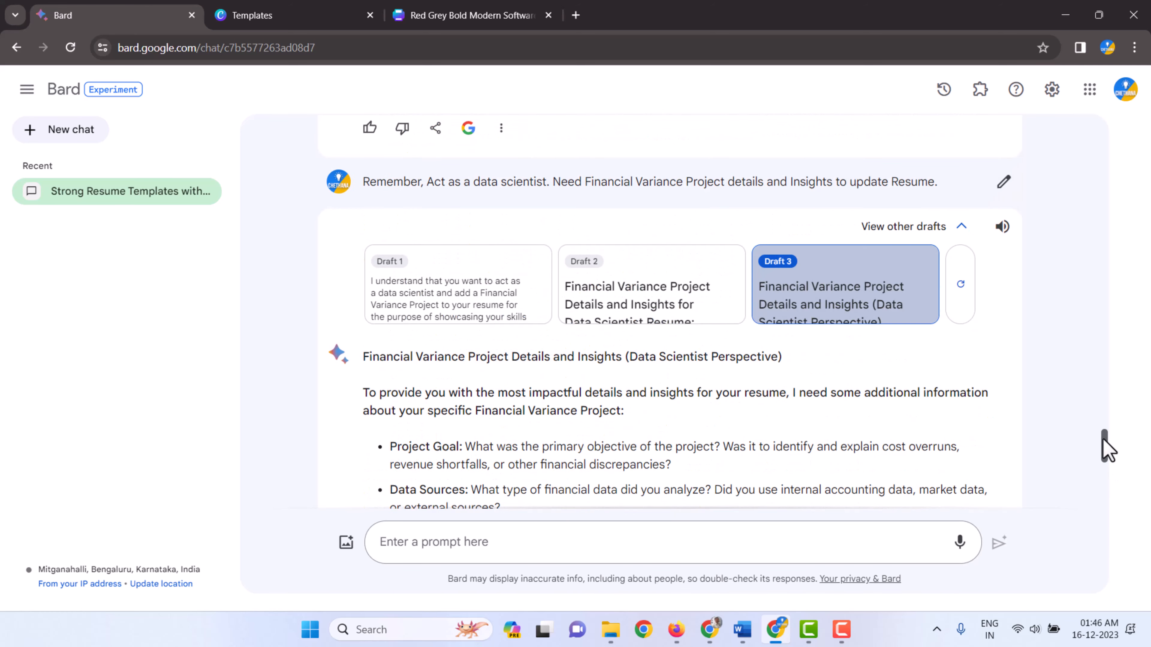
{"action": "left_click", "coordinate": [650, 284]}
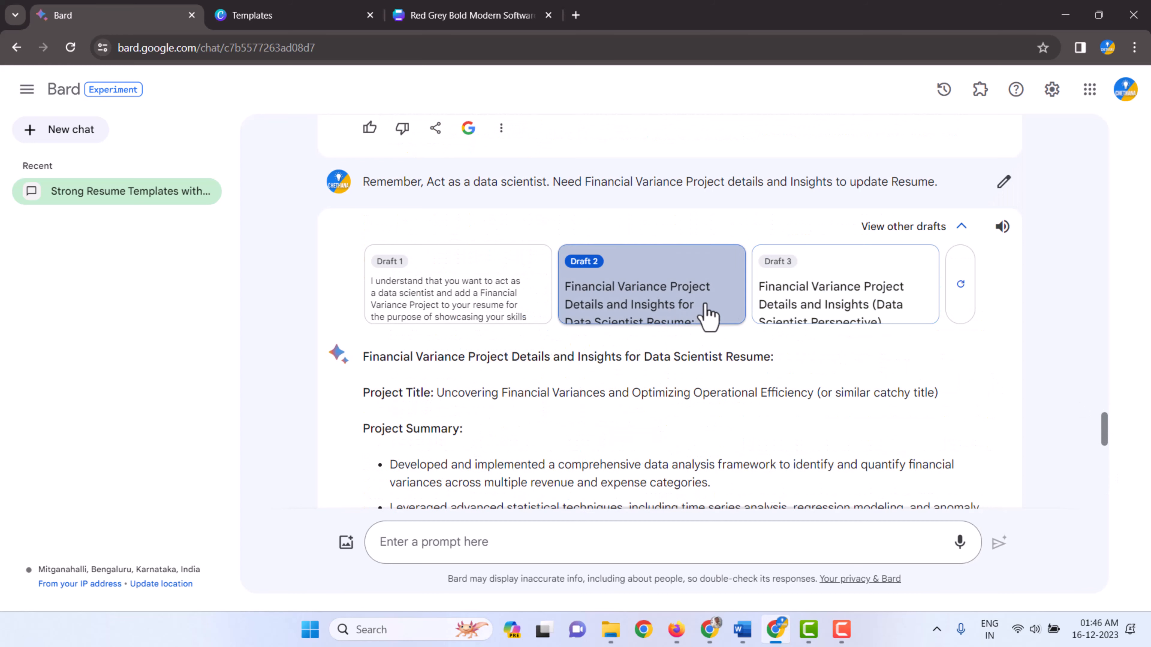
Copy Draft 2's project summary, technical skills and key achievements, then return to Canva
{"action": "scroll", "scroll_direction": "down", "scroll_amount": 3}
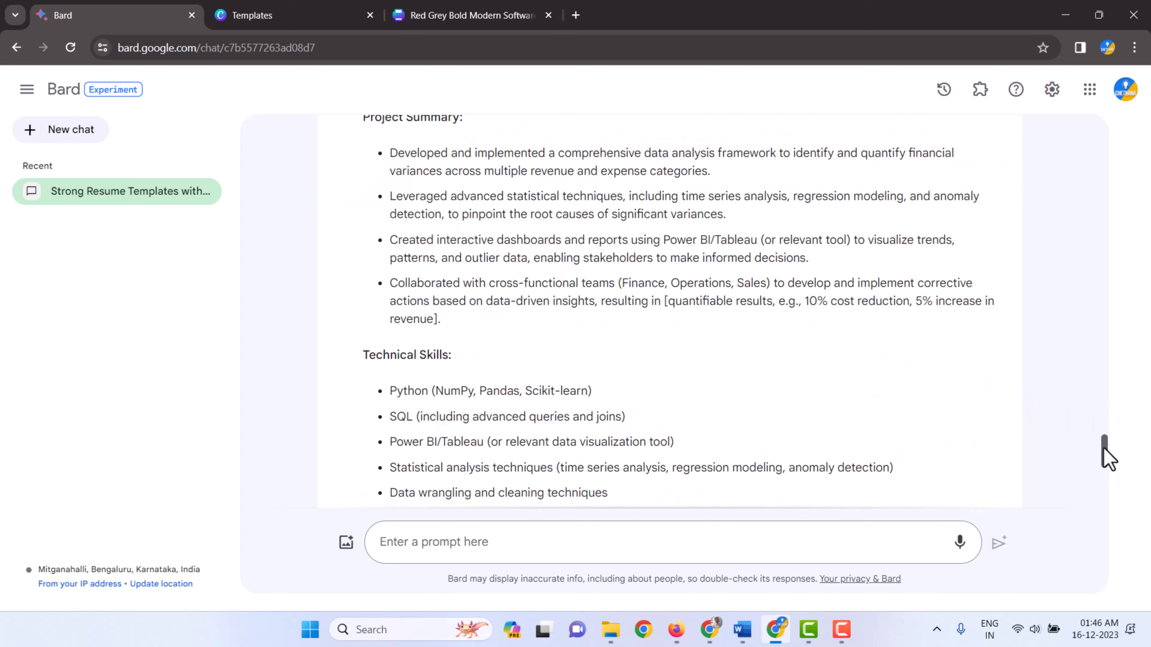
{"action": "scroll", "scroll_direction": "up", "scroll_amount": 3}
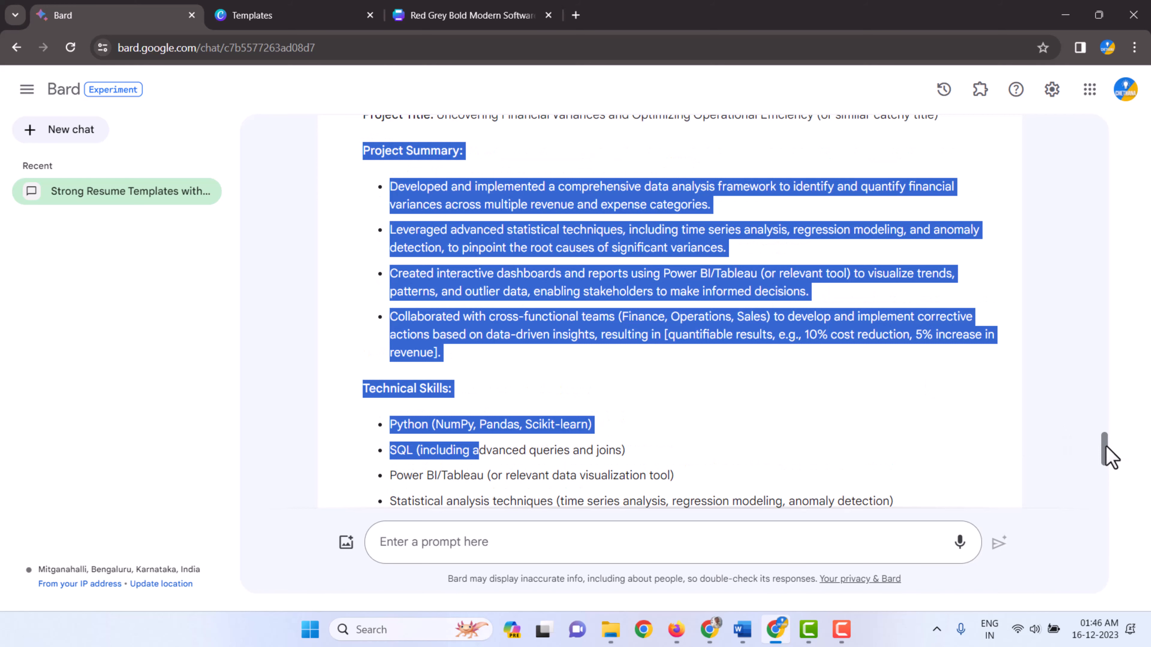
{"action": "scroll", "scroll_direction": "down", "scroll_amount": 3}
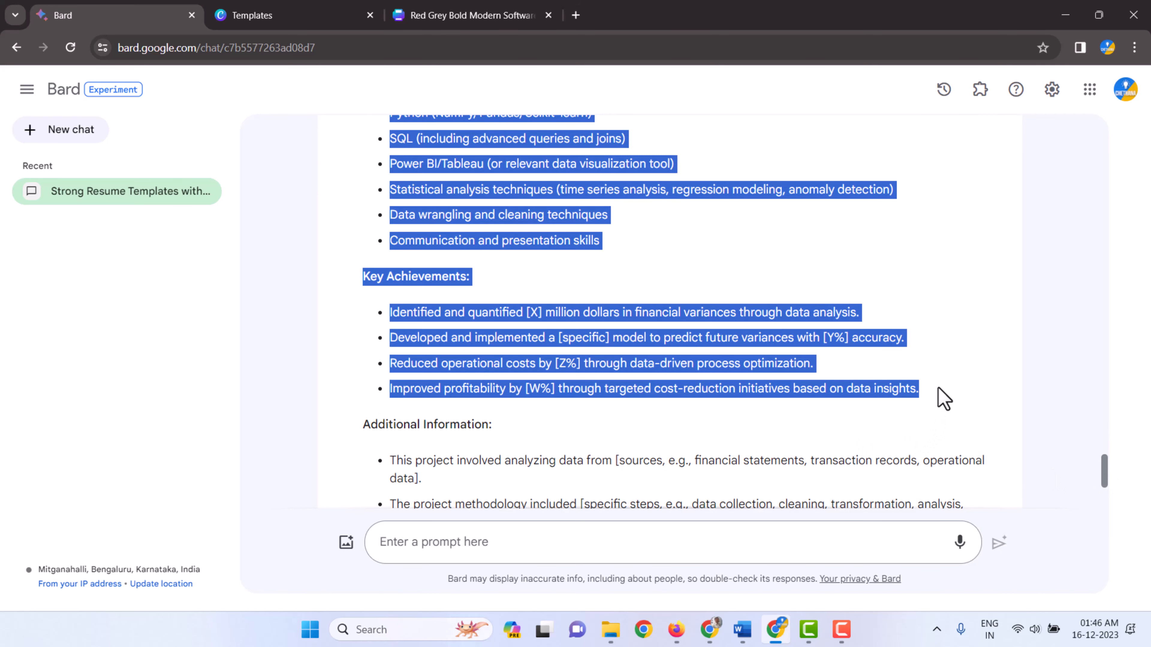
{"action": "left_click", "coordinate": [470, 14]}
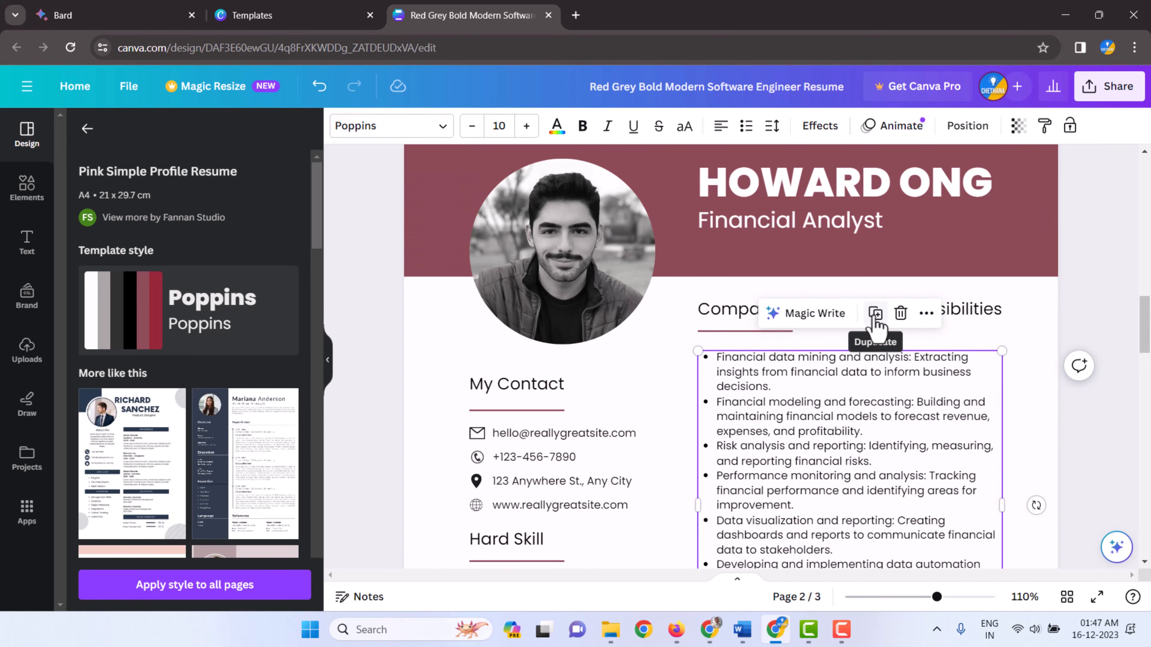
Paste the project text into a duplicated box under a Project Details heading and shrink both text blocks to 9 pt
{"action": "scroll", "scroll_direction": "down", "scroll_amount": 3}
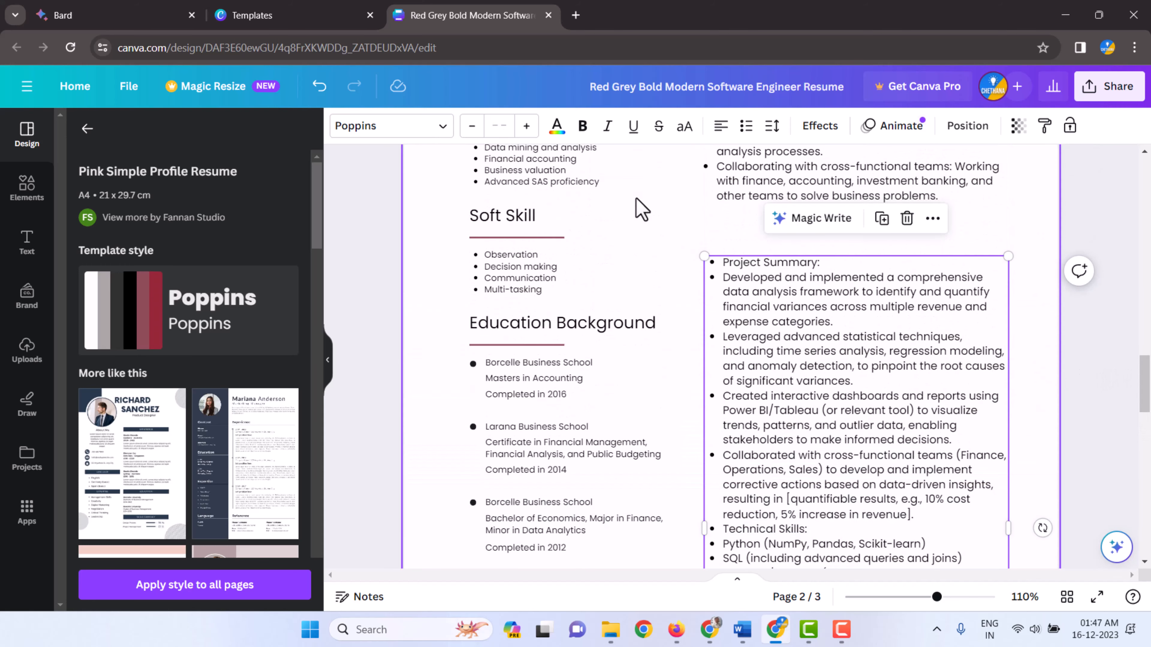
{"action": "left_click", "coordinate": [500, 125]}
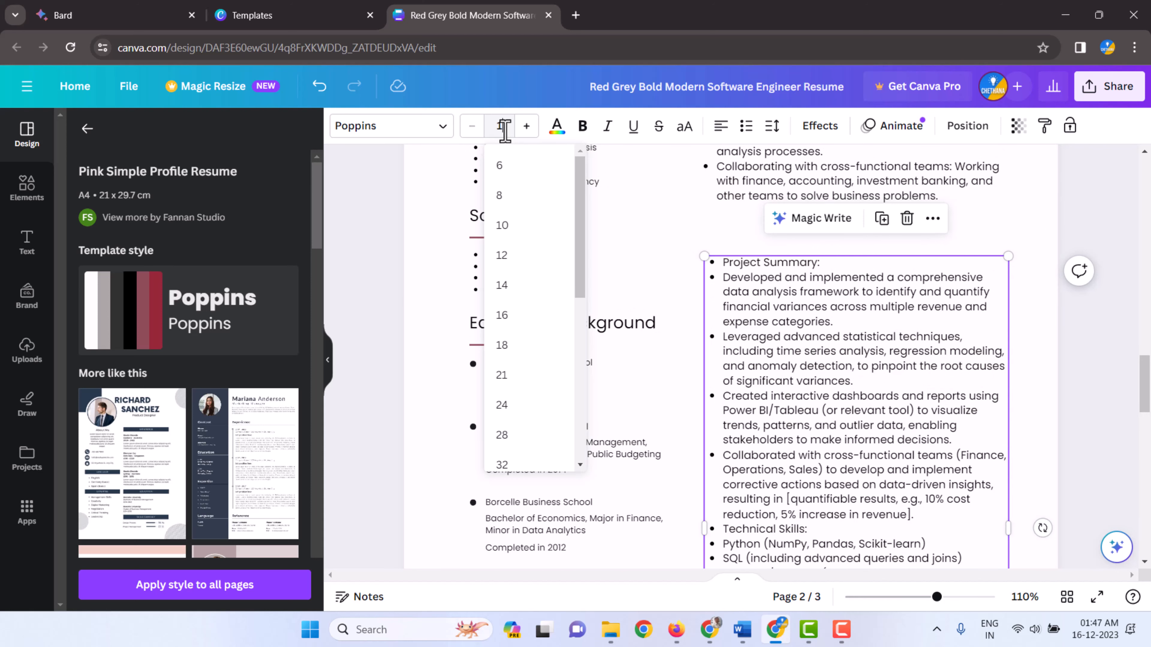
{"action": "left_click", "coordinate": [501, 225]}
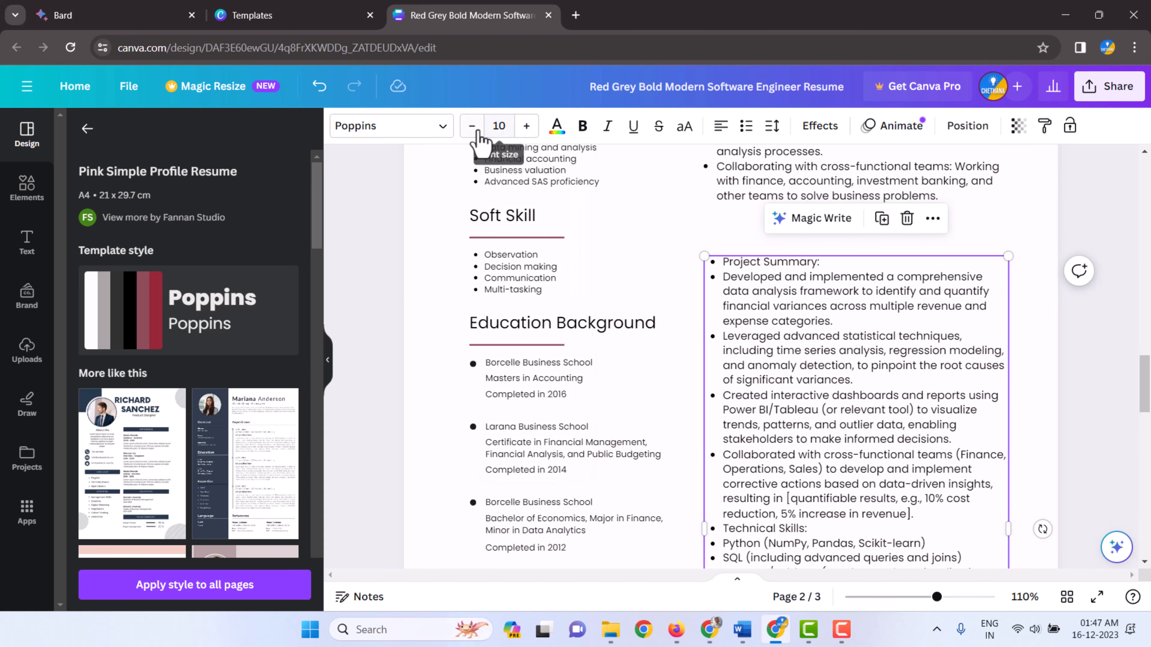
{"action": "left_click", "coordinate": [471, 126]}
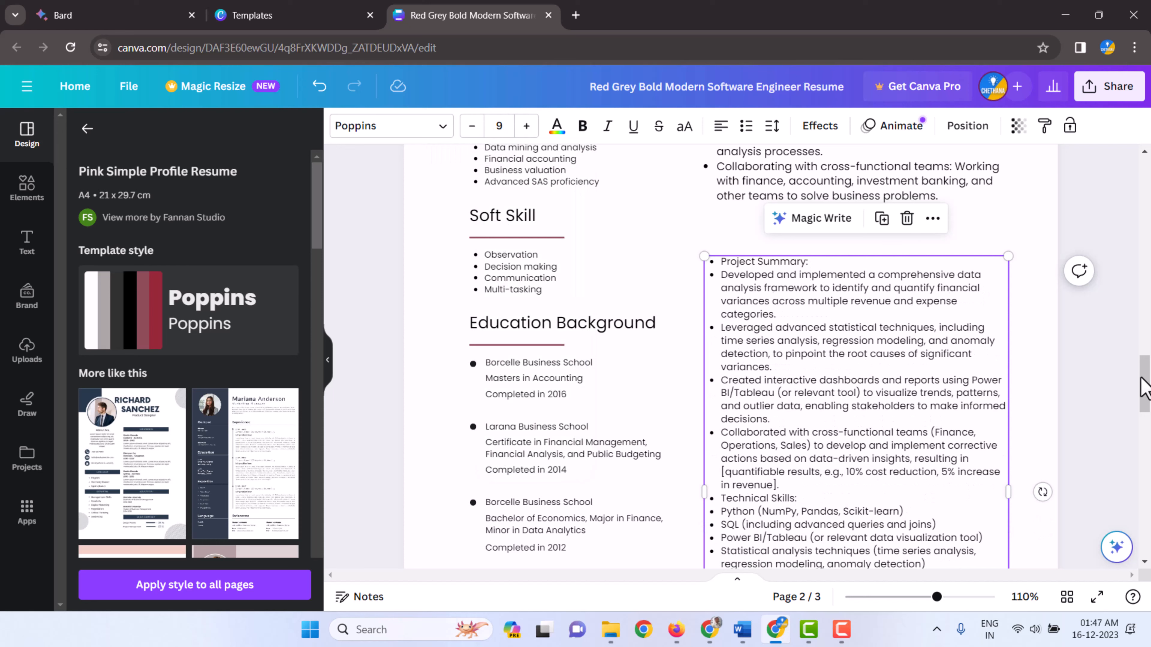
{"action": "left_click", "coordinate": [526, 125]}
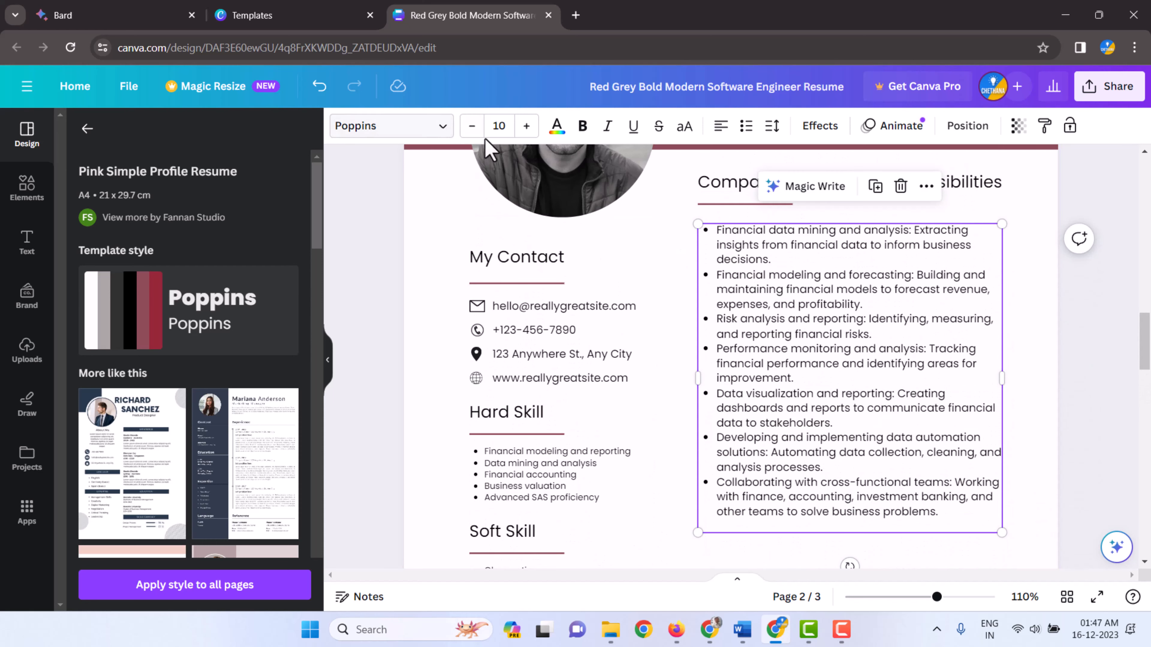
{"action": "left_click", "coordinate": [471, 125]}
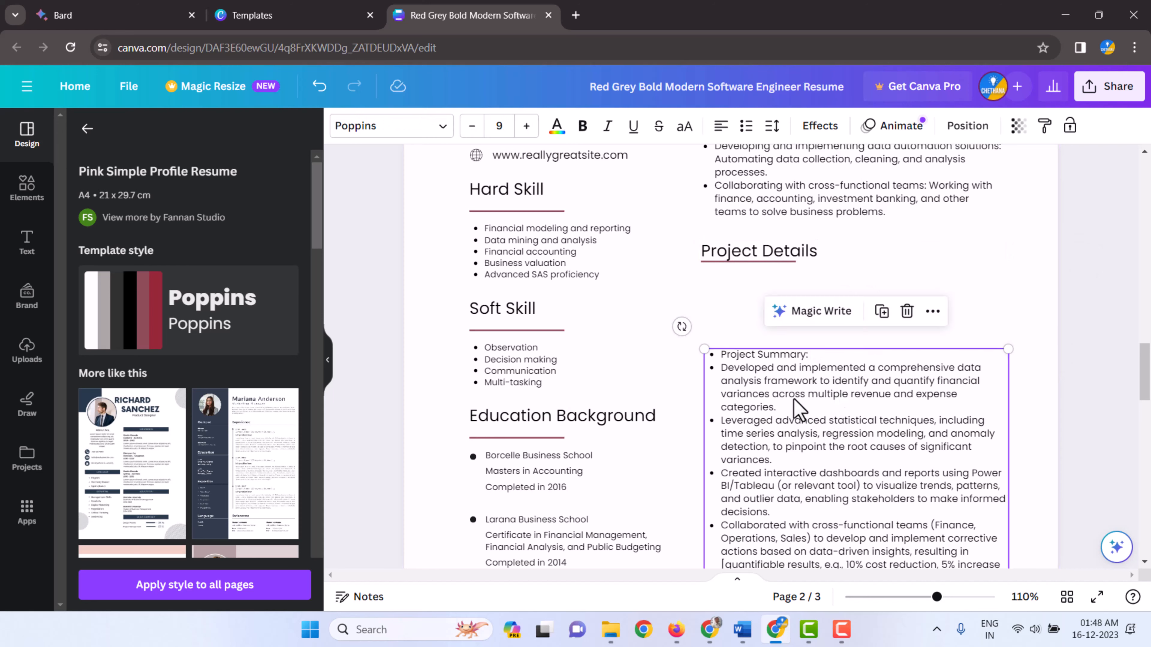
{"action": "scroll", "scroll_direction": "down", "scroll_amount": 3}
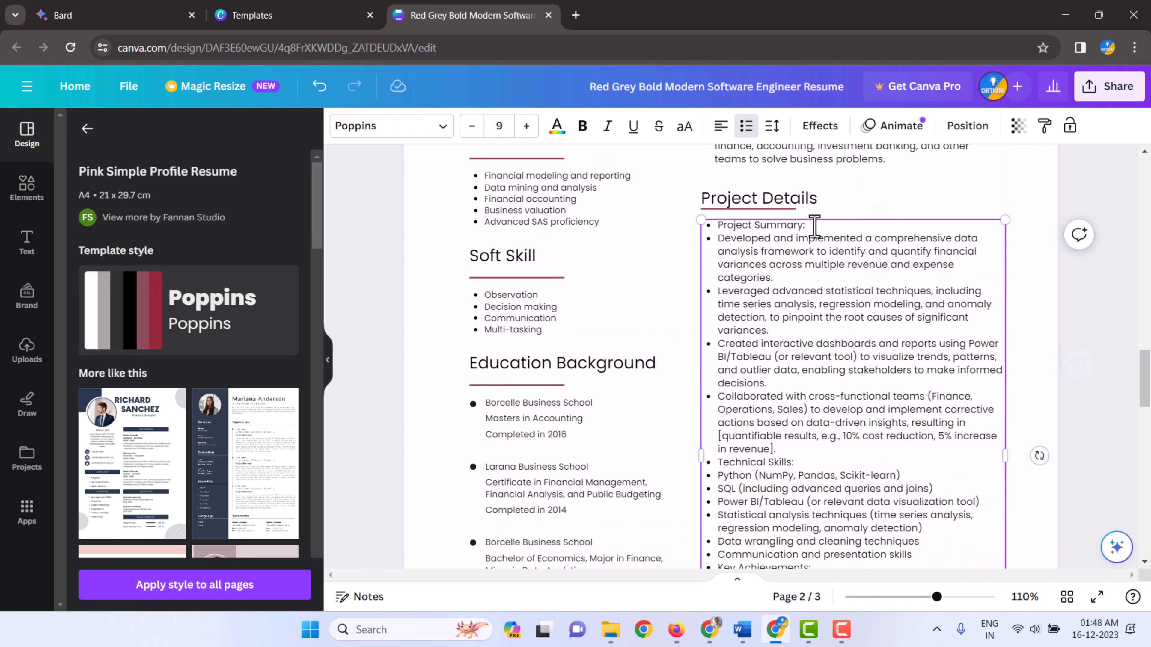
Make Project Summary and Technical Skills bold unbulleted subheadings and punctuate the accuracy bullet
{"action": "double_click", "coordinate": [762, 225]}
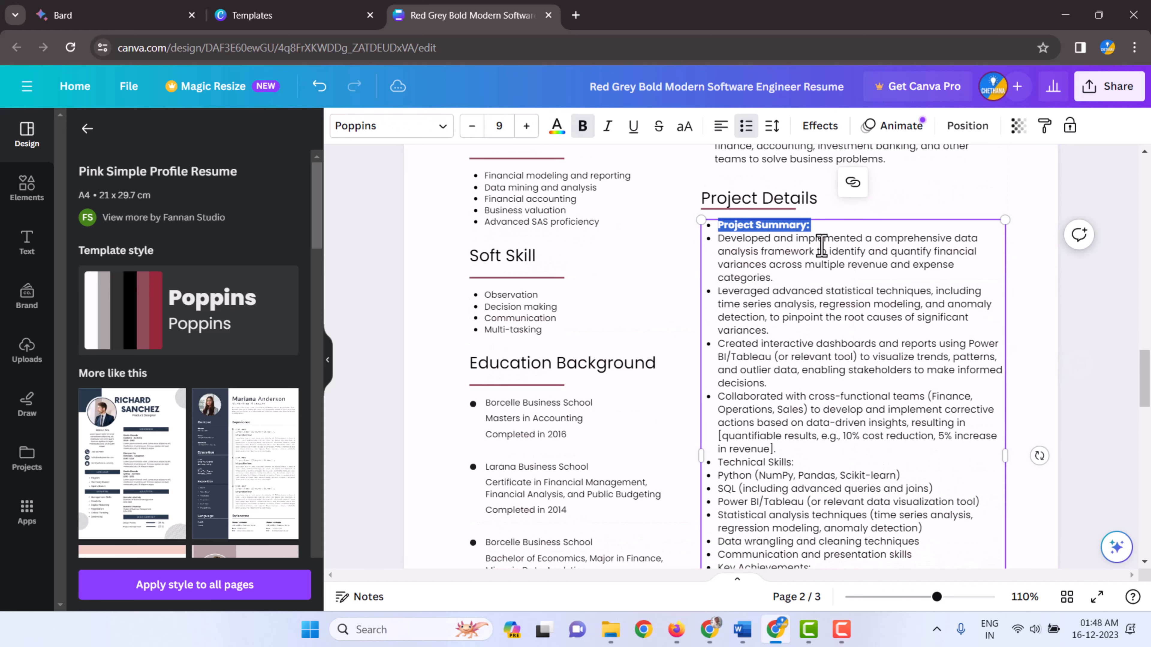
{"action": "mouse_move", "coordinate": [769, 281]}
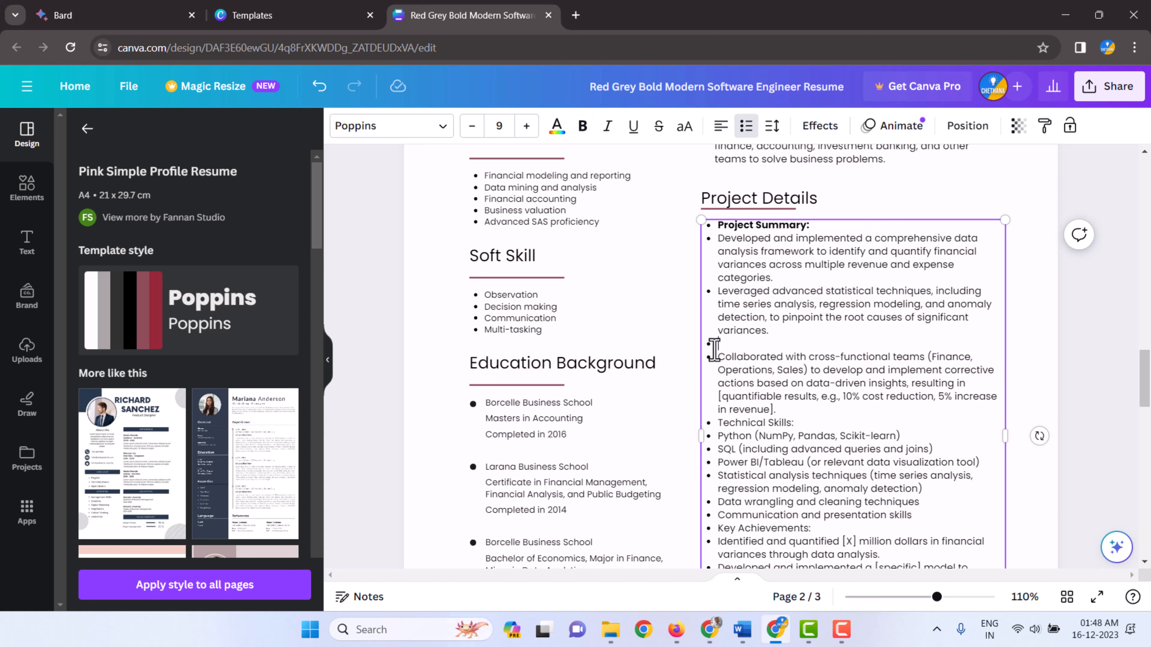
{"action": "double_click", "coordinate": [756, 409]}
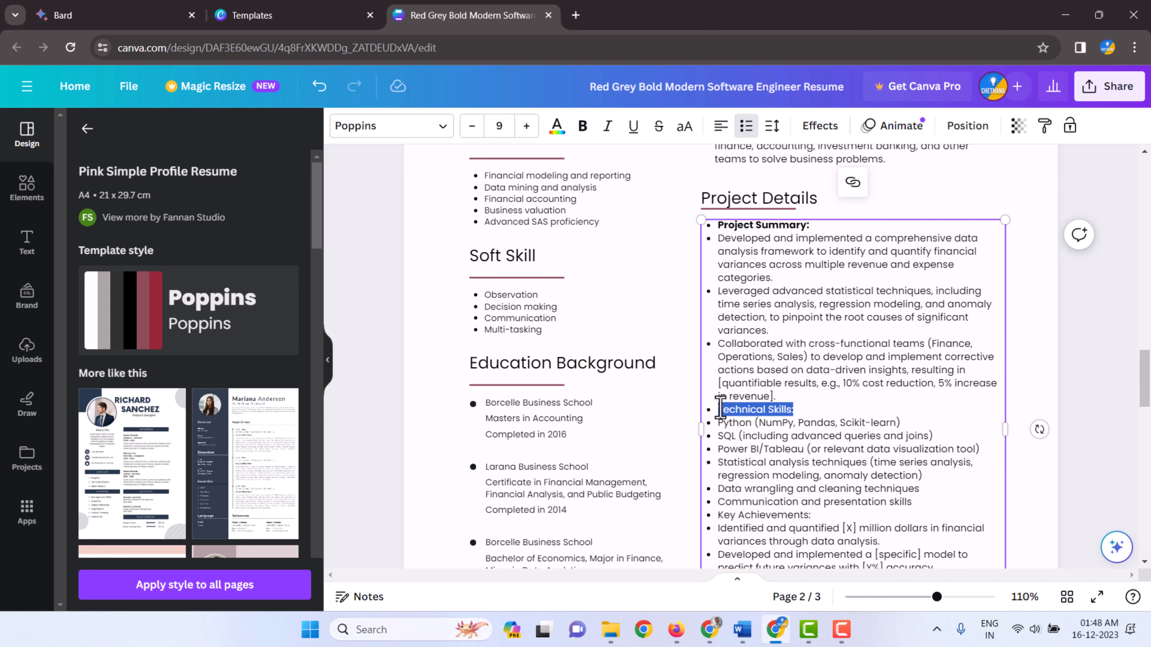
{"action": "left_click", "coordinate": [748, 426]}
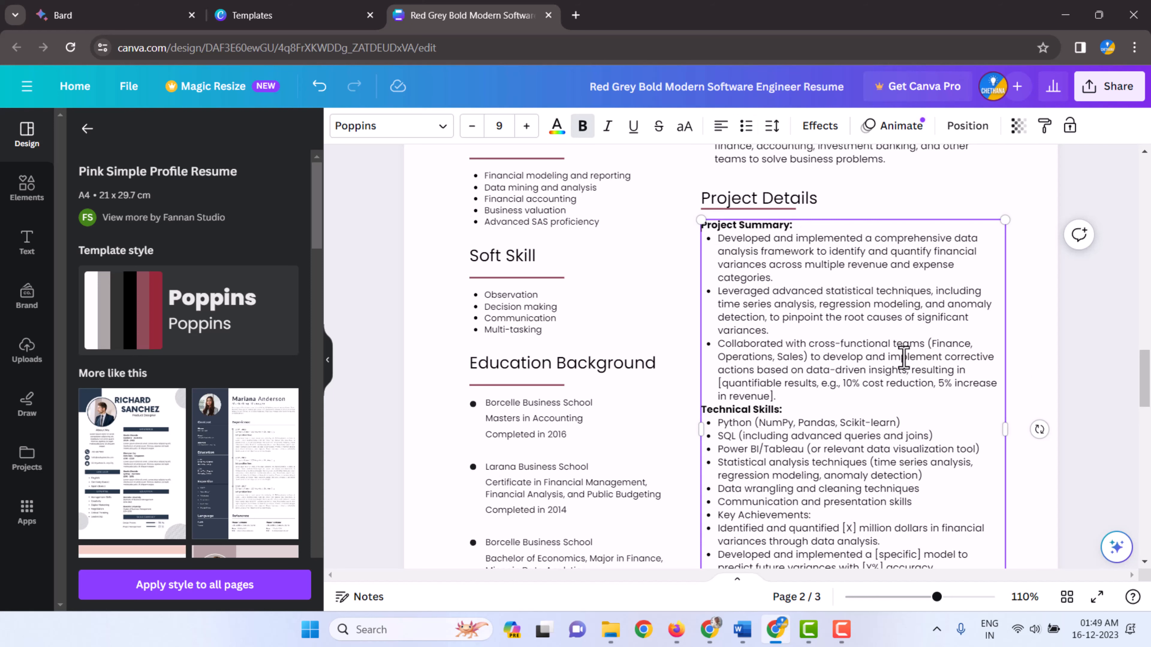
{"action": "scroll", "scroll_direction": "down", "scroll_amount": 3}
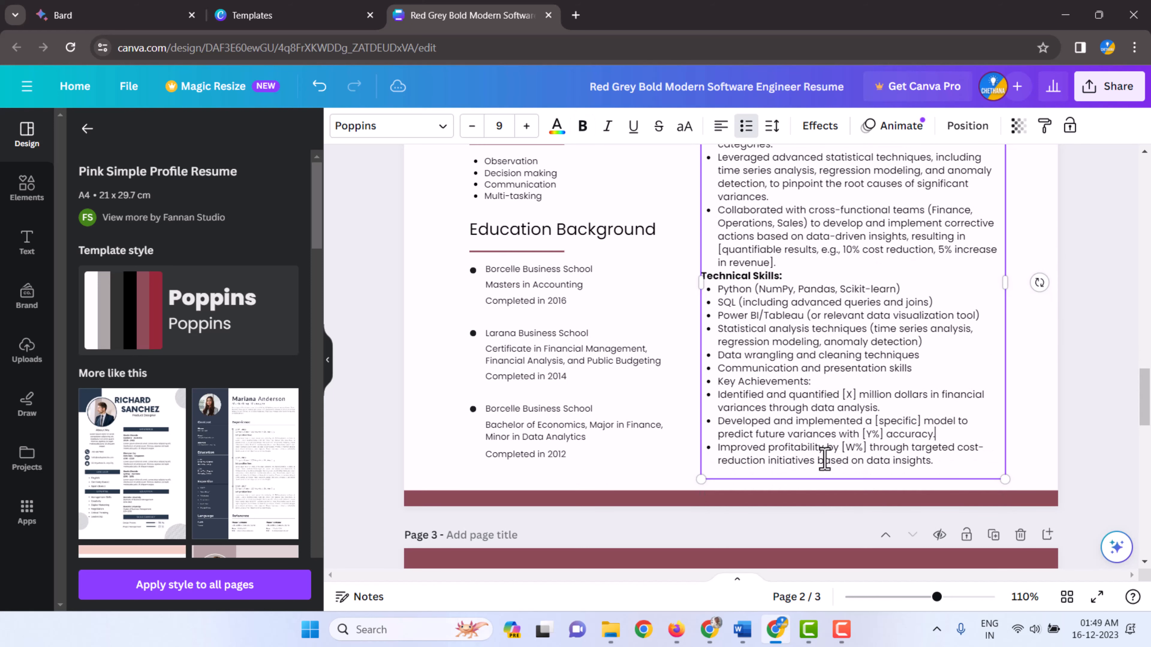
{"action": "mouse_move", "coordinate": [971, 416]}
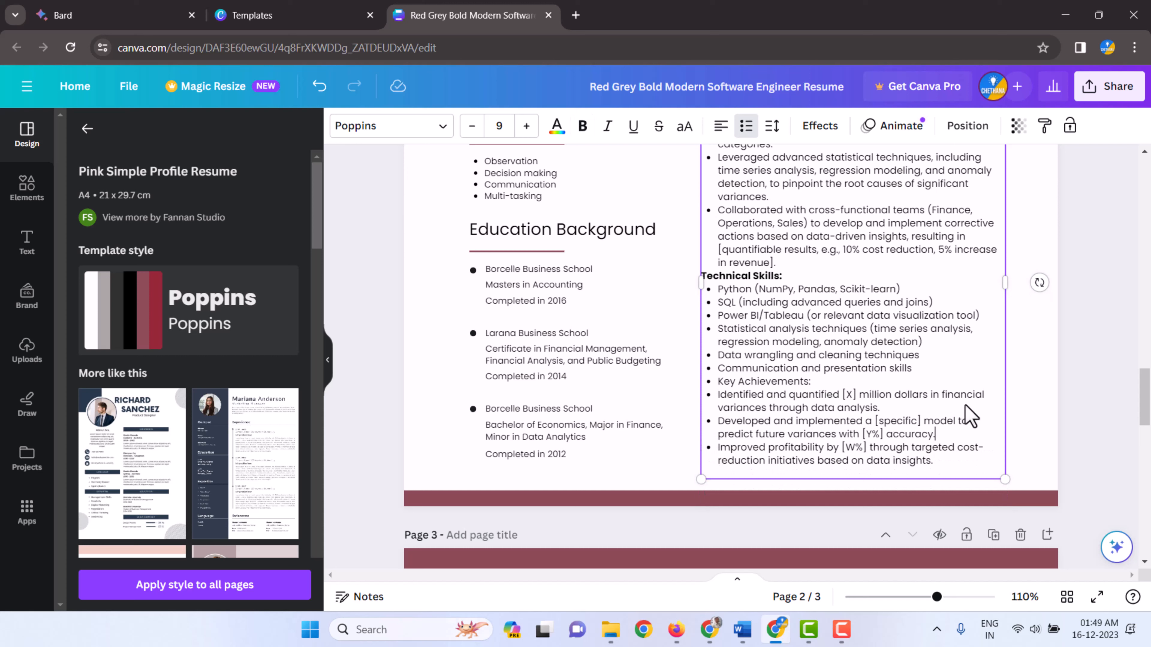
{"action": "mouse_move", "coordinate": [847, 394]}
{"action": "type", "text": "."}
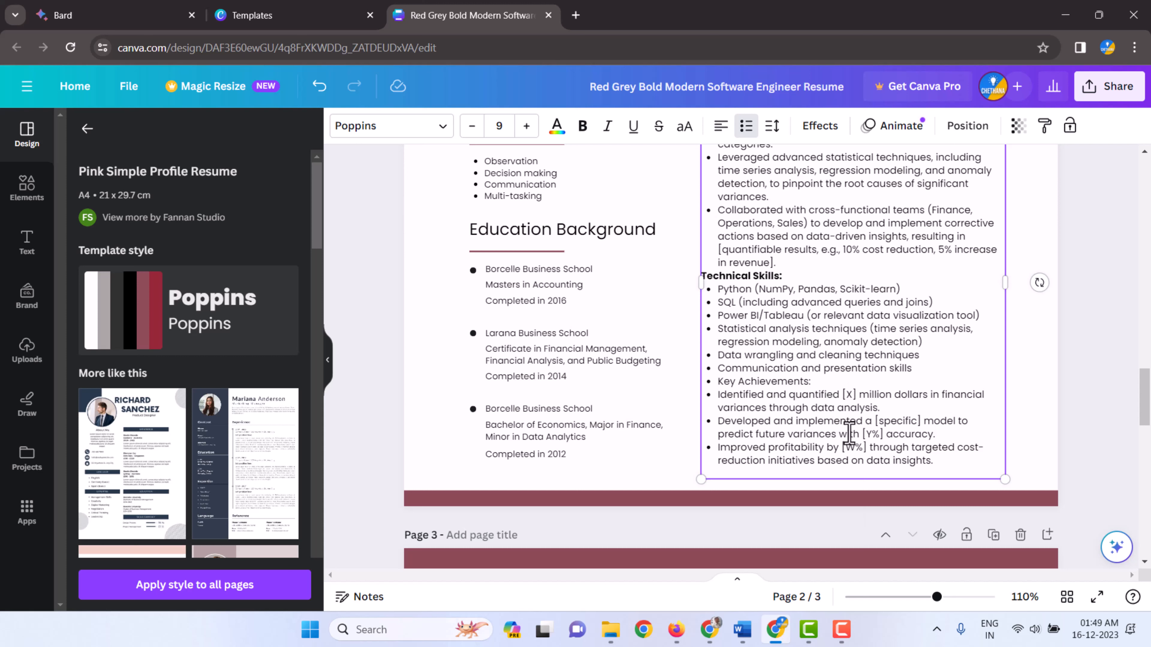
{"action": "scroll", "scroll_direction": "up", "scroll_amount": 3}
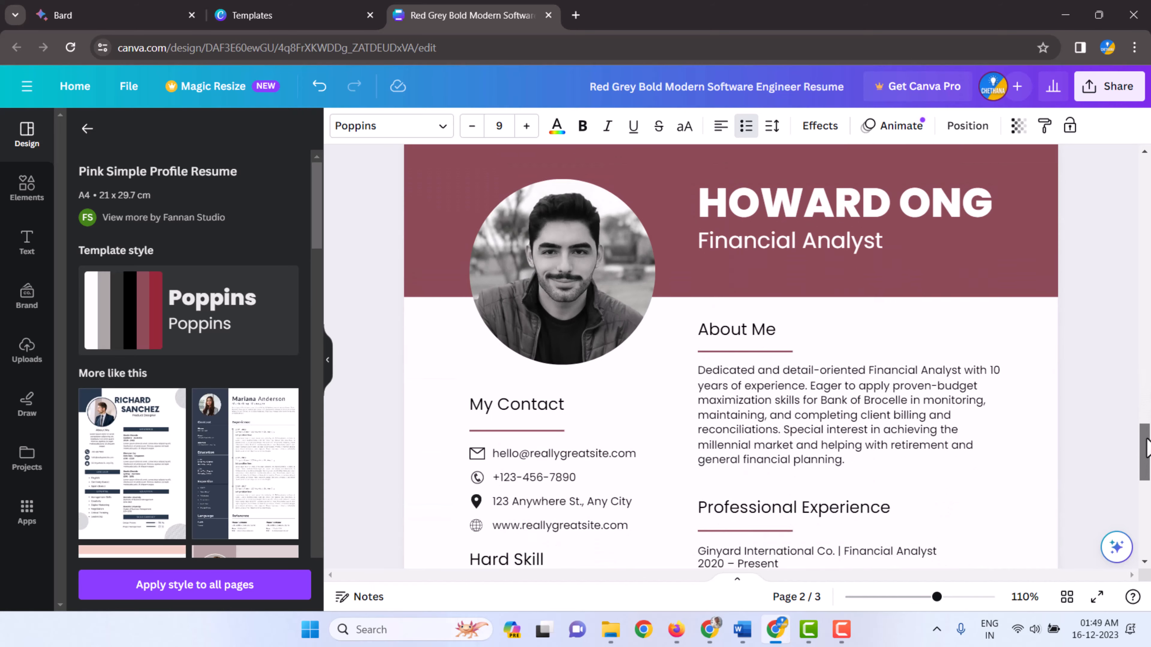
Duplicate page 3's Achievements heading and text as a new Personal Details section below it
{"action": "scroll", "scroll_direction": "down", "scroll_amount": 3}
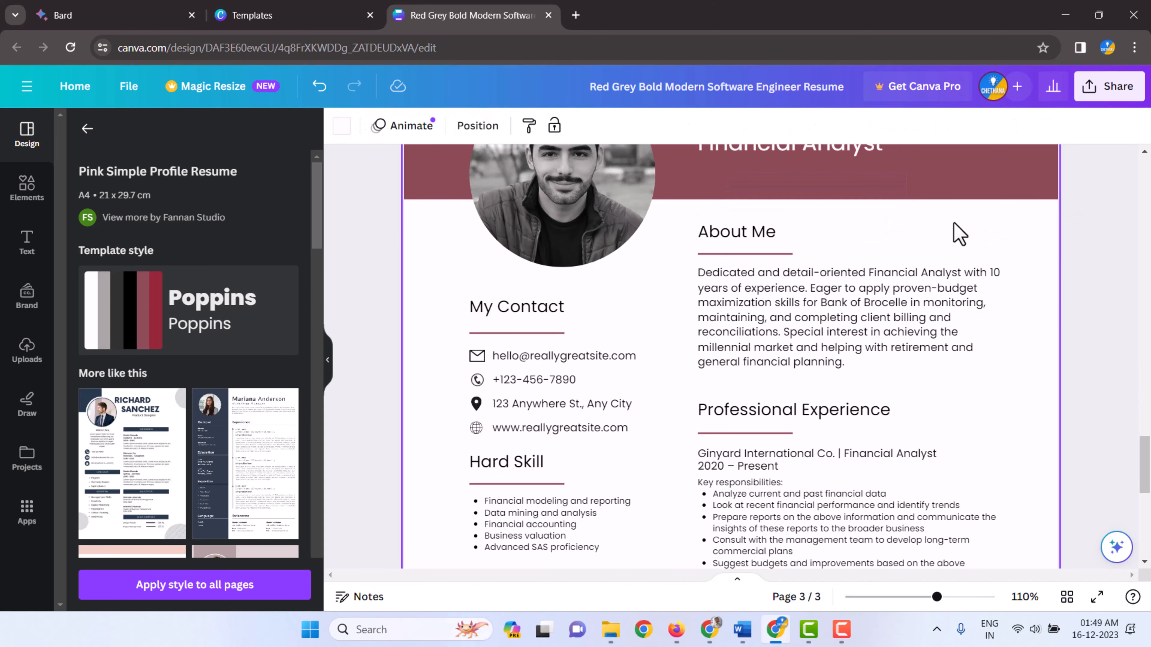
{"action": "left_click", "coordinate": [737, 232]}
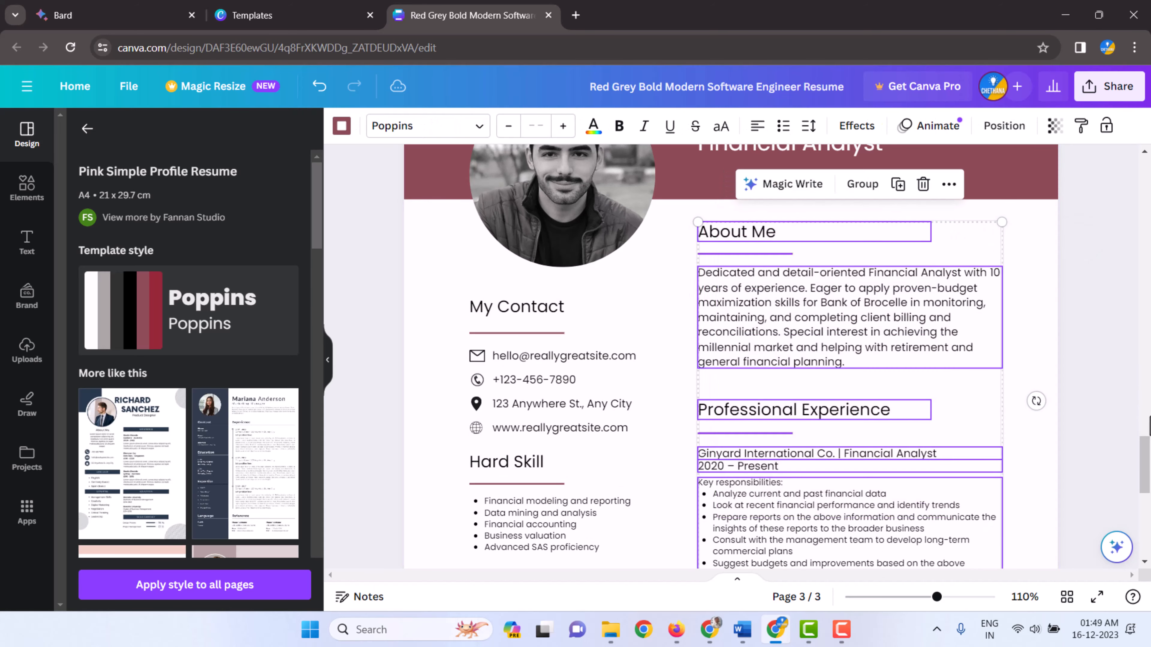
{"action": "scroll", "scroll_direction": "down", "scroll_amount": 3}
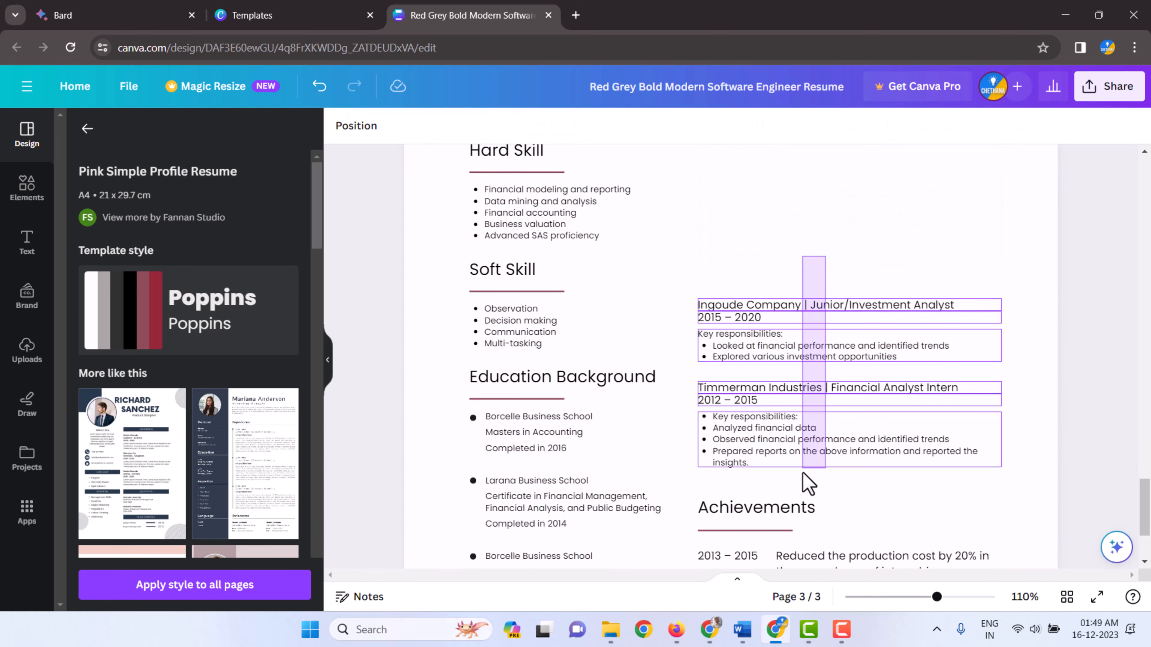
{"action": "left_click", "coordinate": [756, 507]}
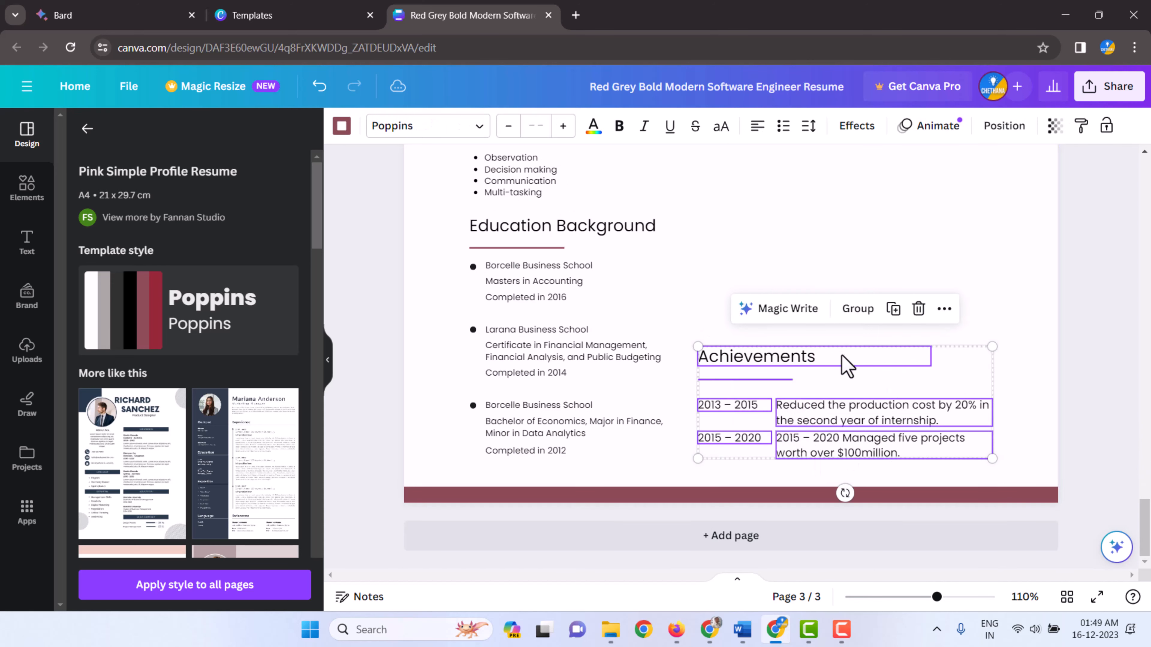
{"action": "scroll", "scroll_direction": "up", "scroll_amount": 3}
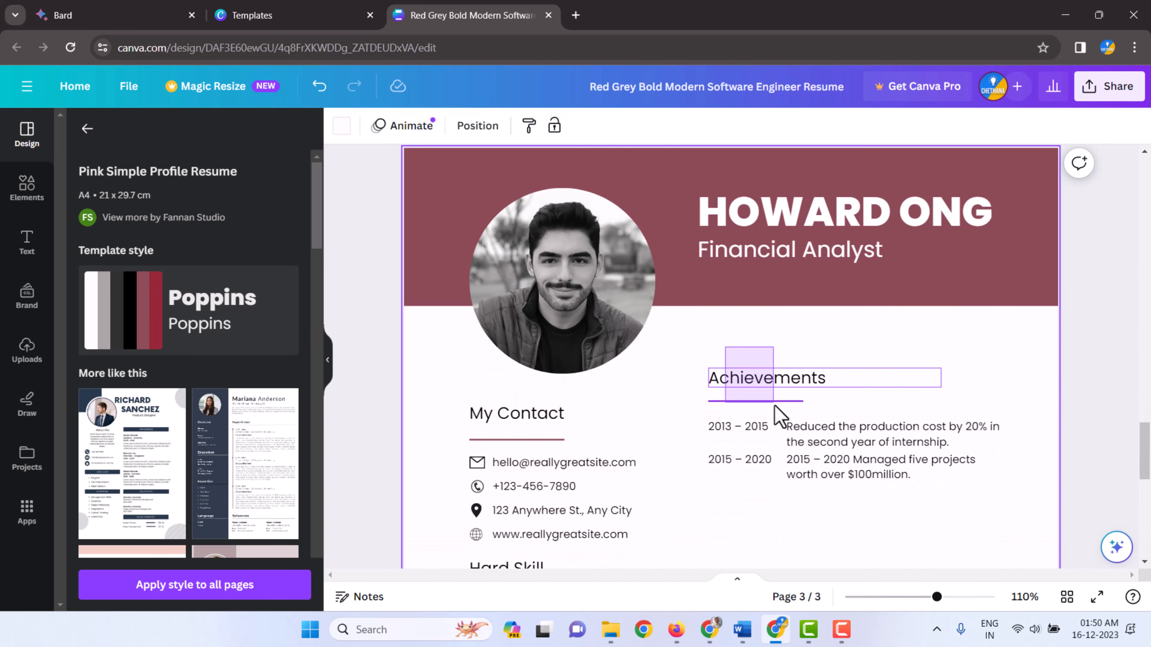
{"action": "left_click", "coordinate": [765, 377]}
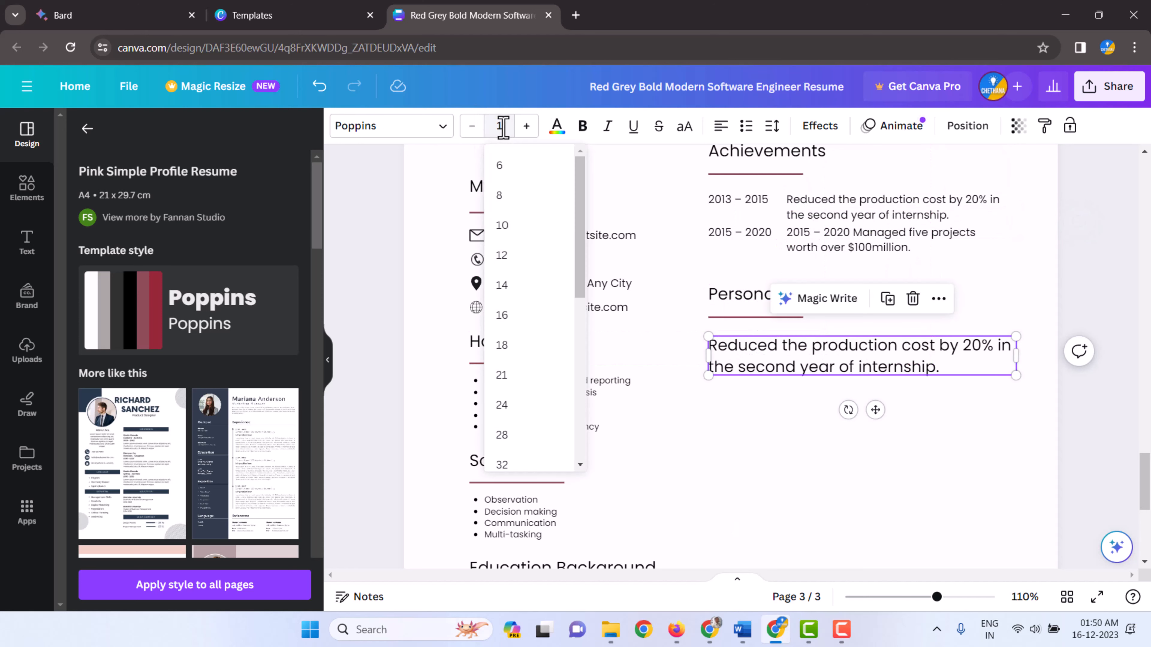
Fill Personal Details with 'DOB:' and 'Passport NO:' lines in 10 pt text
{"action": "left_click", "coordinate": [501, 225]}
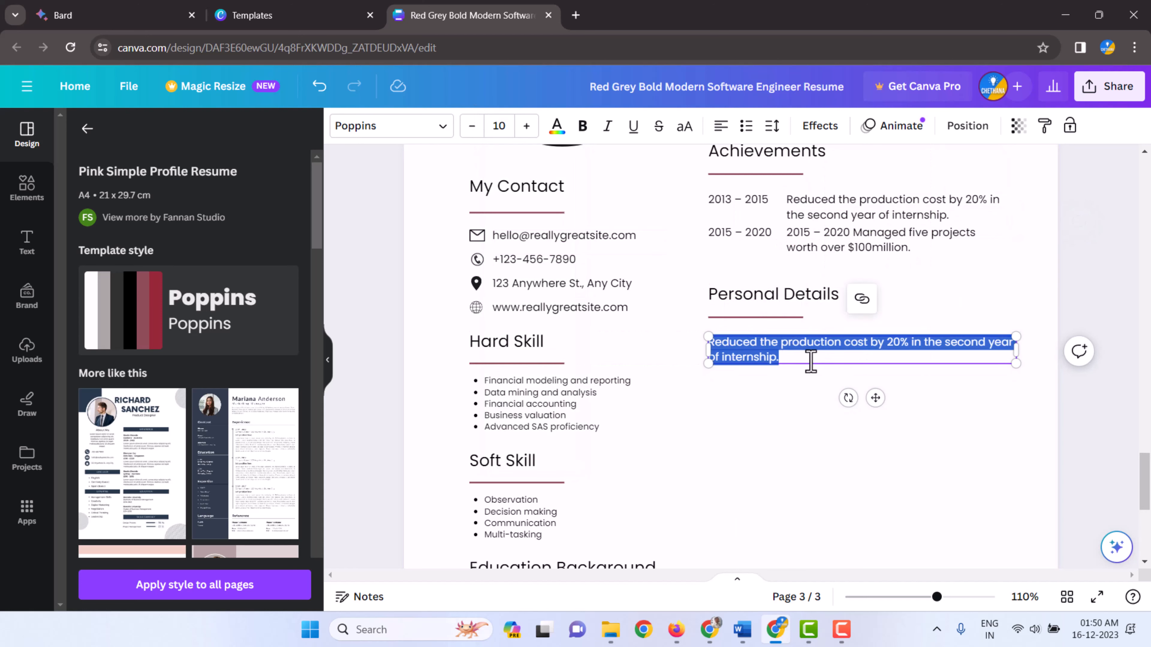
{"action": "type", "text": "DOB"}
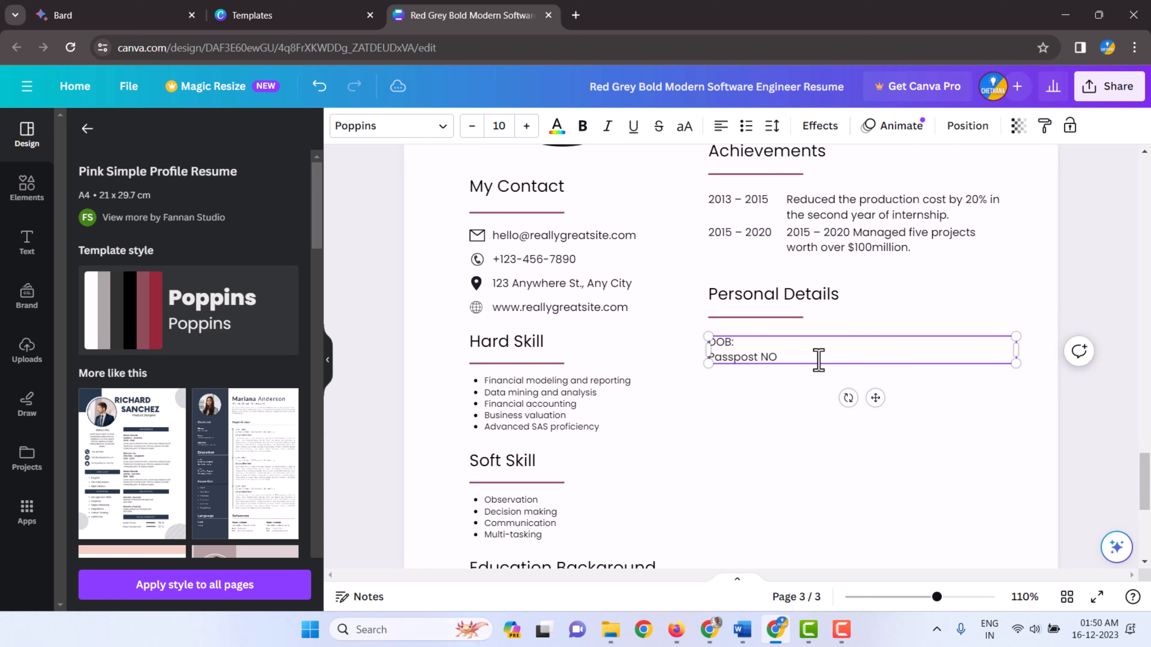
{"action": "type", "text": ":"}
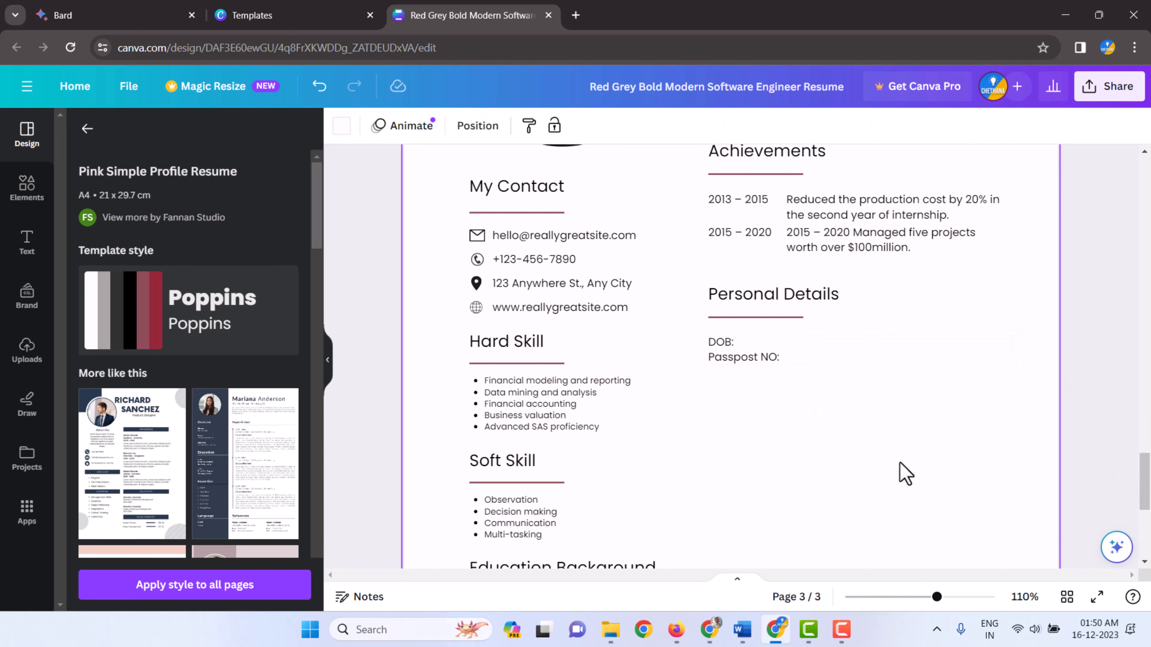
{"action": "scroll", "scroll_direction": "up", "scroll_amount": 3}
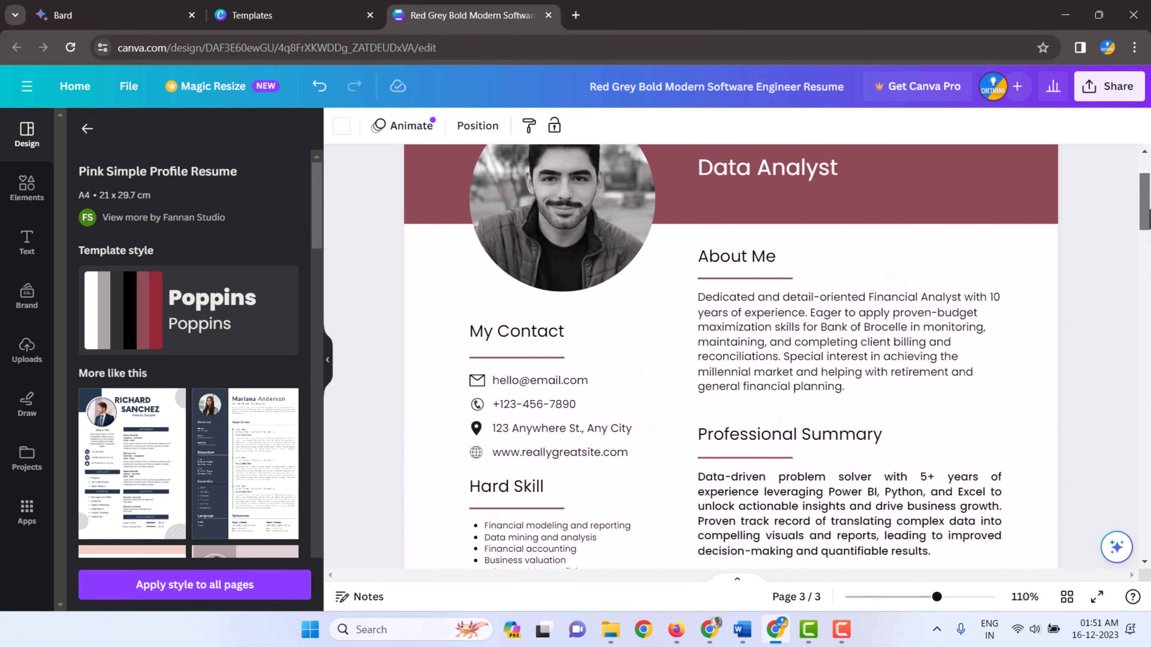
Add Apr 2017–Feb 2022 under Company 1 and Mar 2022–Nov 2023 under Company 2
{"action": "scroll", "scroll_direction": "down", "scroll_amount": 3}
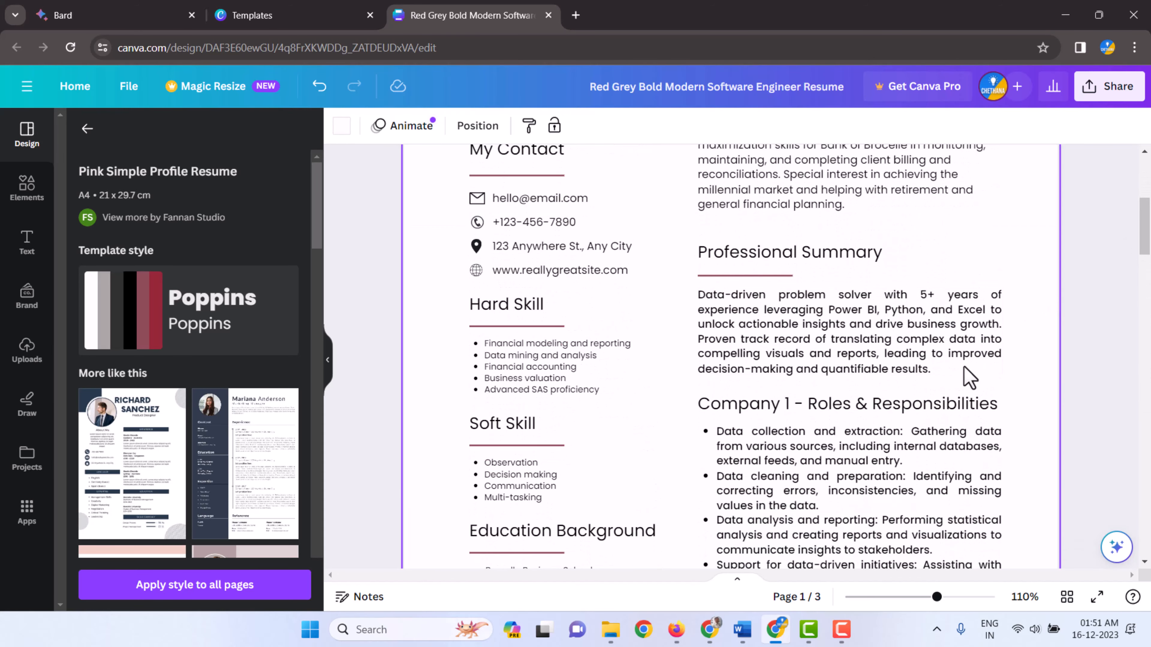
{"action": "scroll", "scroll_direction": "down", "scroll_amount": 3}
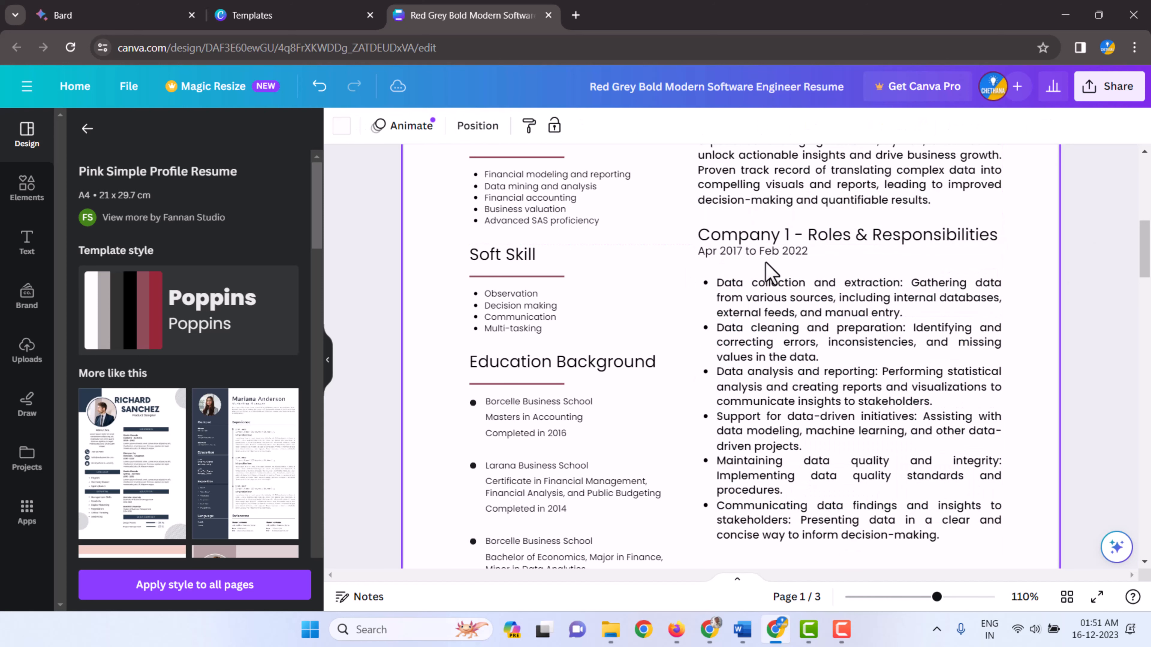
{"action": "left_click", "coordinate": [751, 251]}
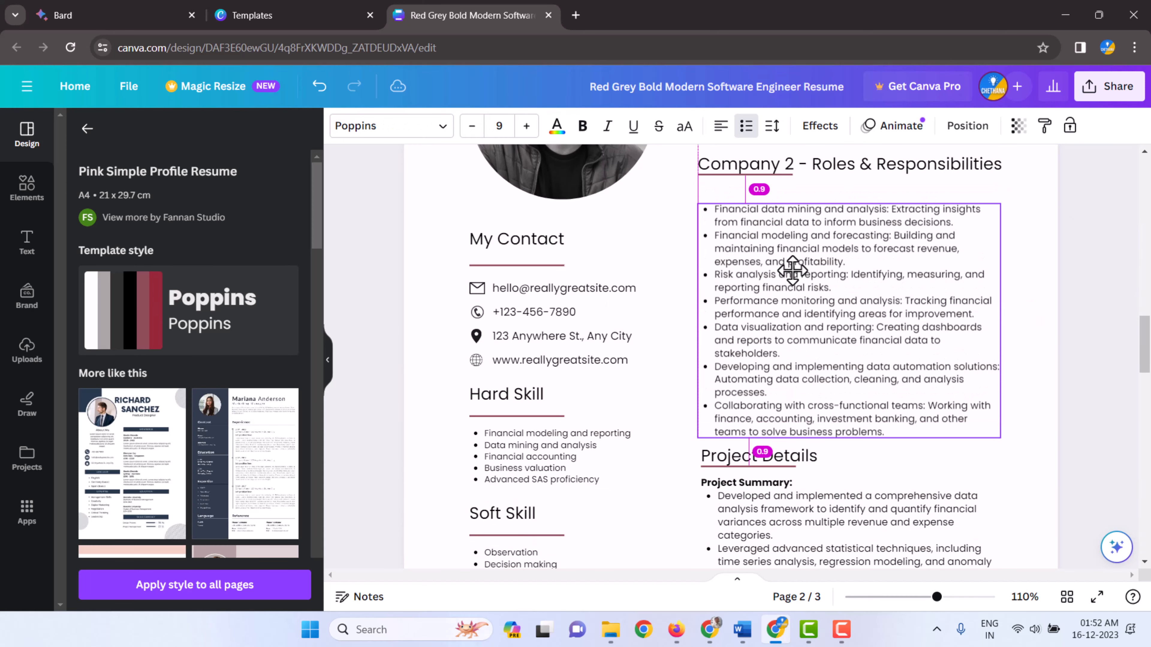
{"action": "left_click", "coordinate": [792, 271]}
{"action": "type", "text": "Mar 2022 to Nov 2023"}
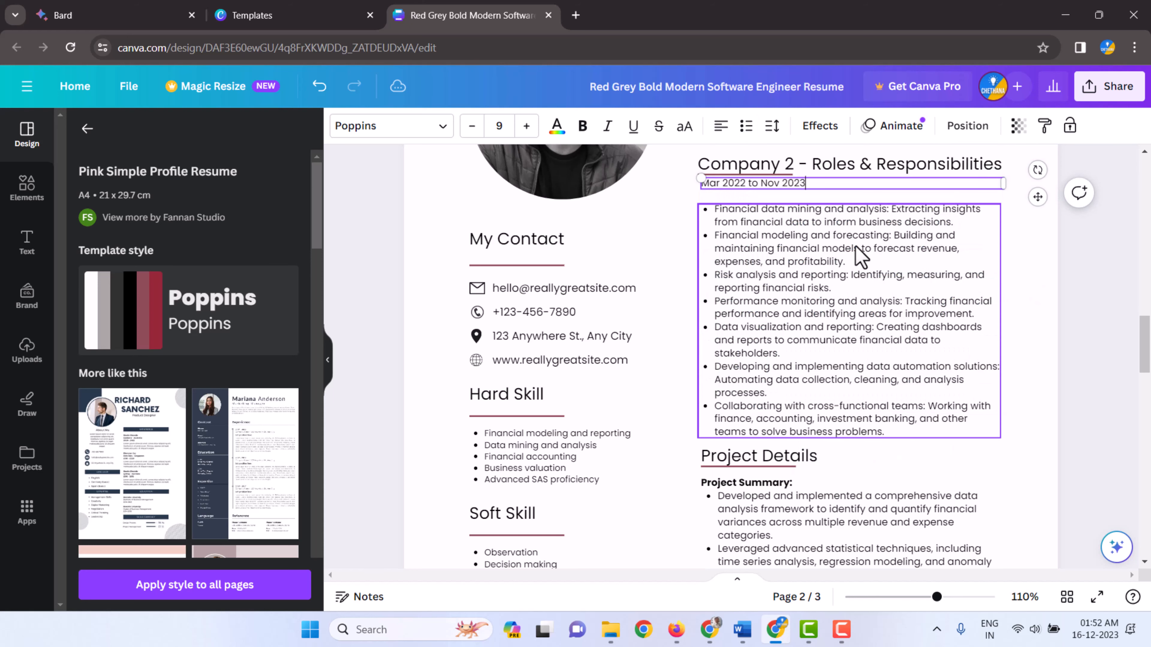
{"action": "left_click", "coordinate": [1038, 245]}
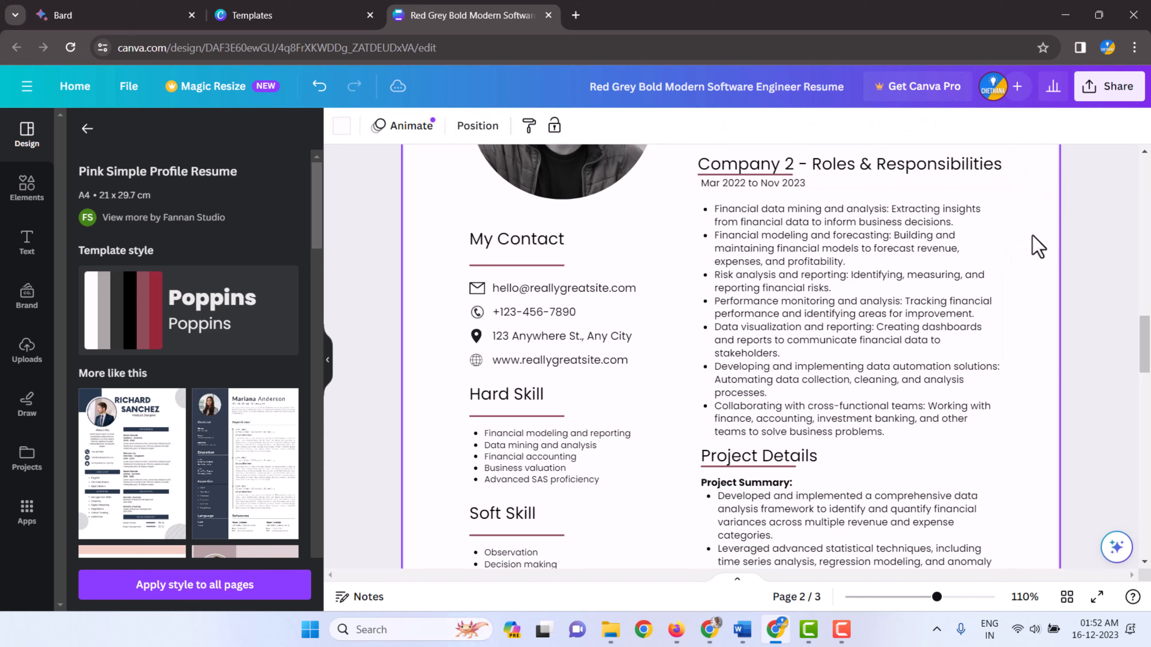
{"action": "scroll", "scroll_direction": "up", "scroll_amount": 3}
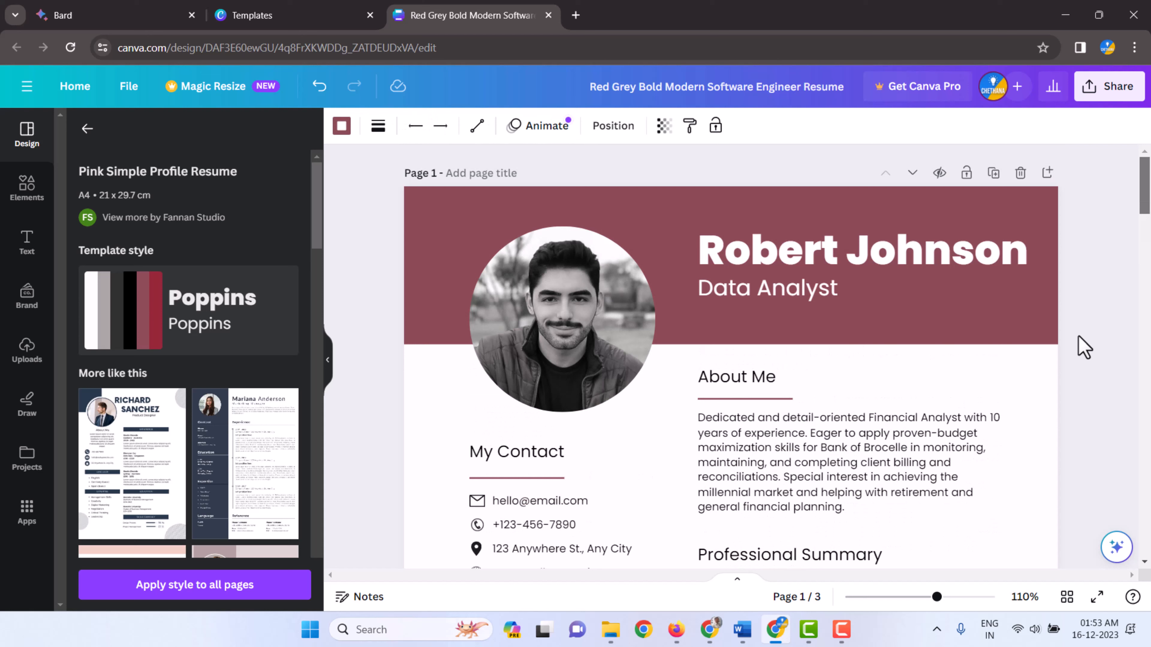
{"action": "mouse_move", "coordinate": [1119, 124]}
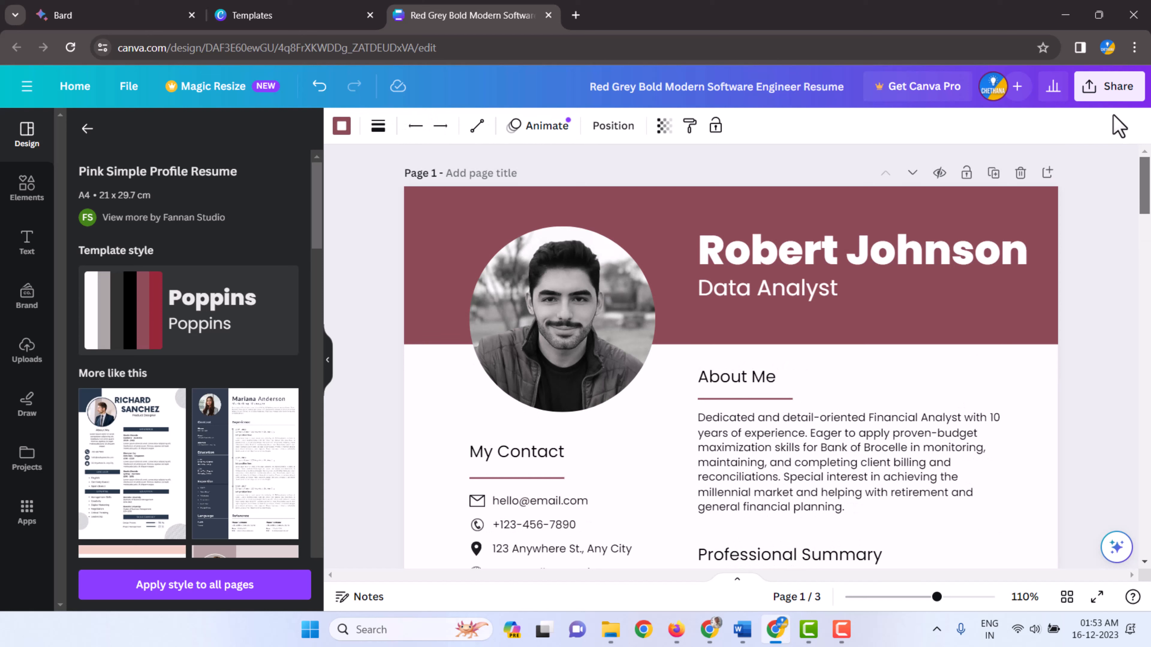
Download all pages as a PDF Standard file and open the downloaded resume
{"action": "left_click", "coordinate": [1109, 86]}
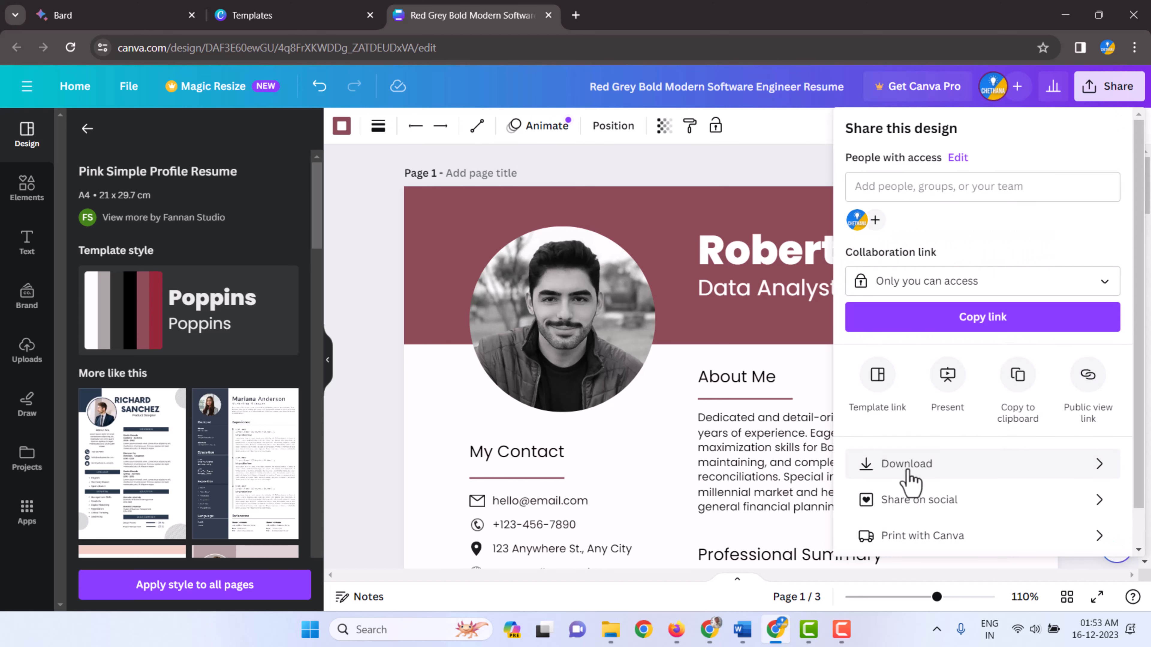
{"action": "left_click", "coordinate": [906, 463]}
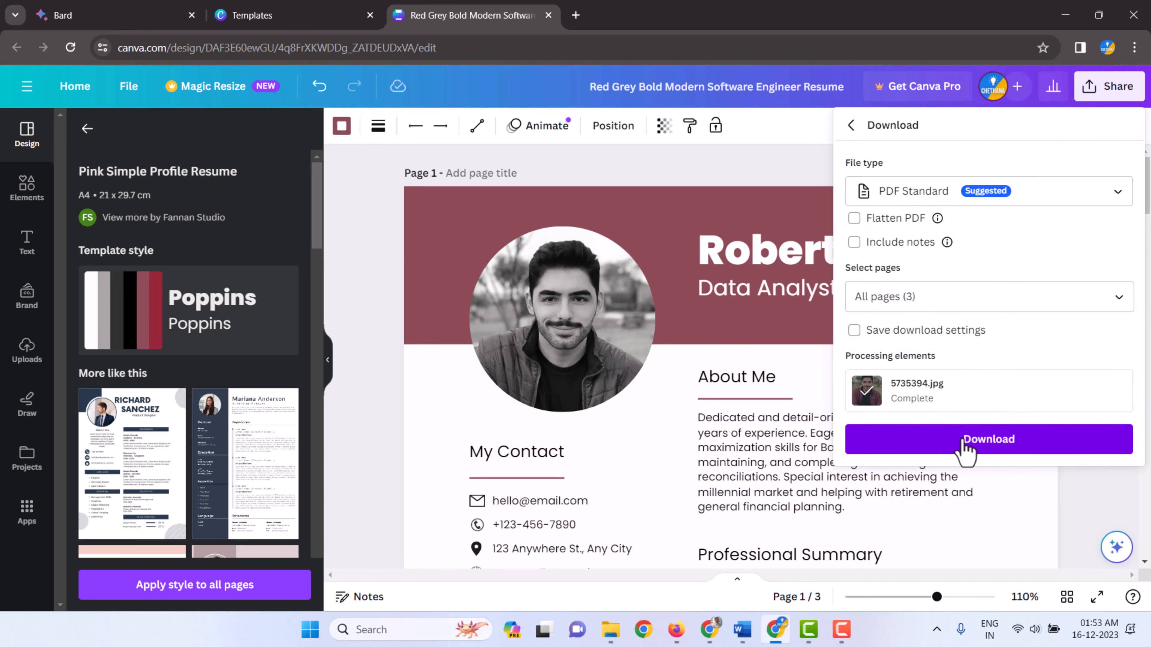
{"action": "left_click", "coordinate": [988, 439]}
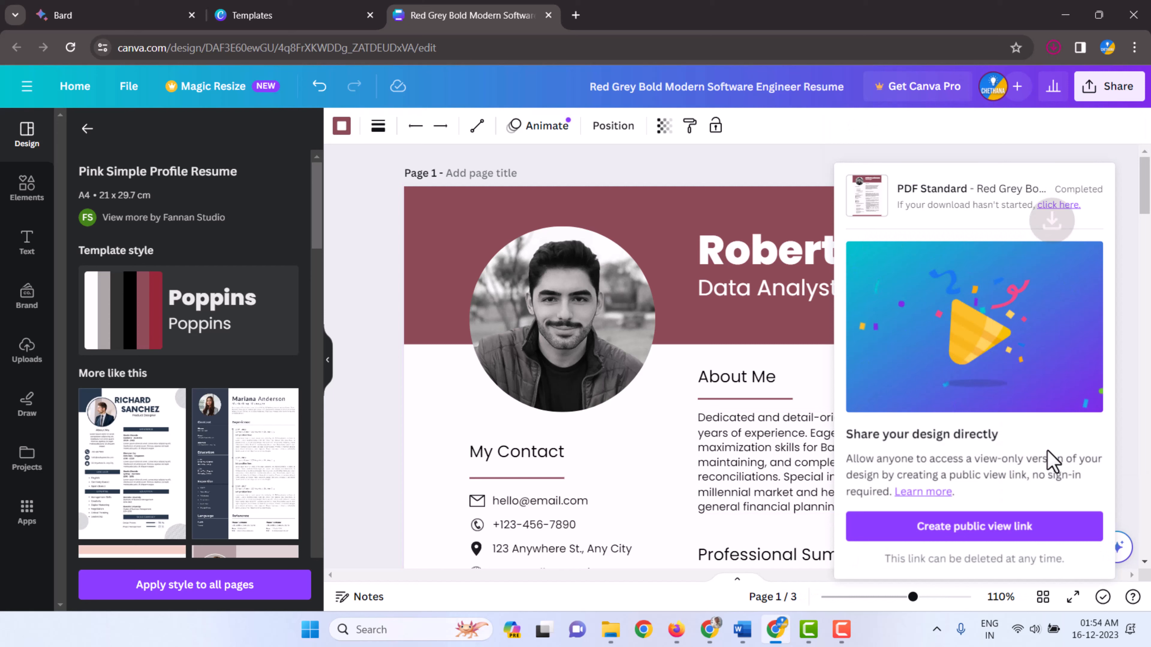
{"action": "left_click", "coordinate": [1052, 46]}
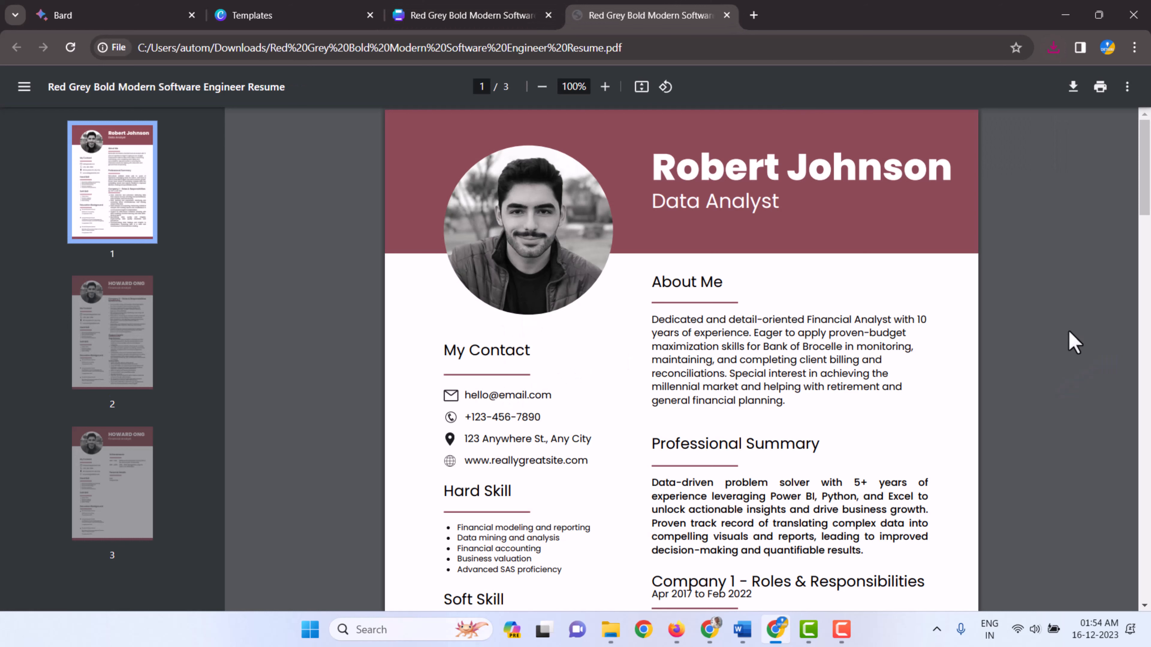
{"action": "scroll", "scroll_direction": "down", "scroll_amount": 3}
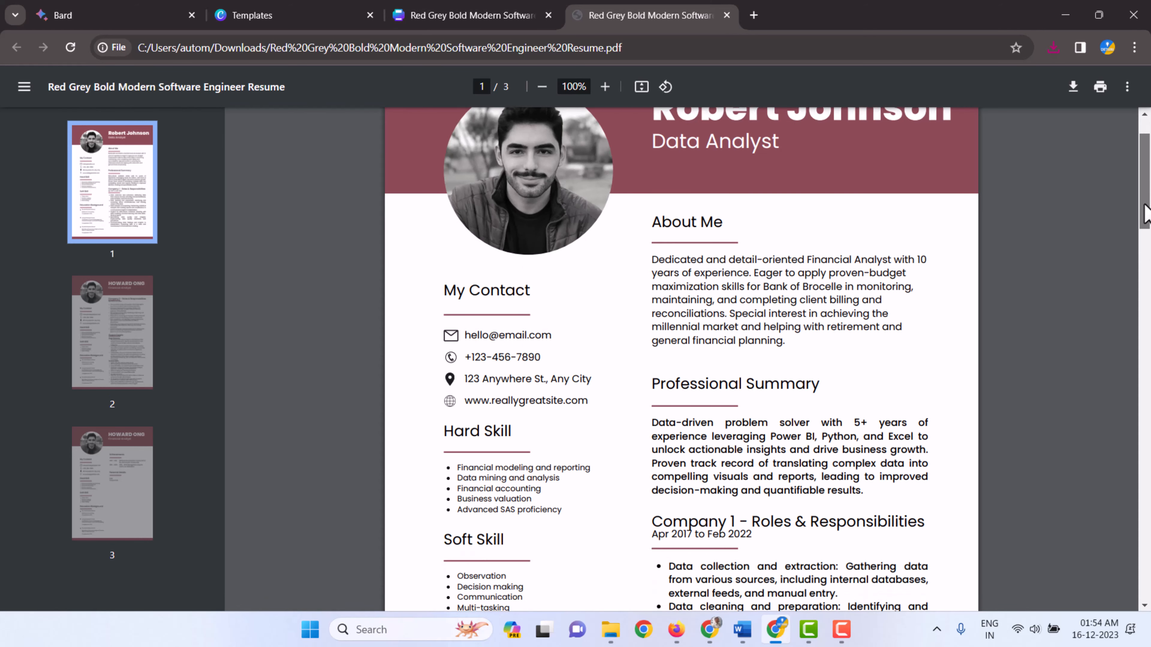
{"action": "scroll", "scroll_direction": "down", "scroll_amount": 3}
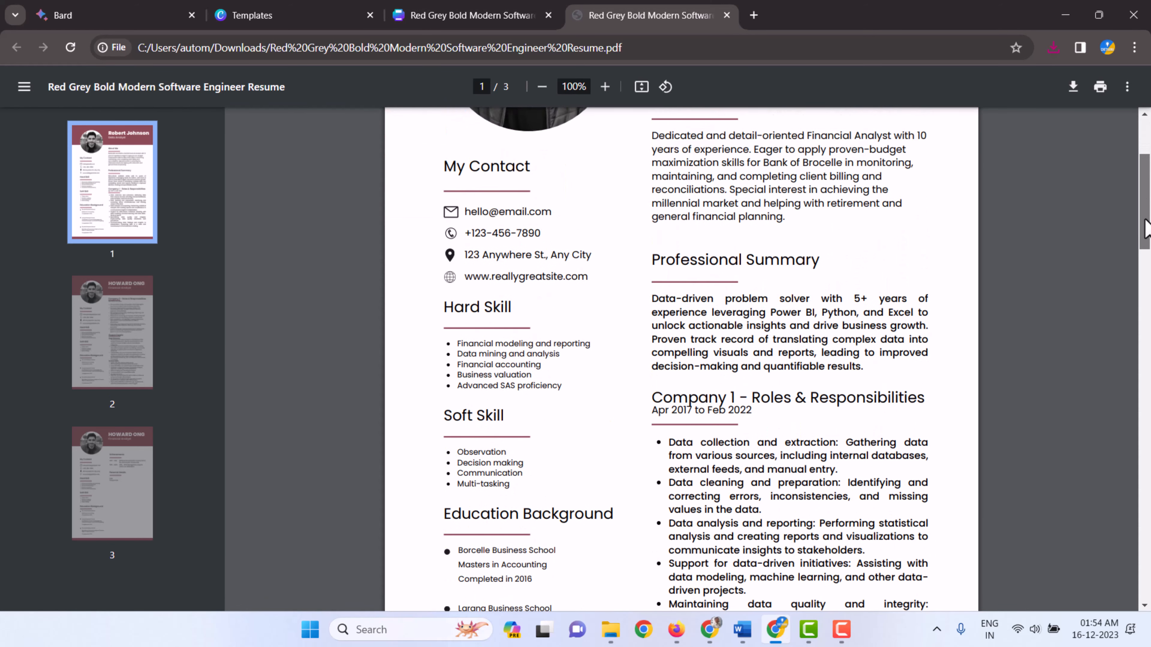
{"action": "scroll", "scroll_direction": "up", "scroll_amount": 3}
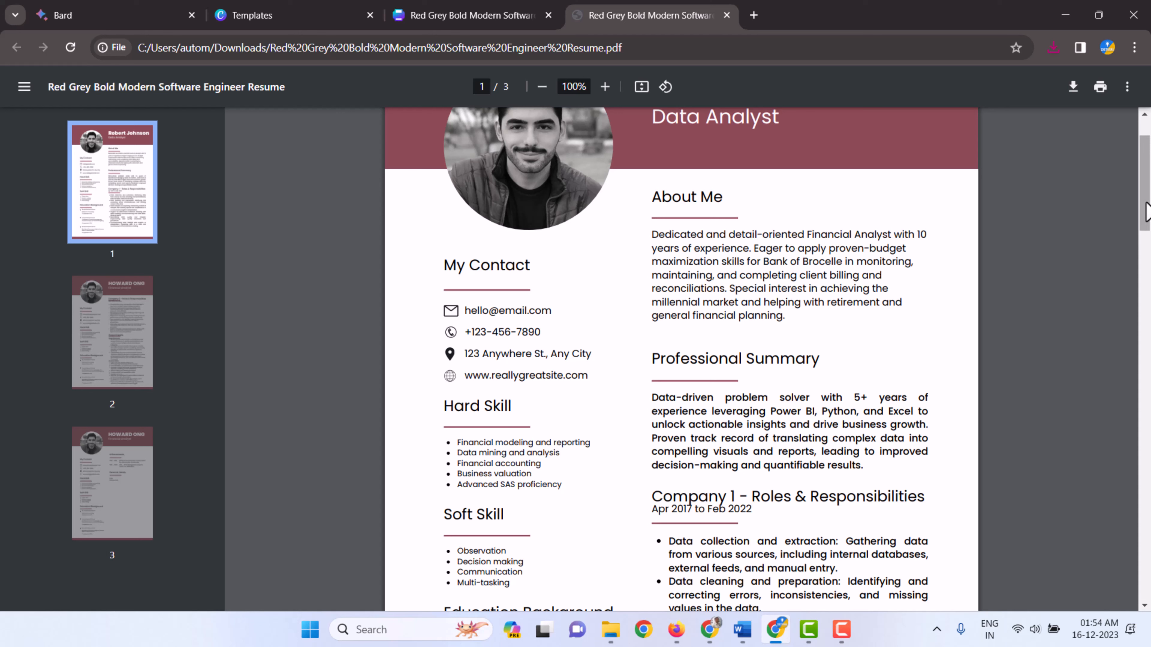
{"action": "mouse_move", "coordinate": [596, 11]}
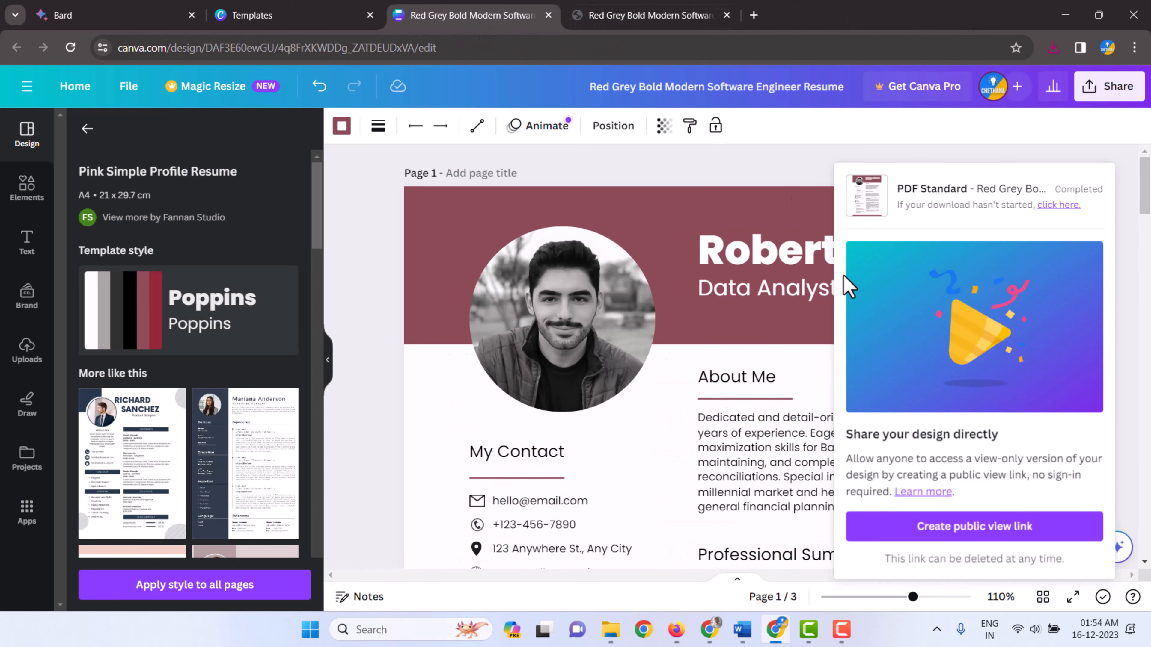
{"action": "left_click", "coordinate": [862, 250]}
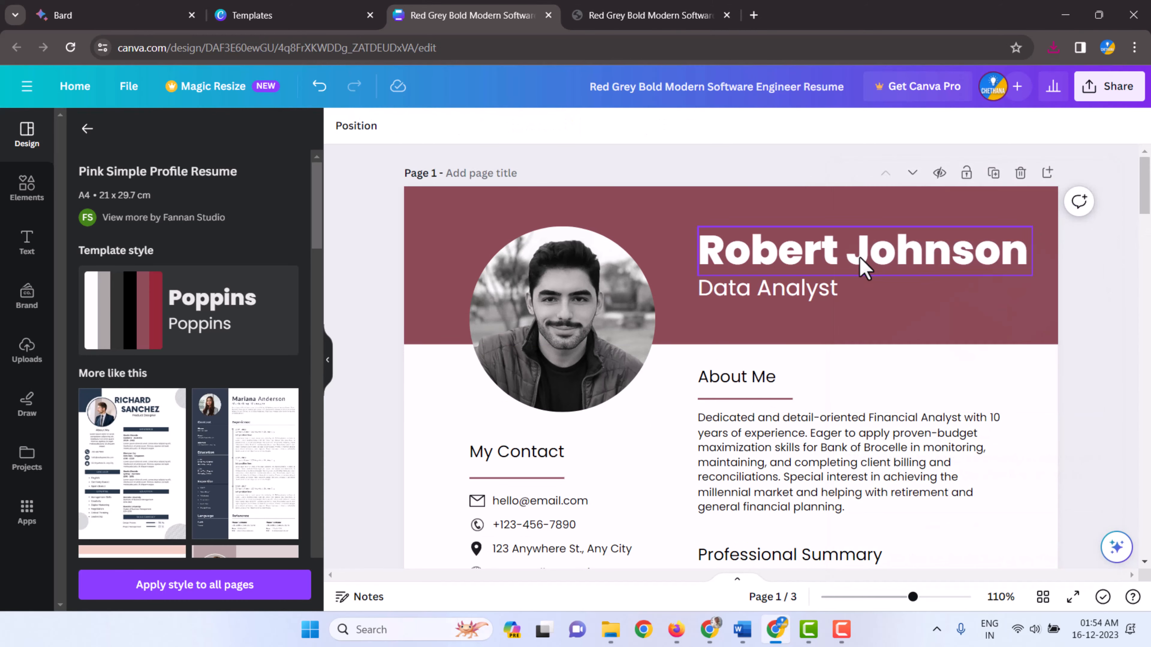
{"action": "left_click", "coordinate": [1086, 132]}
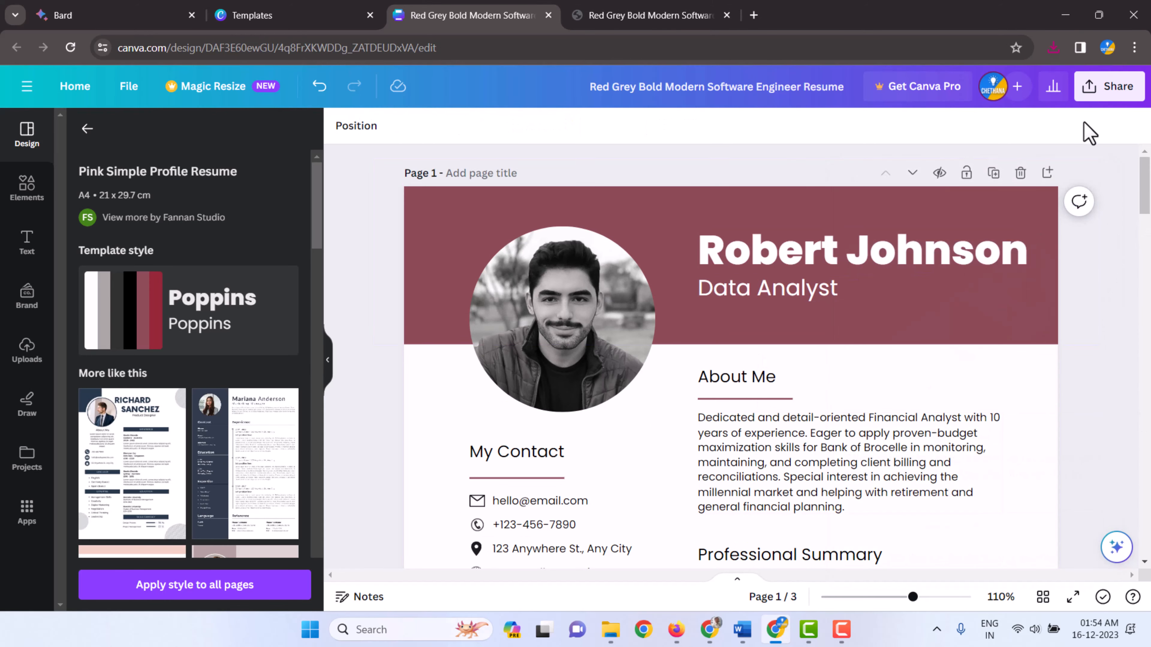
{"action": "left_click", "coordinate": [648, 14]}
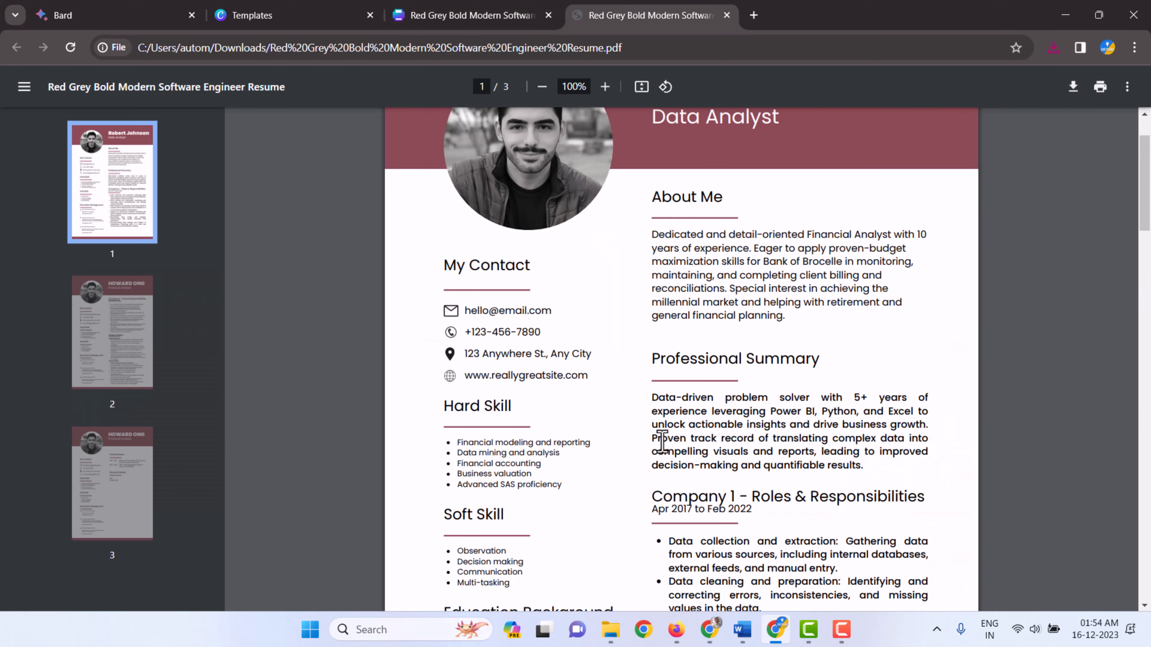